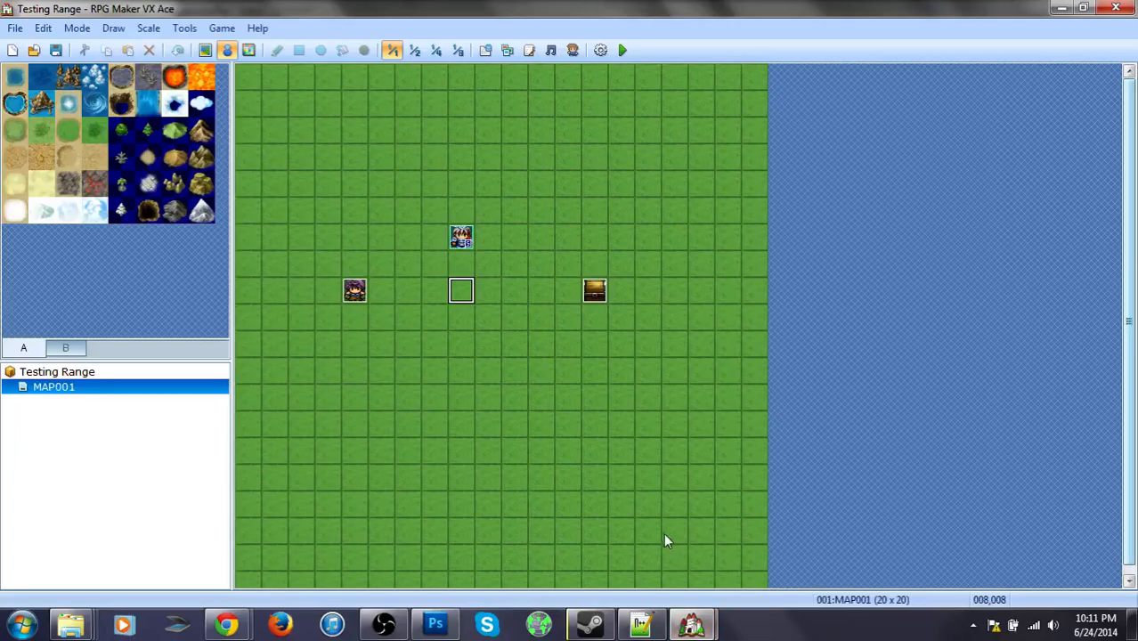
{"action": "mouse_move", "coordinate": [663, 537]}
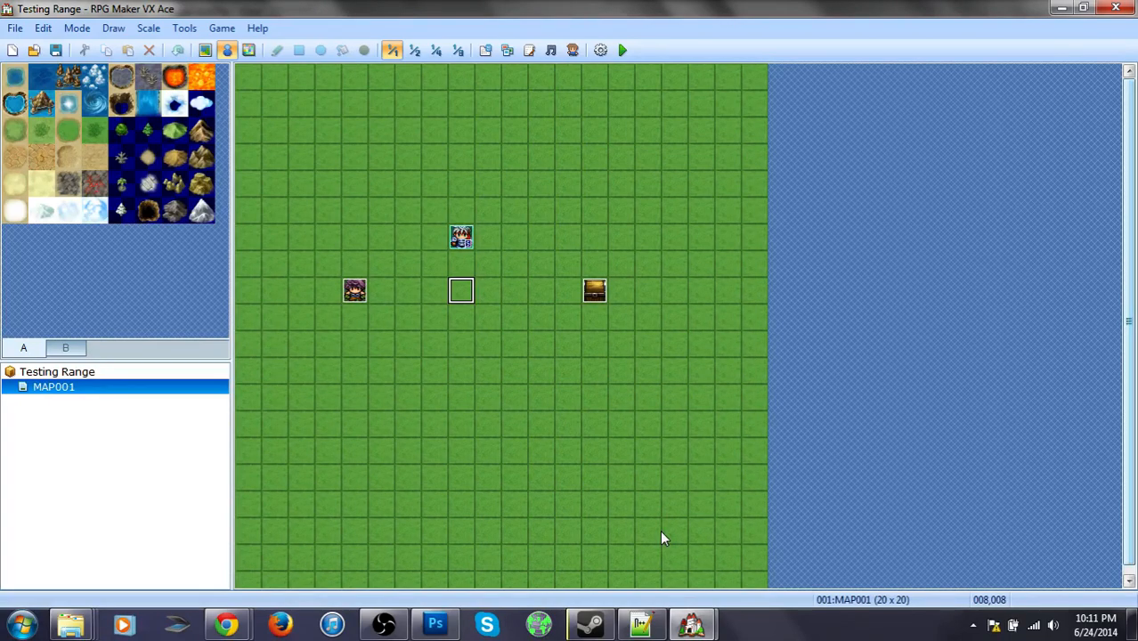
{"action": "mouse_move", "coordinate": [678, 534]}
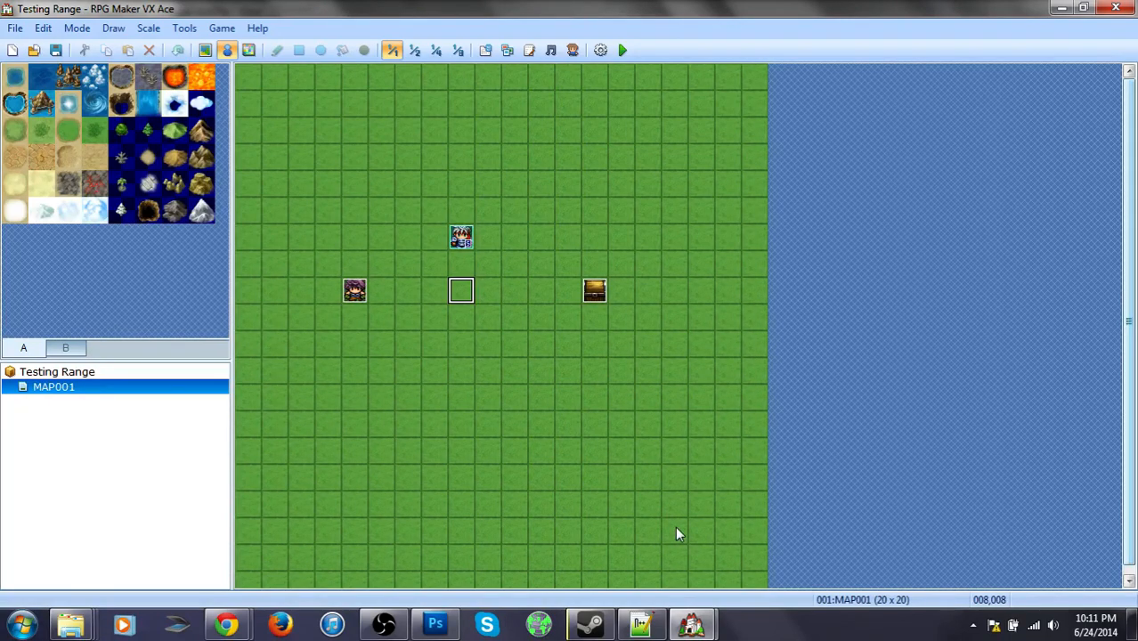
{"action": "mouse_move", "coordinate": [697, 451]}
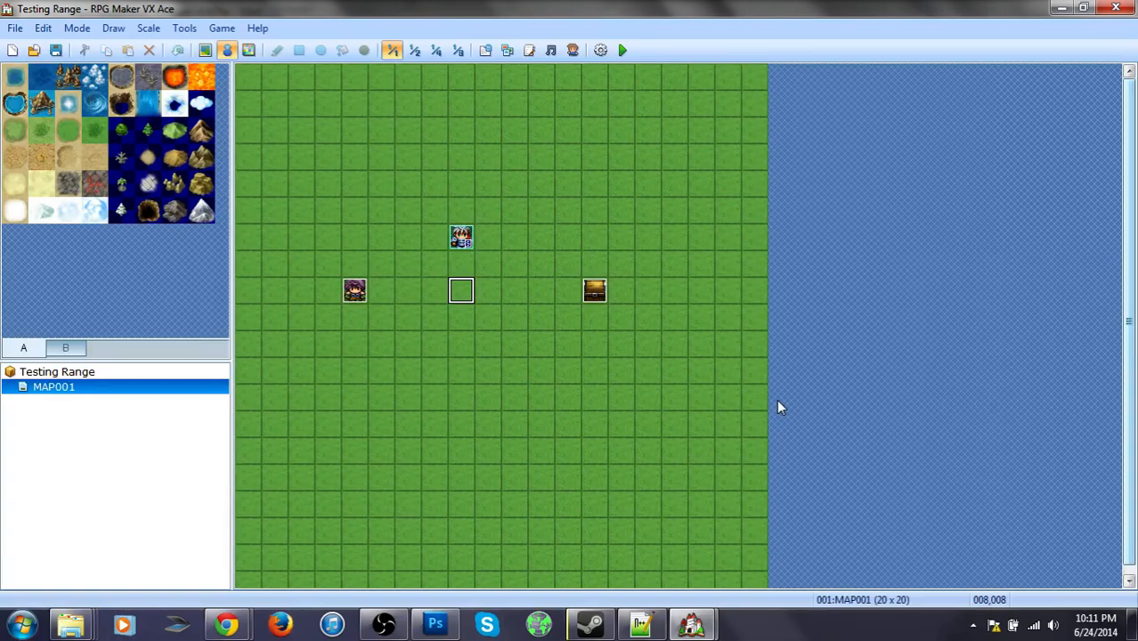
{"action": "mouse_move", "coordinate": [788, 418]}
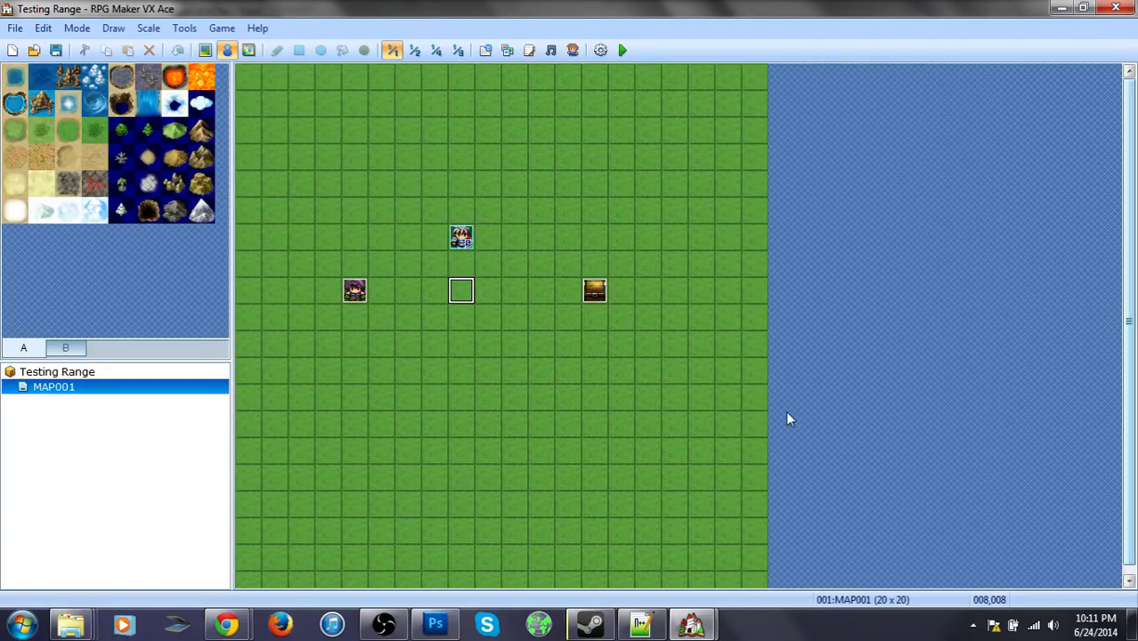
{"action": "mouse_move", "coordinate": [721, 523]}
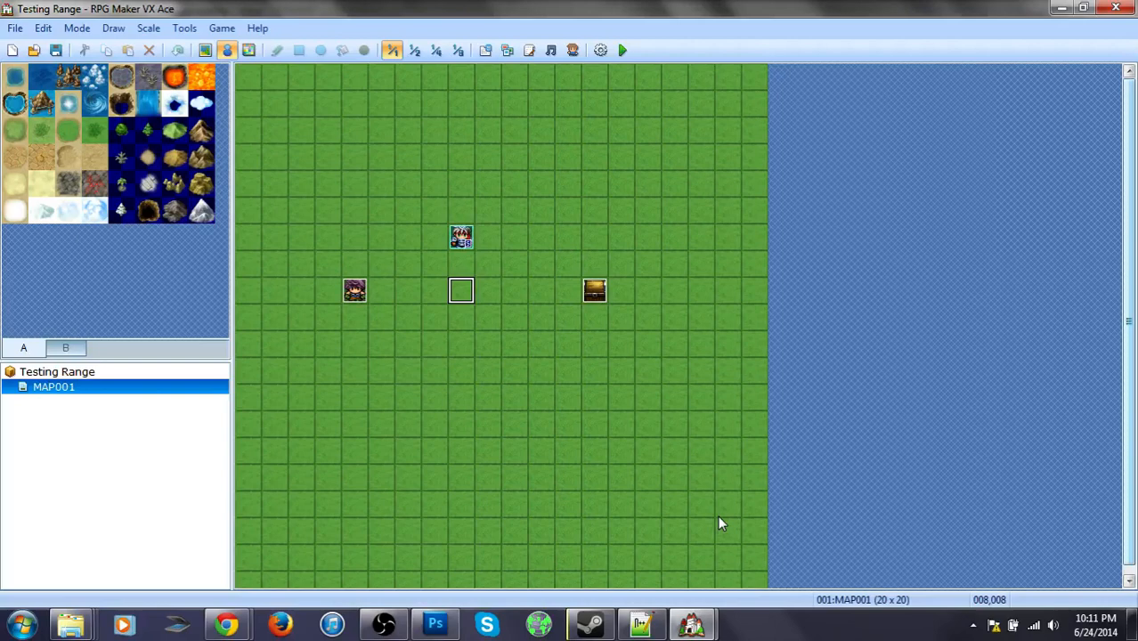
{"action": "mouse_move", "coordinate": [706, 449]}
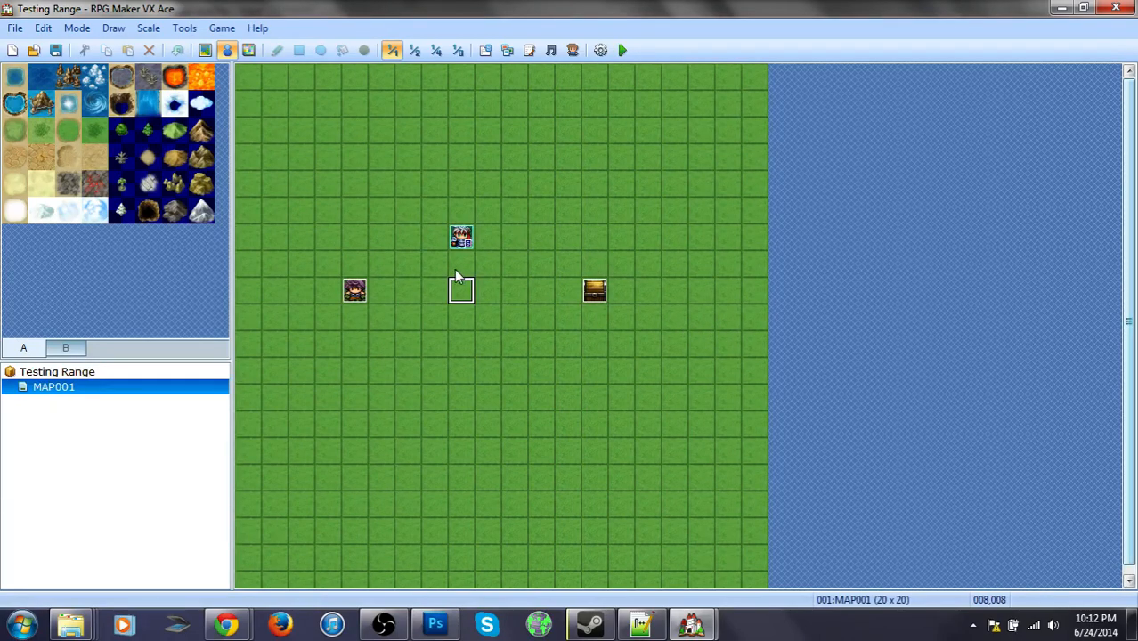
{"action": "mouse_move", "coordinate": [721, 401]}
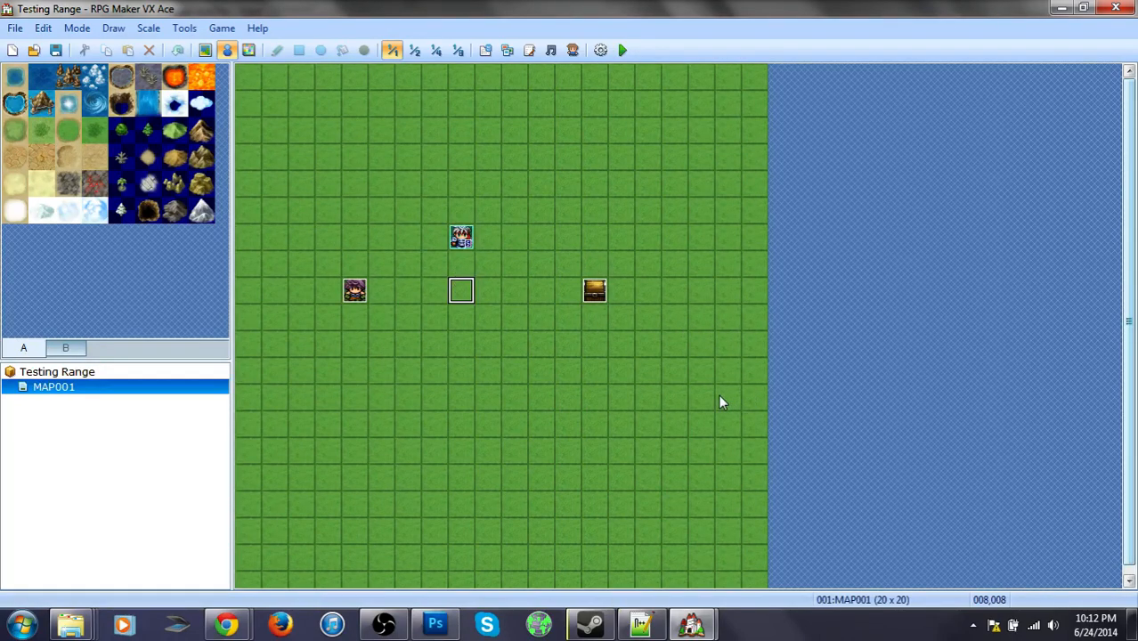
{"action": "mouse_move", "coordinate": [445, 588]}
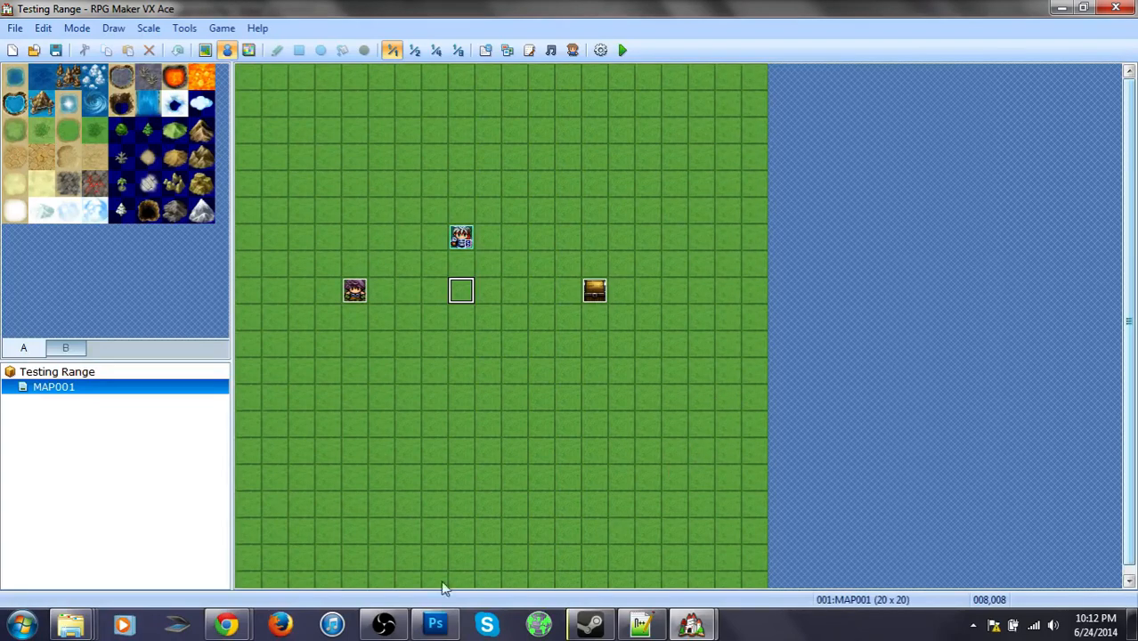
{"action": "mouse_move", "coordinate": [601, 424]}
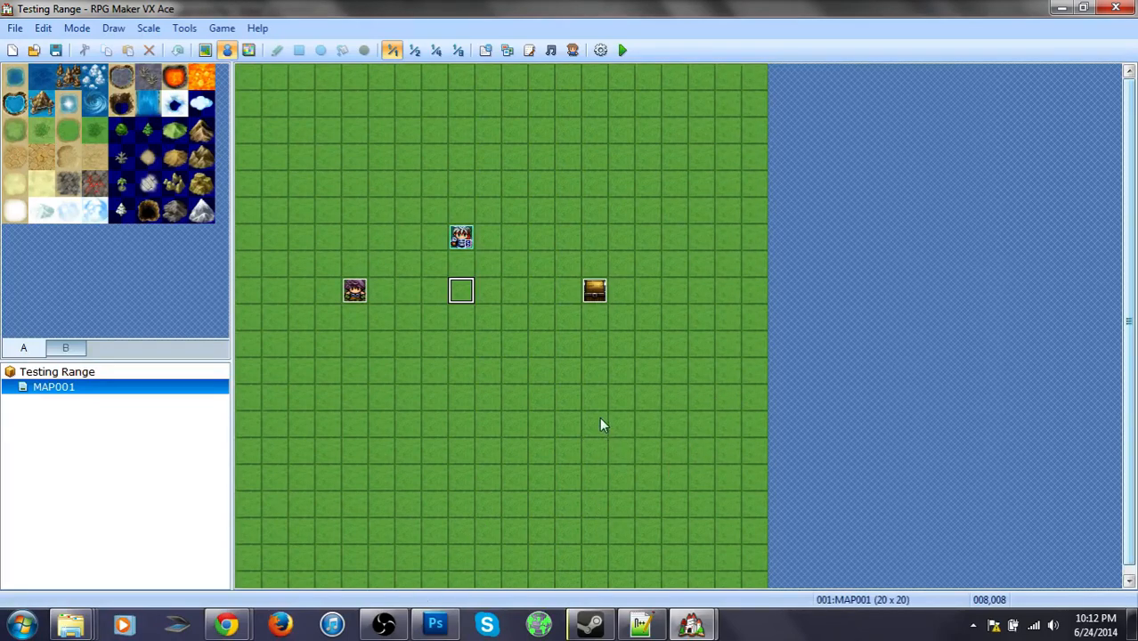
{"action": "mouse_move", "coordinate": [596, 431]}
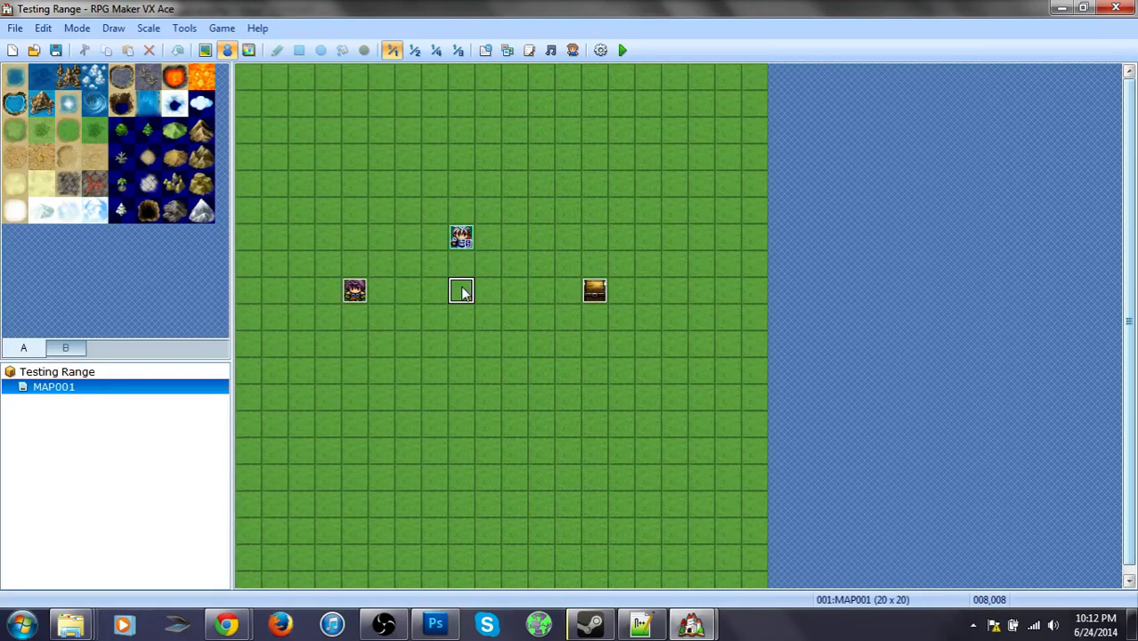
{"action": "mouse_move", "coordinate": [494, 330]}
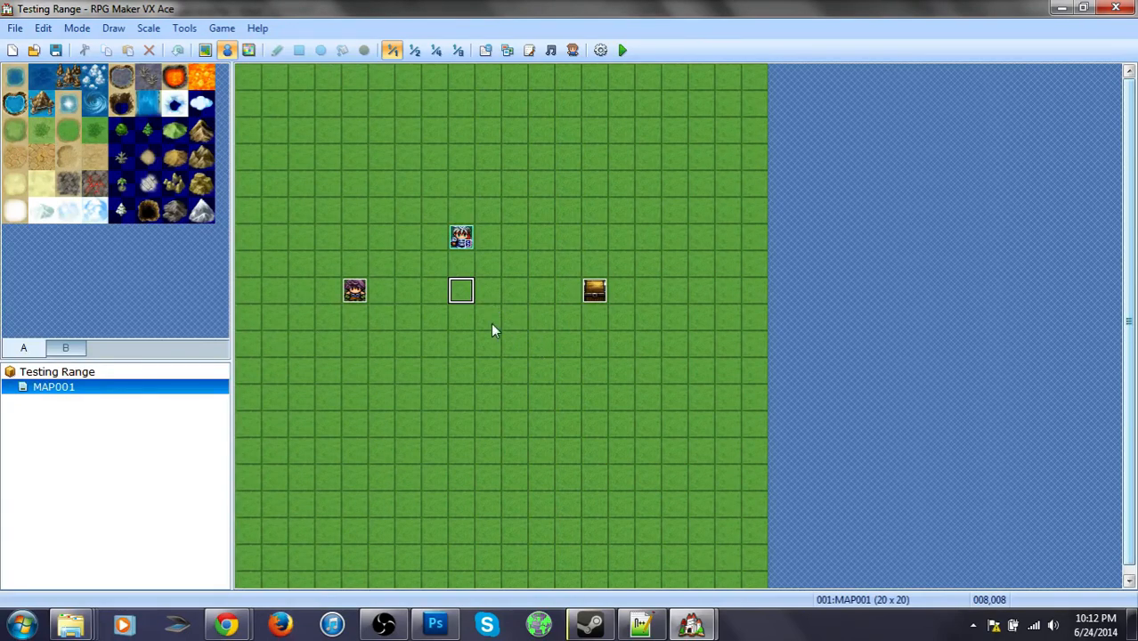
{"action": "mouse_move", "coordinate": [463, 318]}
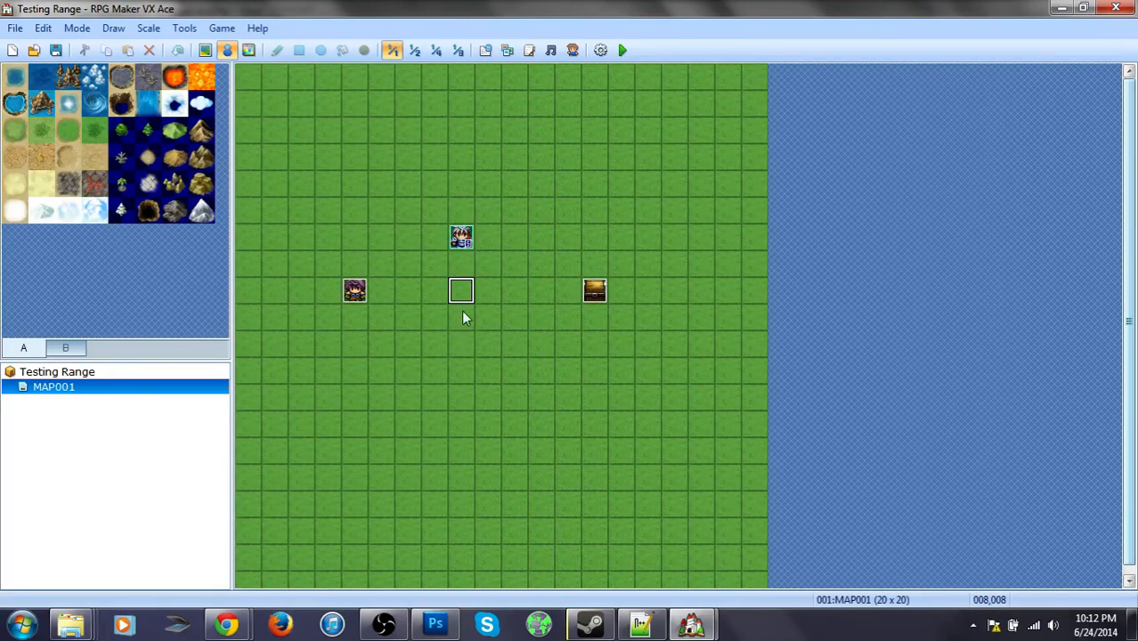
{"action": "mouse_move", "coordinate": [462, 296]}
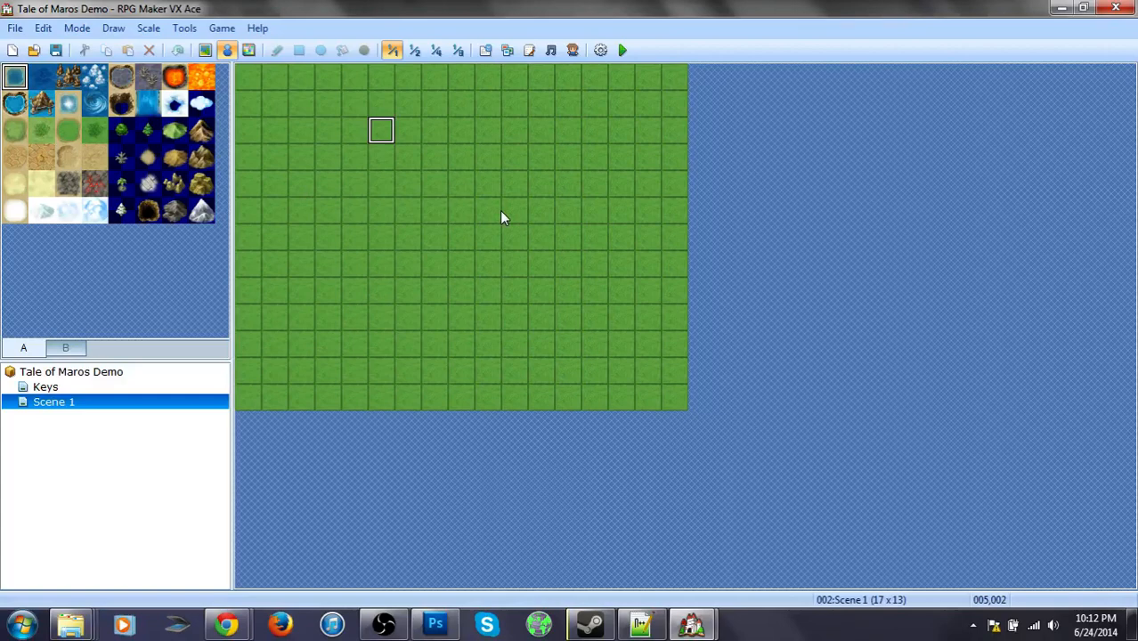
{"action": "mouse_move", "coordinate": [398, 211]}
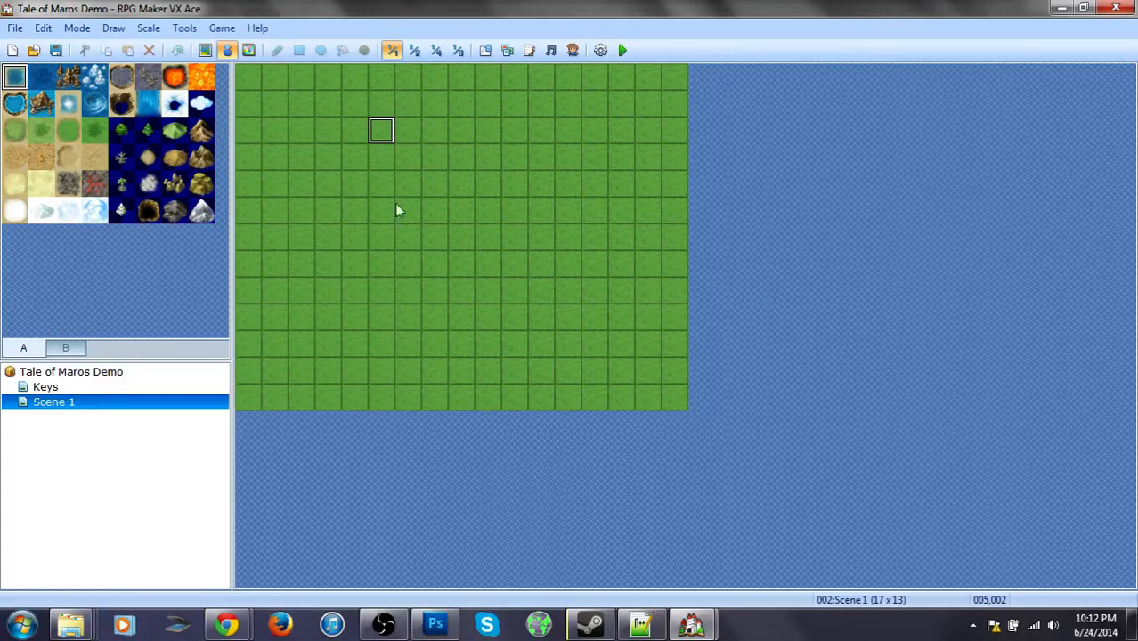
{"action": "mouse_move", "coordinate": [852, 469]}
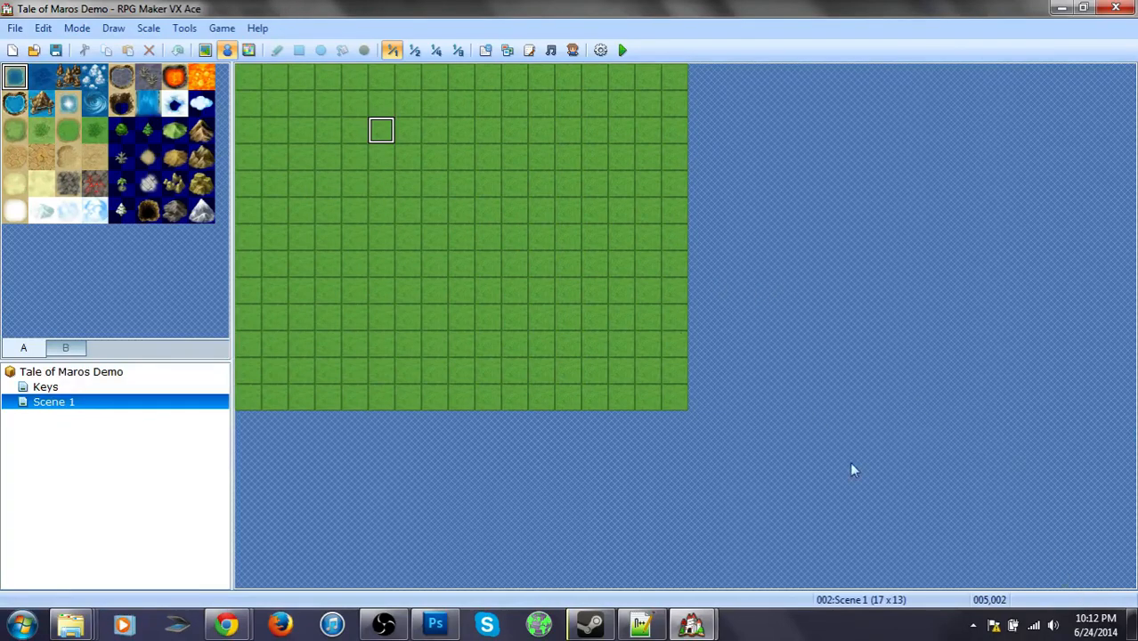
{"action": "mouse_move", "coordinate": [487, 76]}
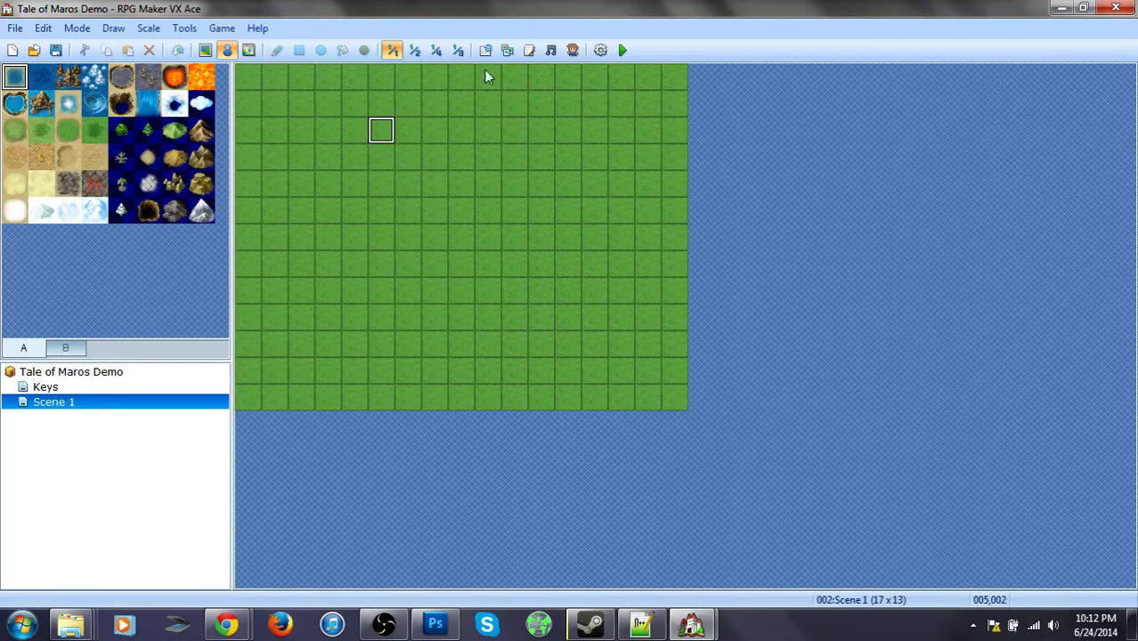
{"action": "mouse_move", "coordinate": [648, 299]}
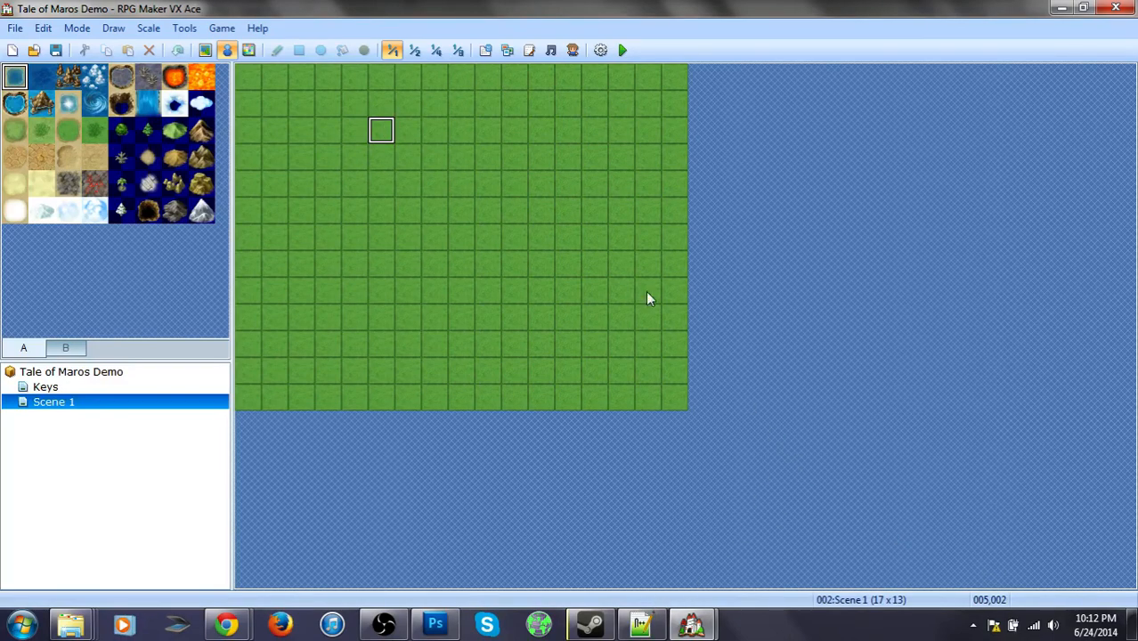
{"action": "mouse_move", "coordinate": [335, 298]}
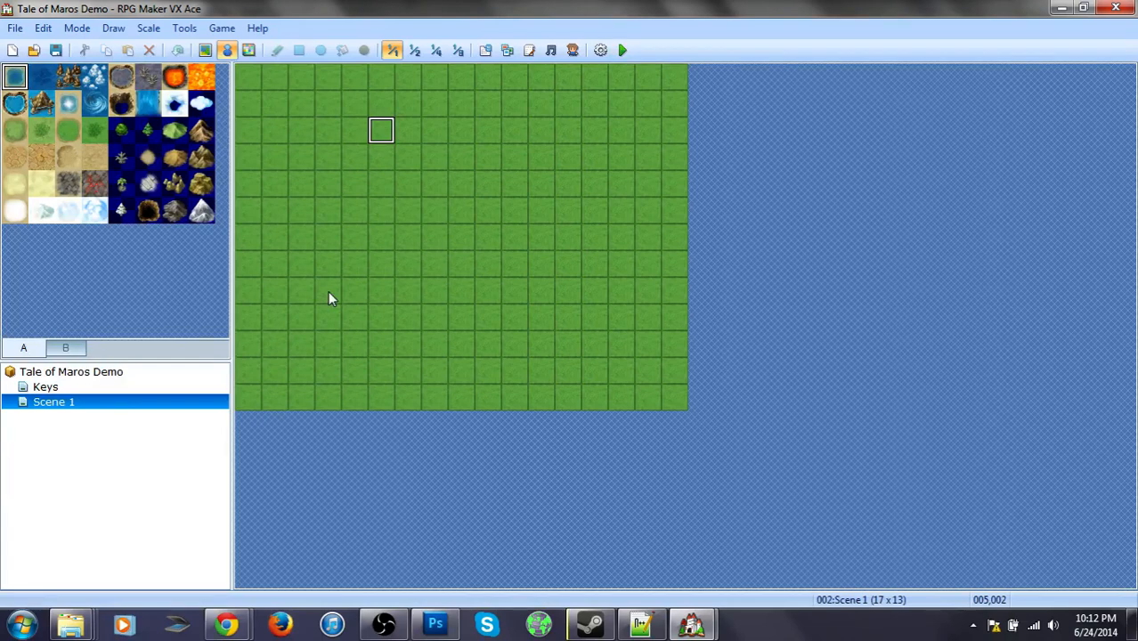
{"action": "mouse_move", "coordinate": [471, 302]}
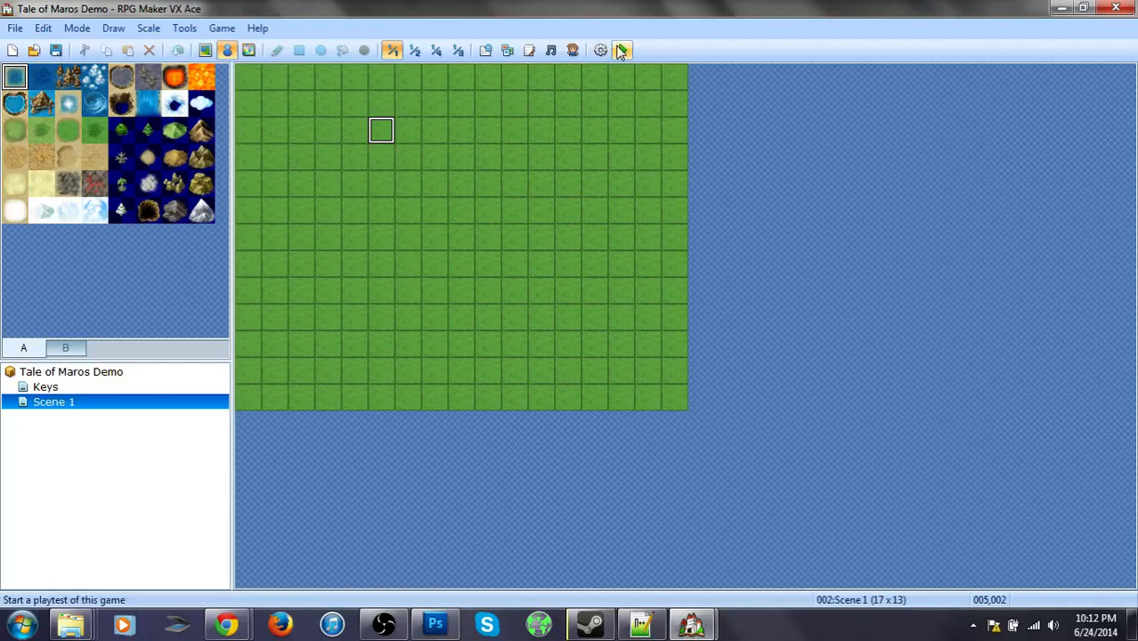
Playtest the Tale of Maros Demo and bring its title screen to the front
{"action": "left_click", "coordinate": [621, 50]}
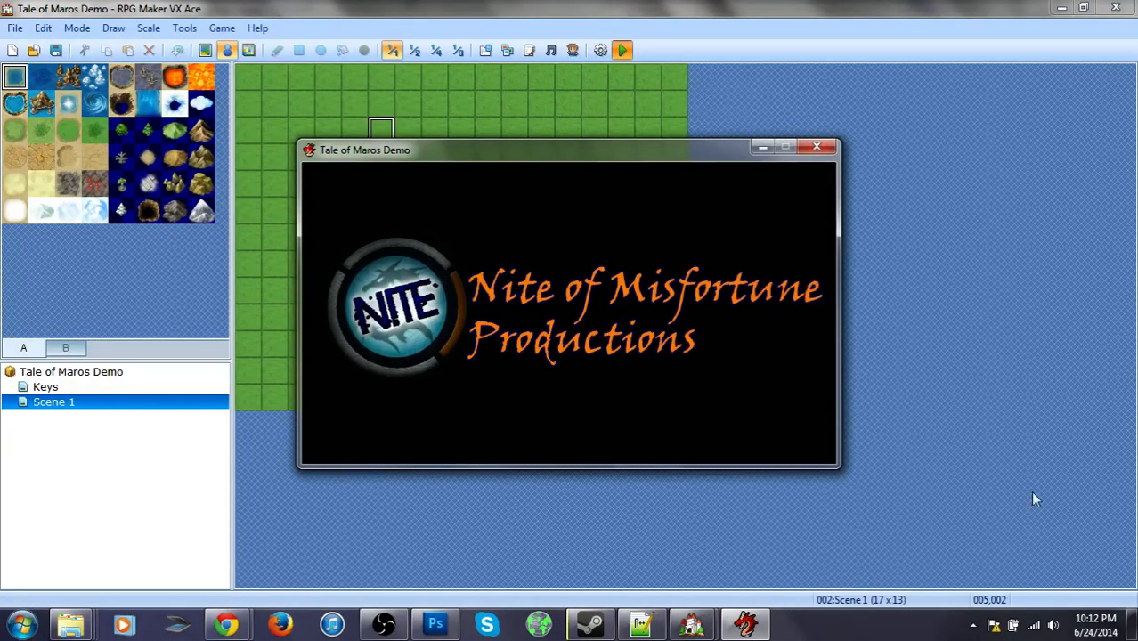
{"action": "left_click", "coordinate": [1054, 625]}
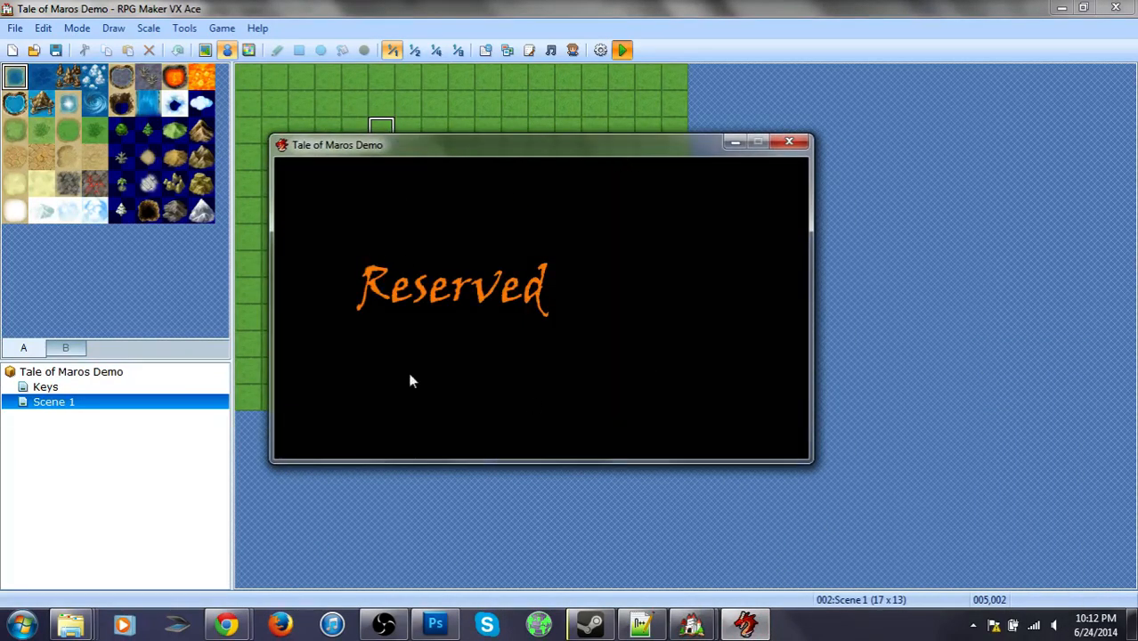
{"action": "mouse_move", "coordinate": [436, 430]}
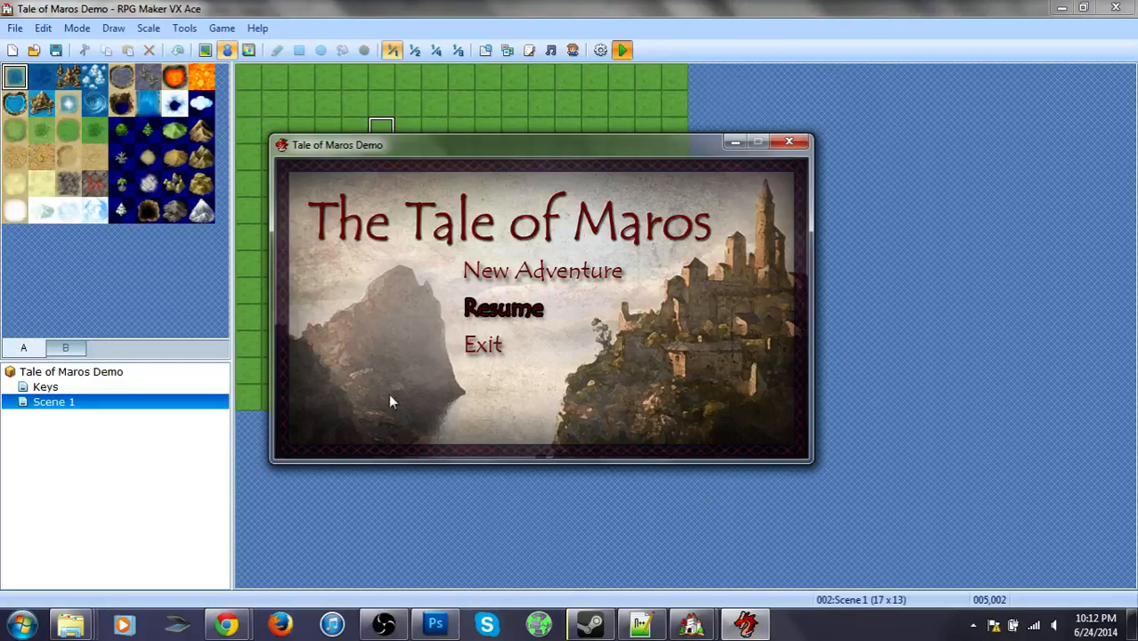
{"action": "mouse_move", "coordinate": [891, 418]}
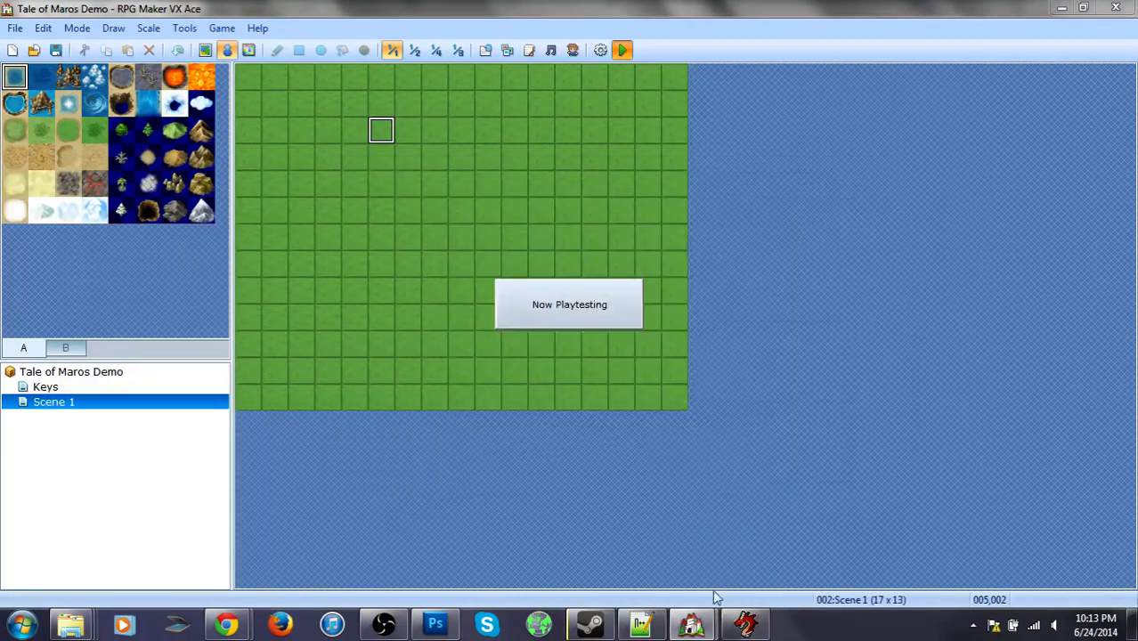
{"action": "left_click", "coordinate": [621, 50]}
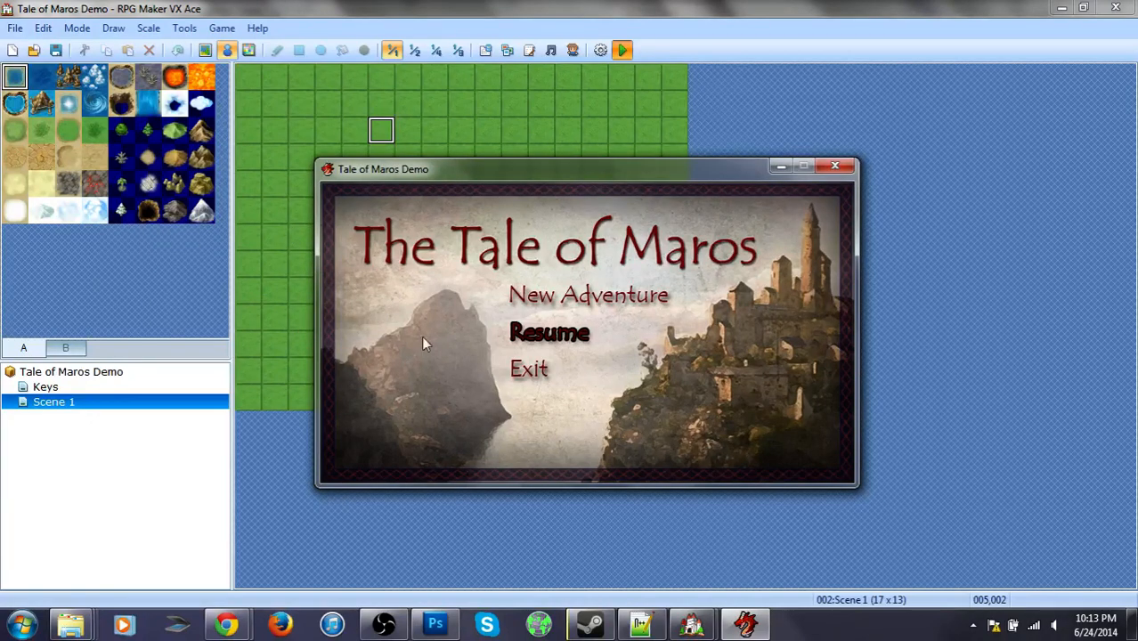
{"action": "mouse_move", "coordinate": [387, 323]}
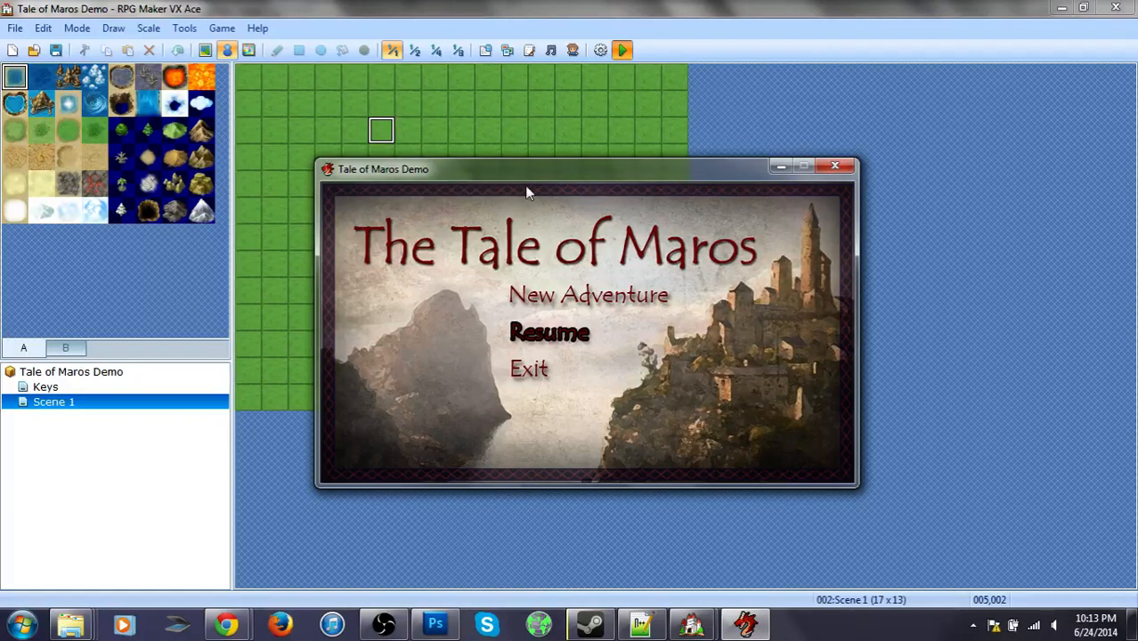
{"action": "mouse_move", "coordinate": [692, 623]}
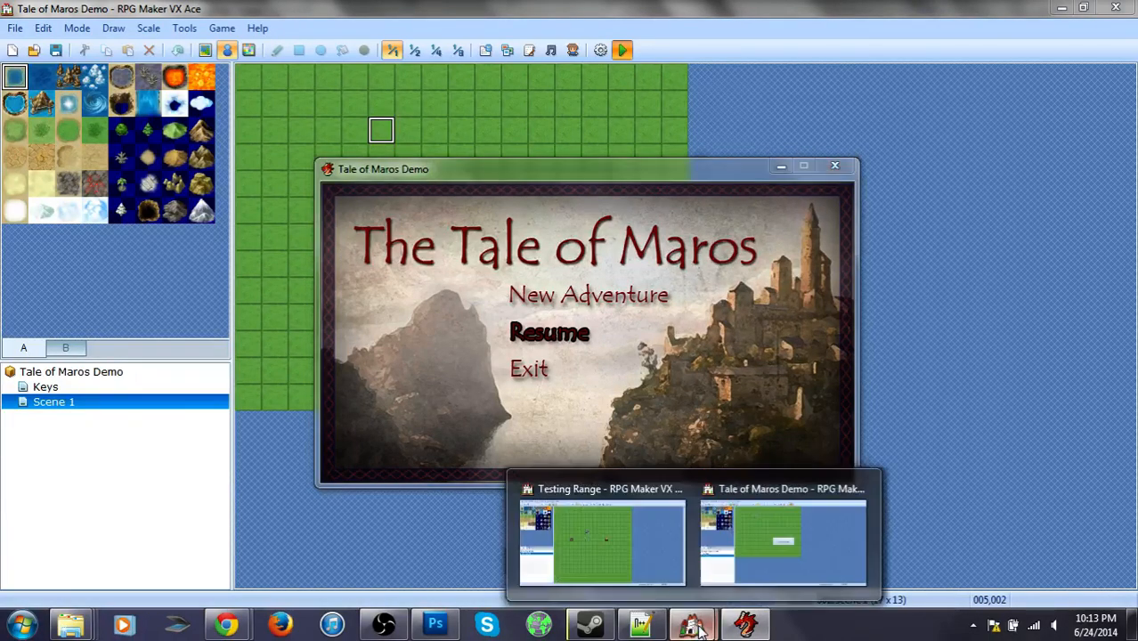
Switch to the Testing Range project and playtest it to show the title screen
{"action": "left_click", "coordinate": [601, 543]}
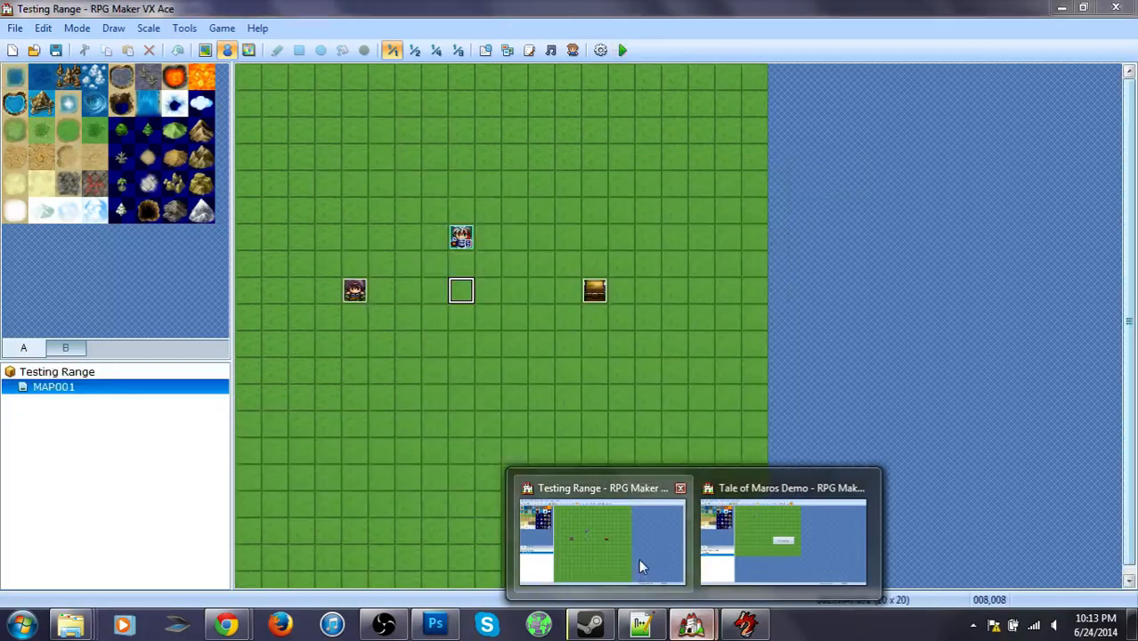
{"action": "left_click", "coordinate": [621, 50]}
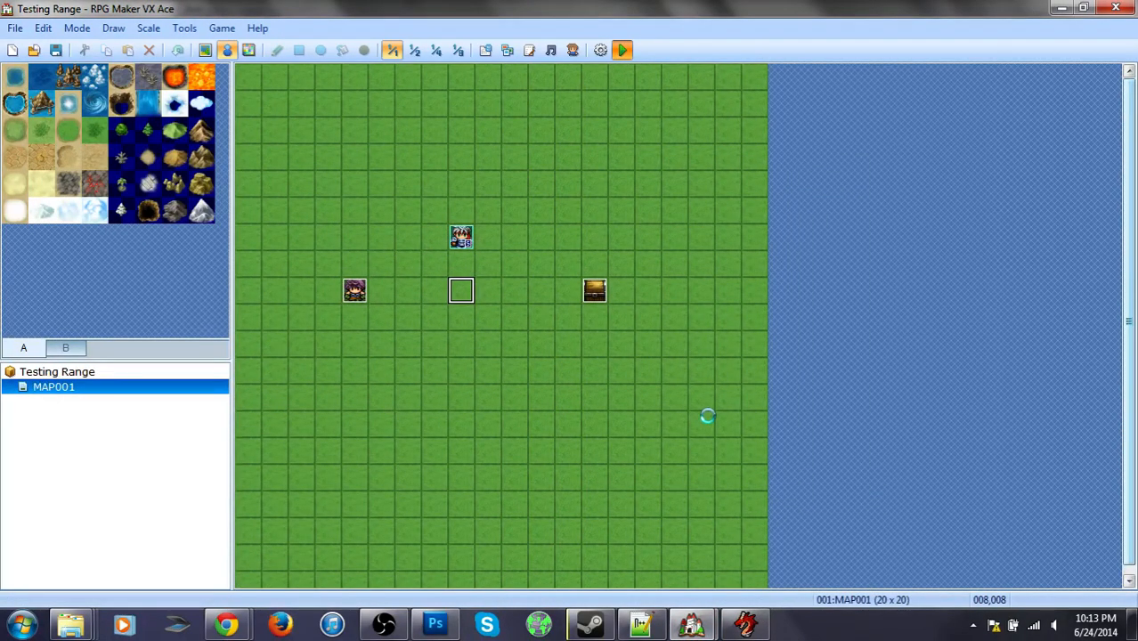
{"action": "left_click", "coordinate": [621, 49]}
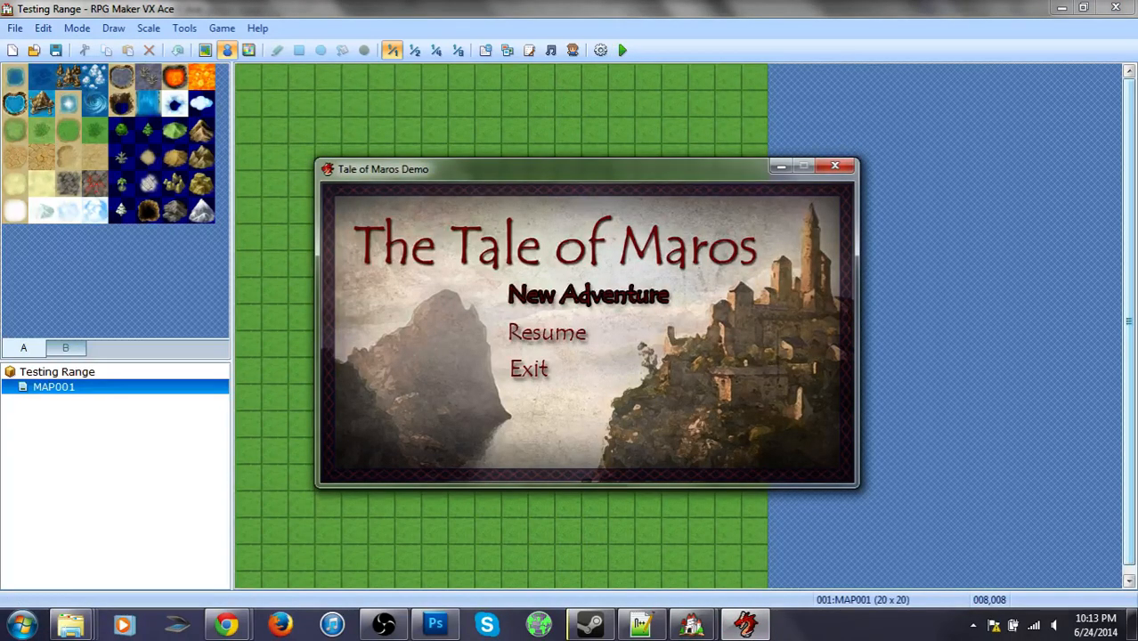
Choose New Adventure on the title screen to reach the gender prompt
{"action": "left_click", "coordinate": [588, 294]}
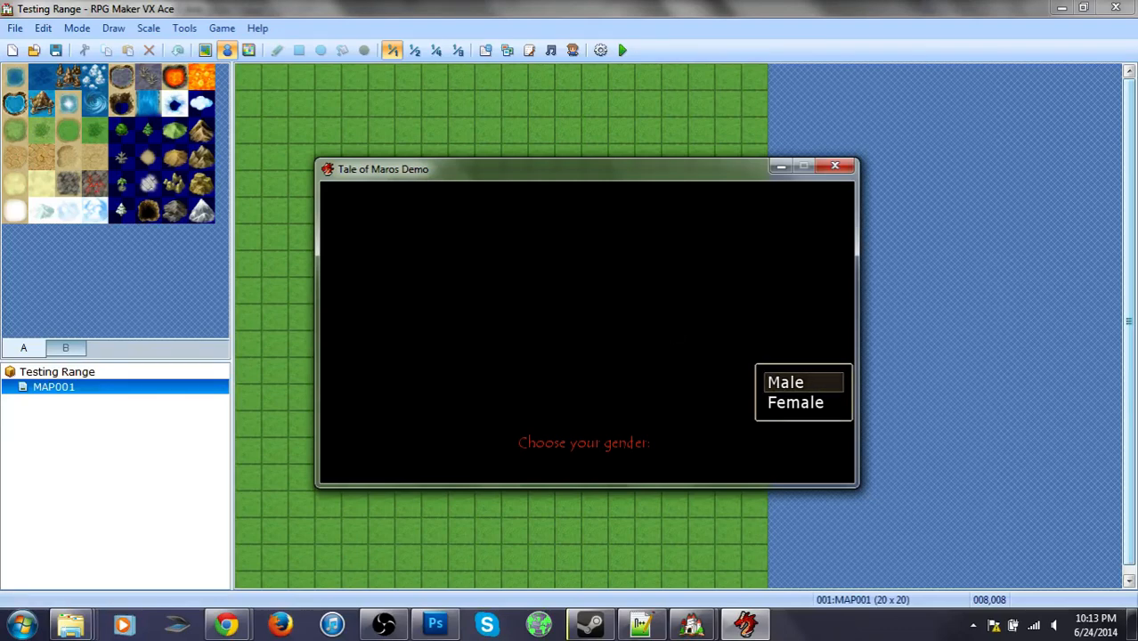
{"action": "mouse_move", "coordinate": [670, 327]}
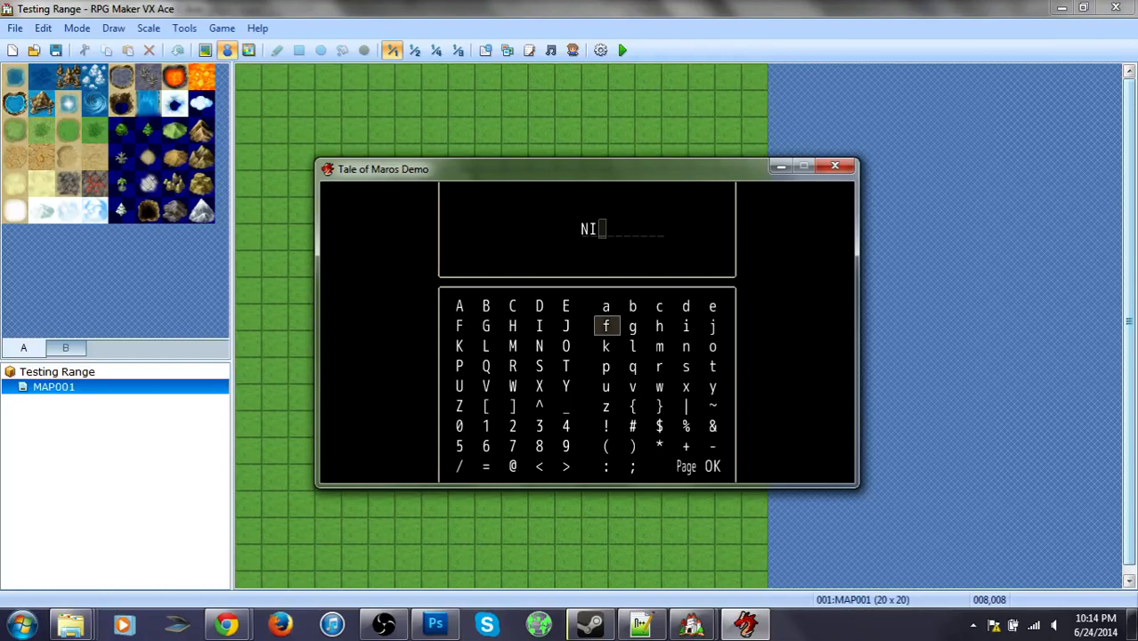
Finish entering the hero name NIM on the letter grid and confirm it
{"action": "left_click", "coordinate": [511, 326]}
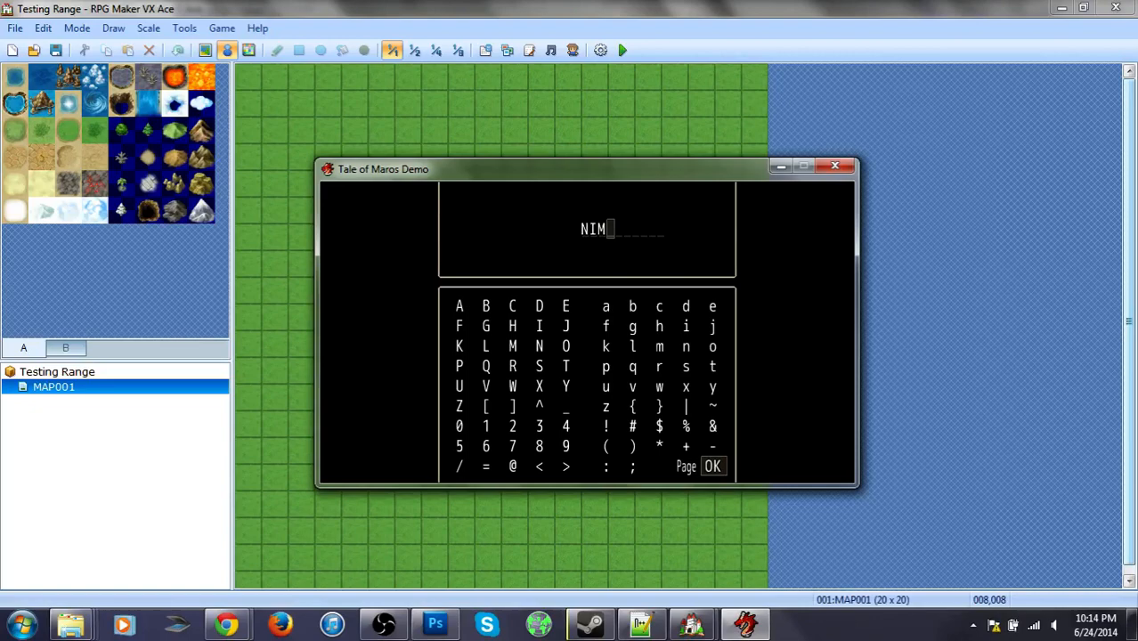
{"action": "left_click", "coordinate": [712, 466]}
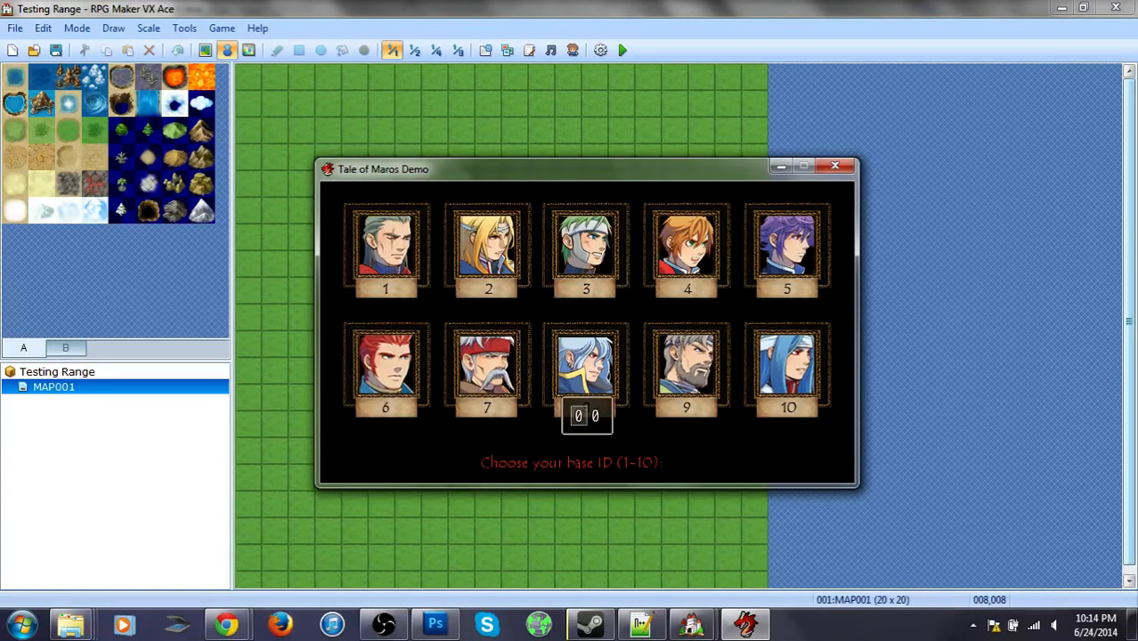
{"action": "mouse_move", "coordinate": [670, 327]}
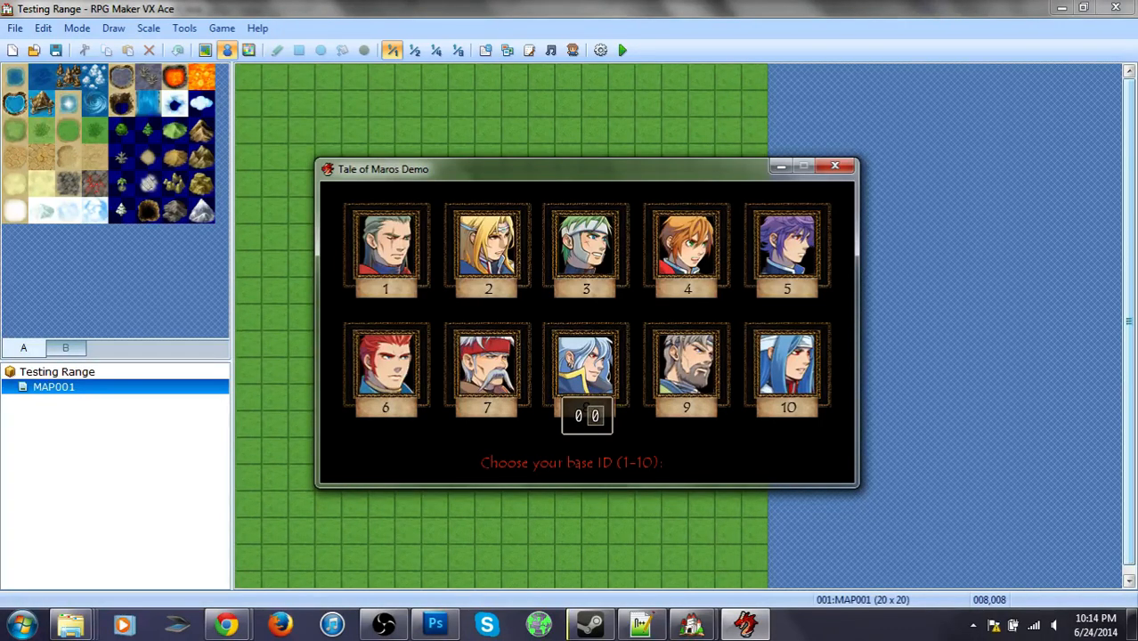
Enter base and photo ID numbers (3, 8, 5, 9, 8) to pick the hero's portrait
{"action": "type", "text": "3"}
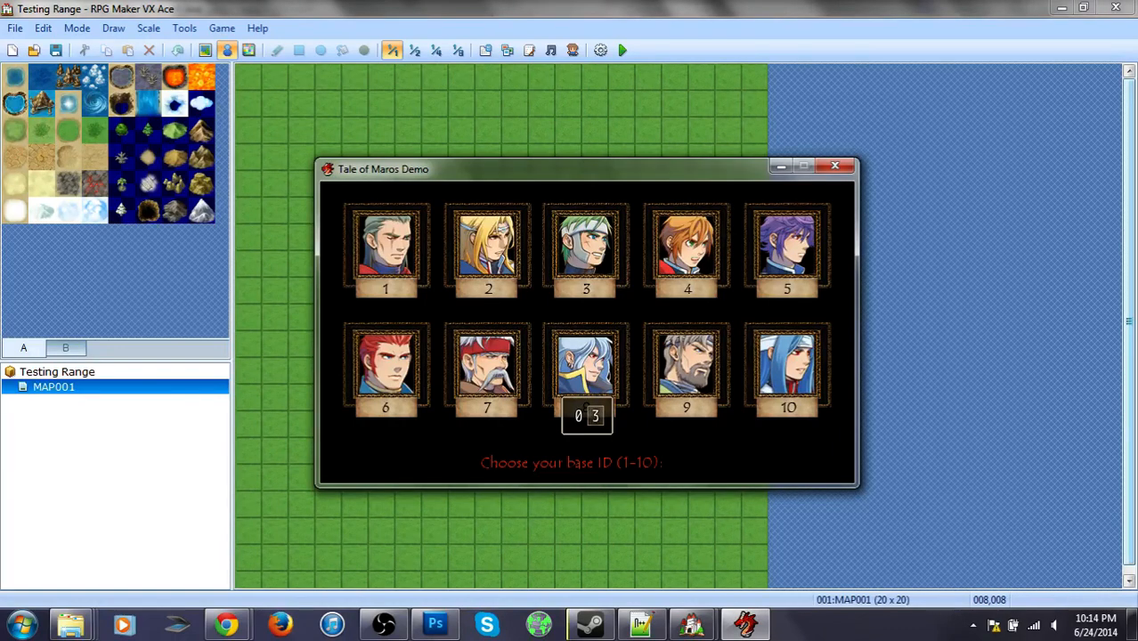
{"action": "type", "text": "8"}
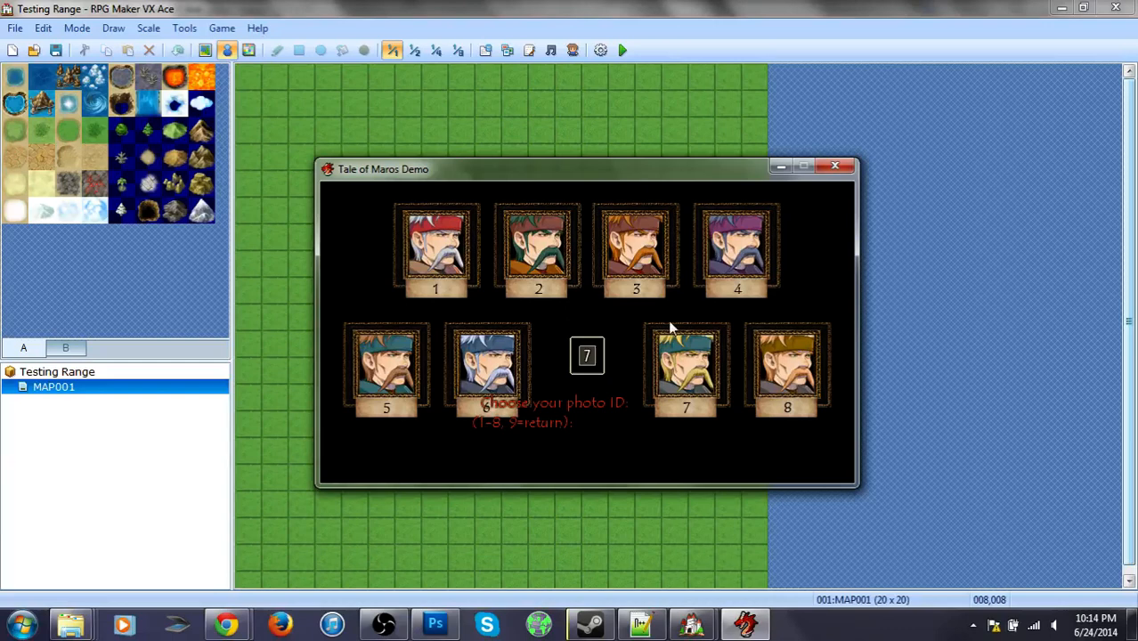
{"action": "mouse_move", "coordinate": [698, 445]}
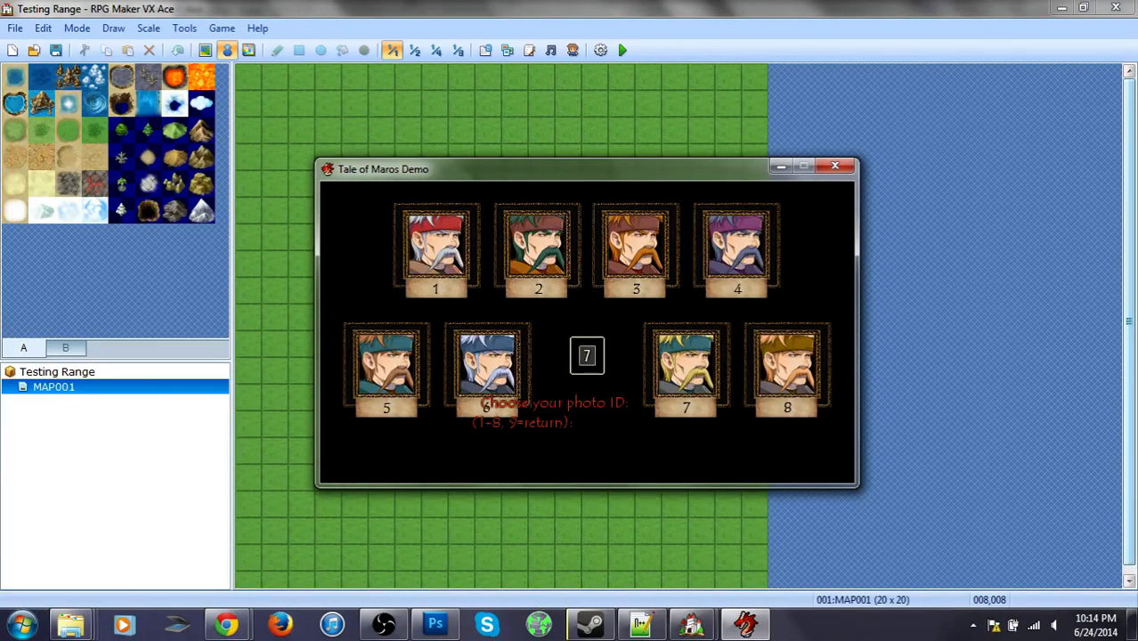
{"action": "type", "text": "5"}
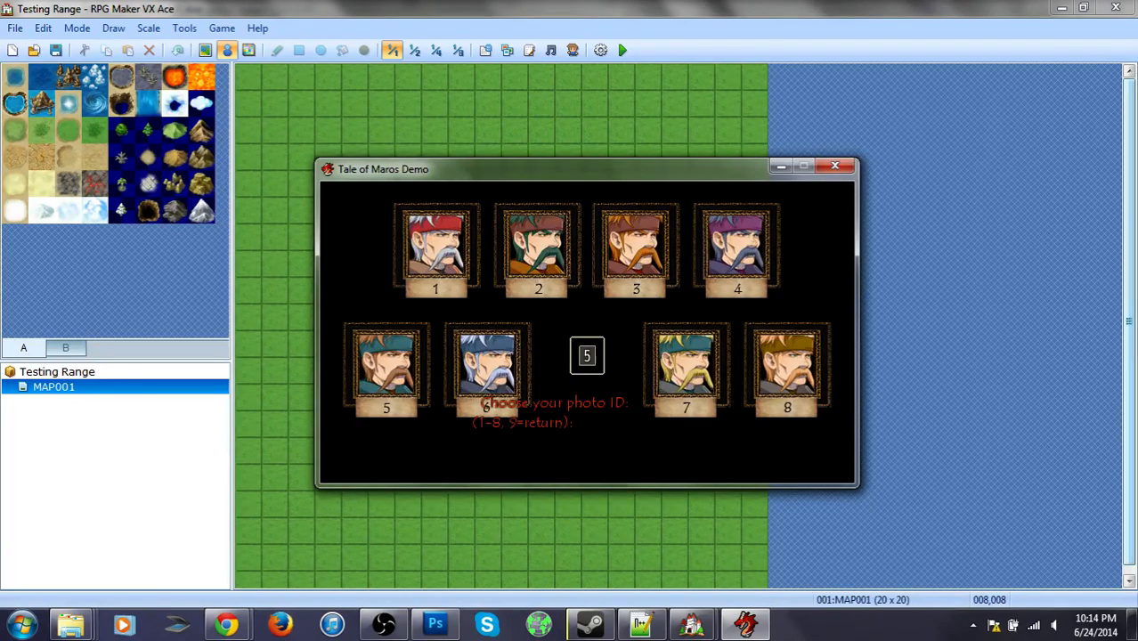
{"action": "type", "text": "9"}
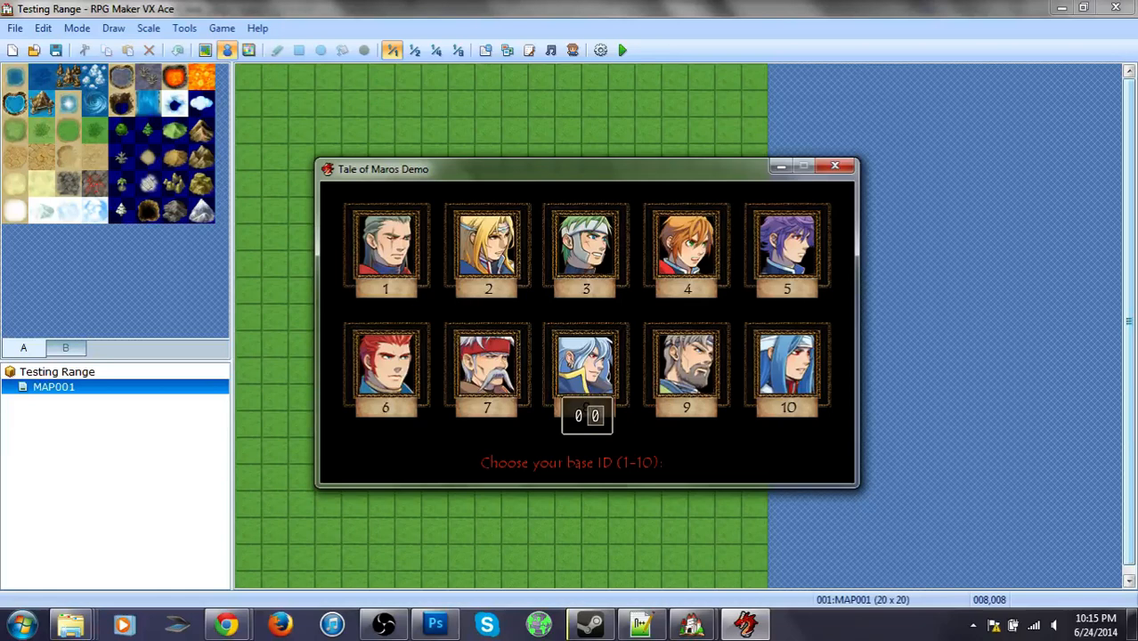
{"action": "type", "text": "8"}
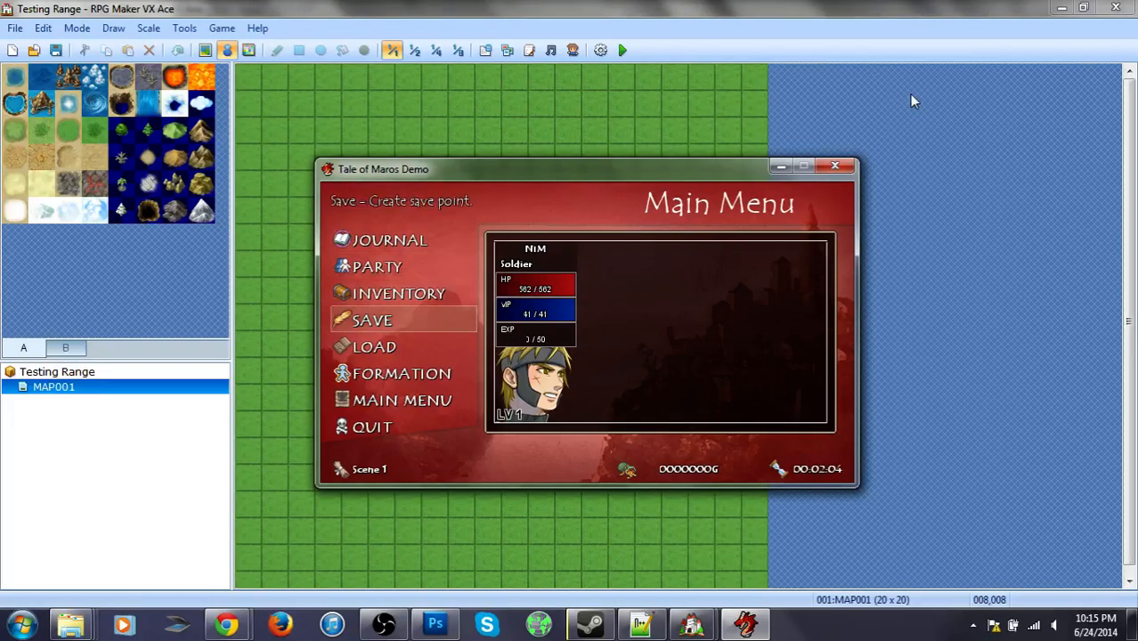
Browse Journal and Inventory in the game's Main Menu, then close the playtest
{"action": "left_click", "coordinate": [372, 426]}
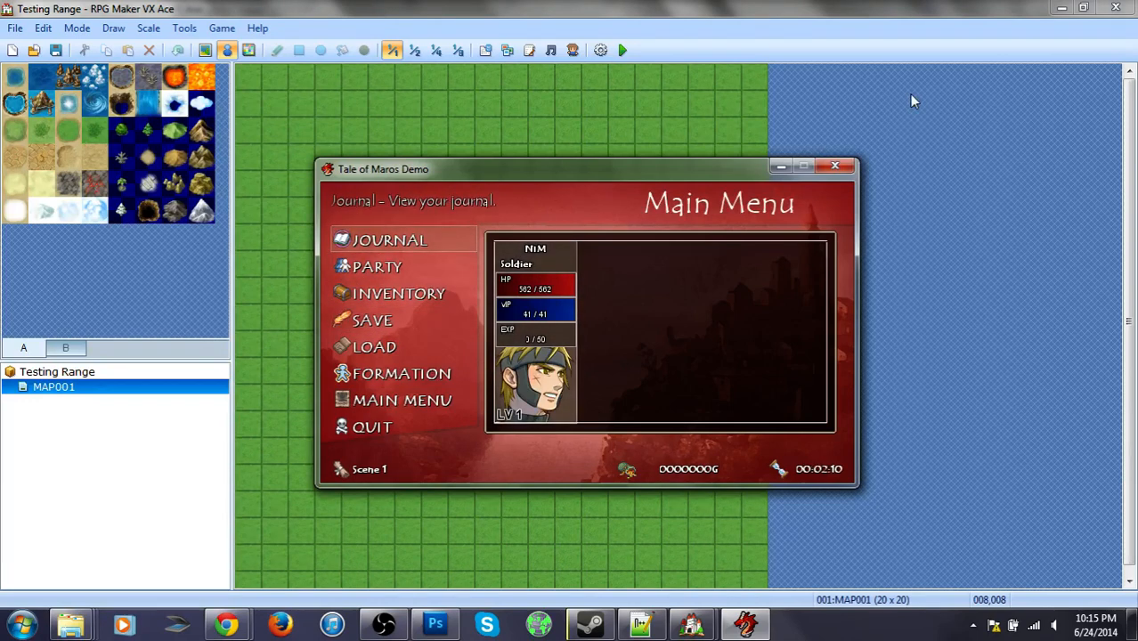
{"action": "left_click", "coordinate": [399, 293]}
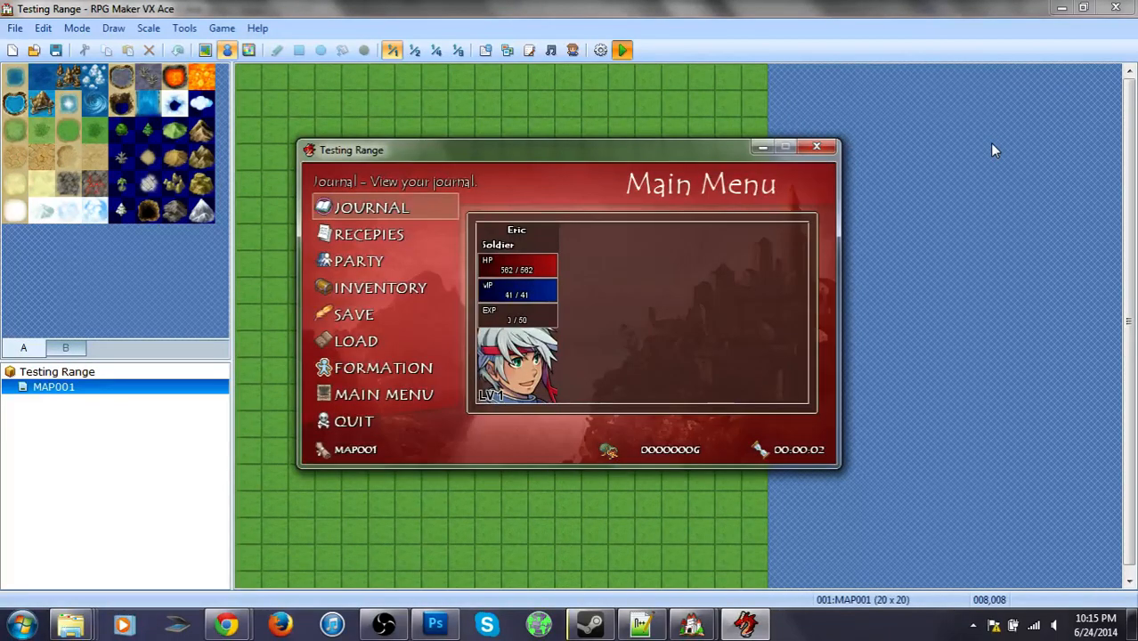
{"action": "left_click", "coordinate": [372, 206]}
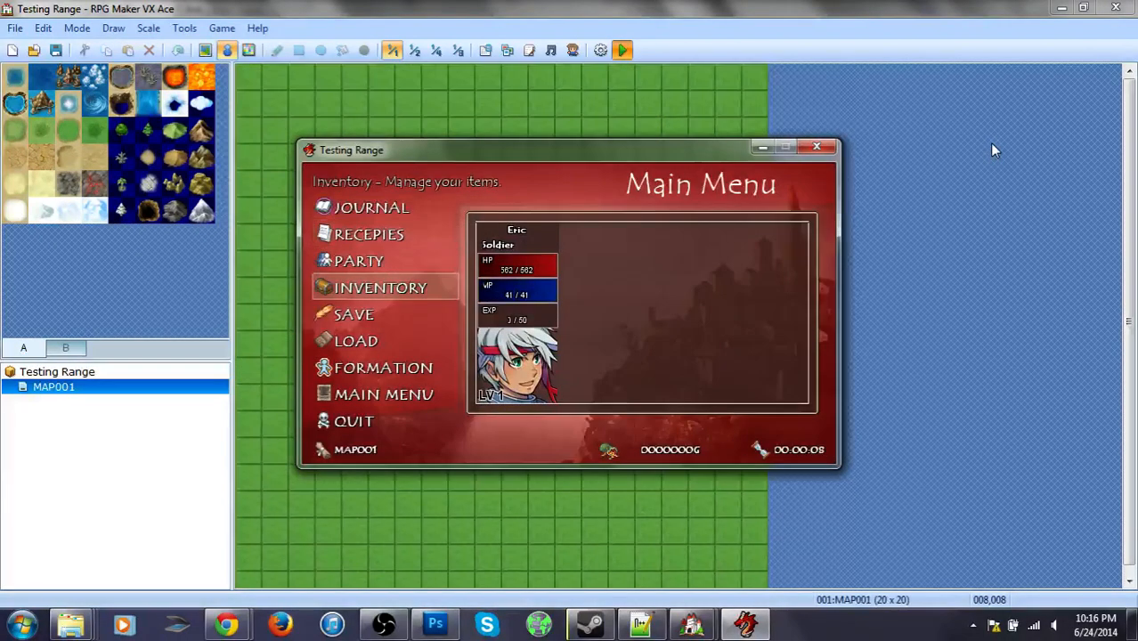
{"action": "left_click", "coordinate": [380, 287]}
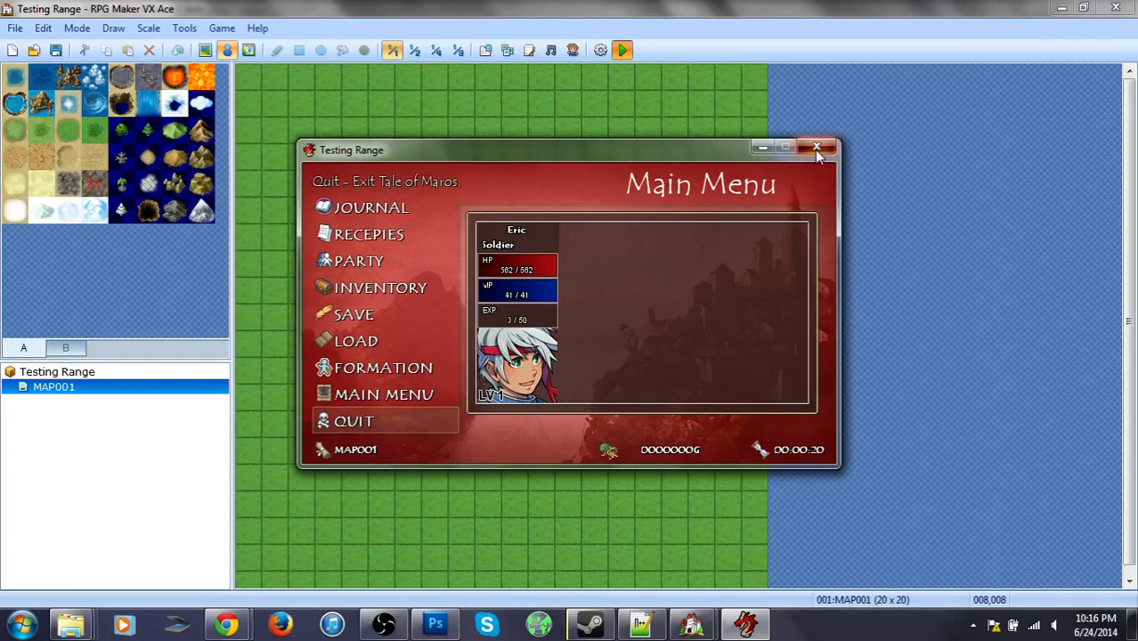
{"action": "left_click", "coordinate": [816, 146]}
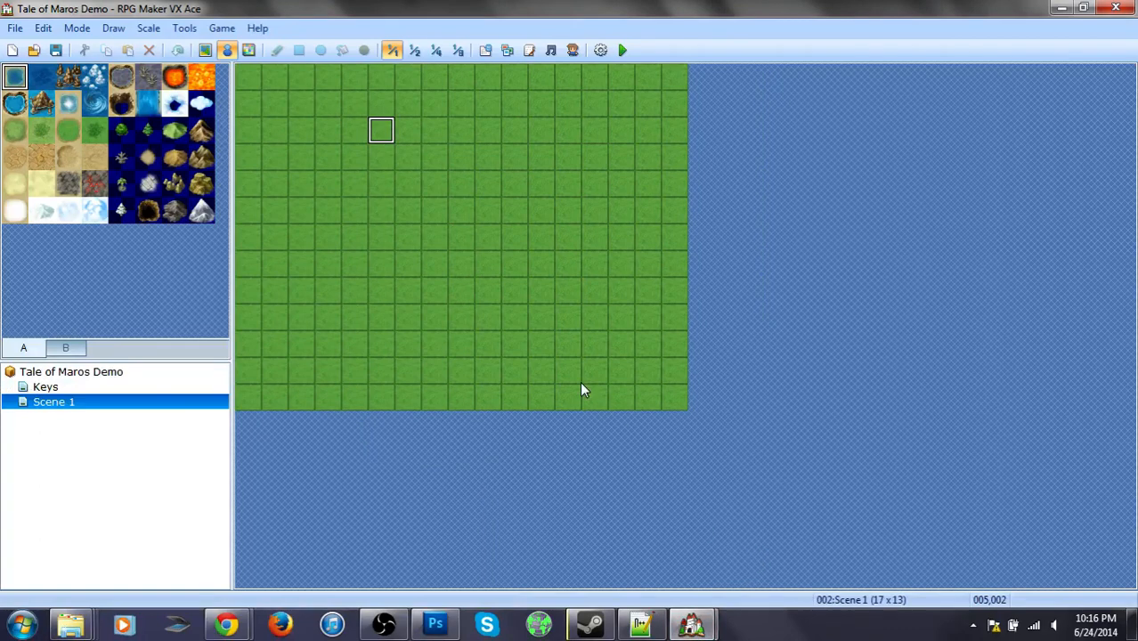
{"action": "mouse_move", "coordinate": [411, 178]}
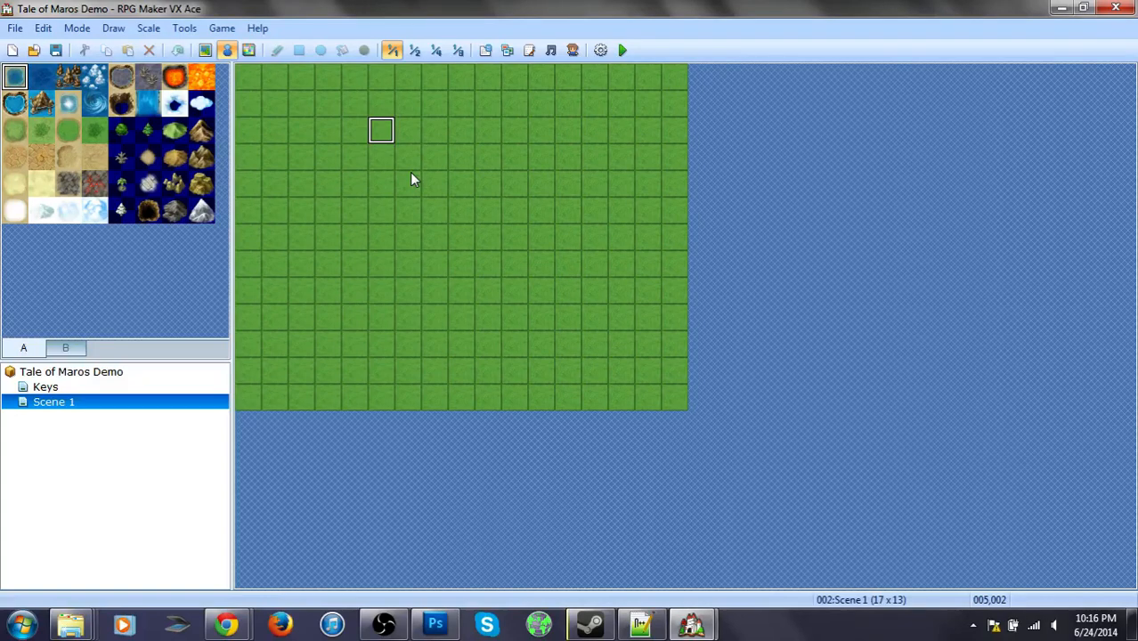
{"action": "mouse_move", "coordinate": [772, 357]}
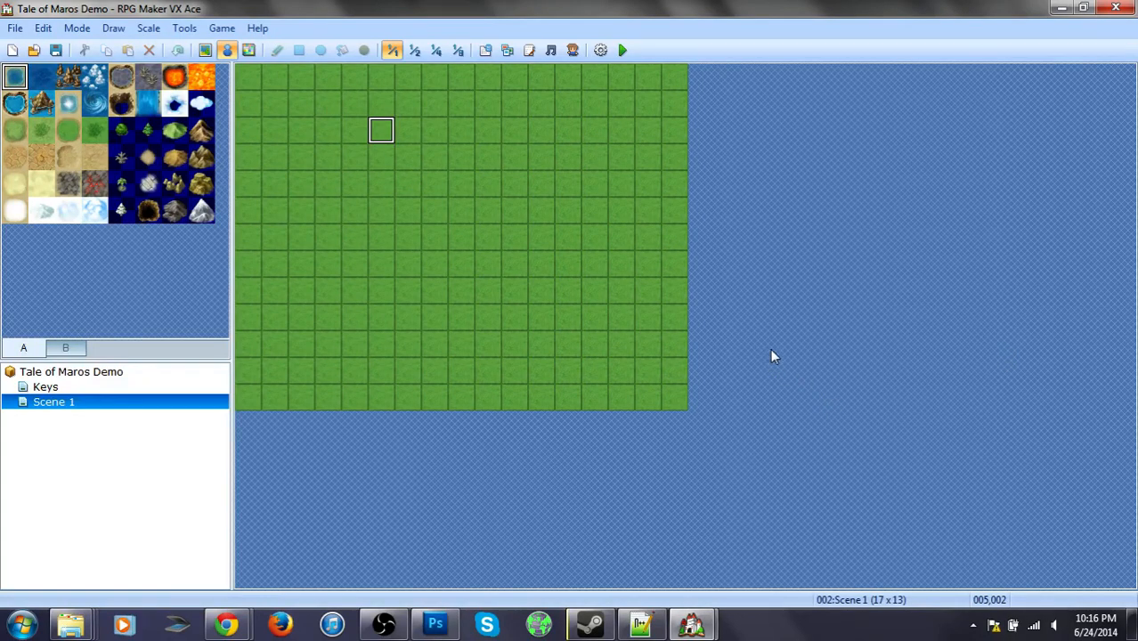
{"action": "mouse_move", "coordinate": [306, 128]}
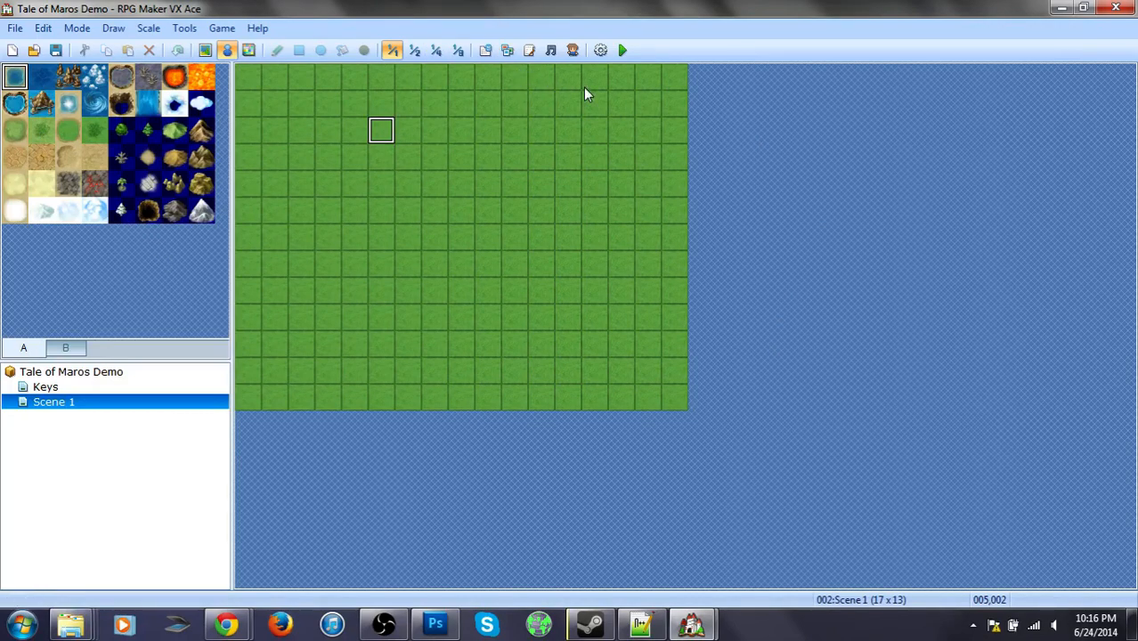
{"action": "mouse_move", "coordinate": [519, 87]}
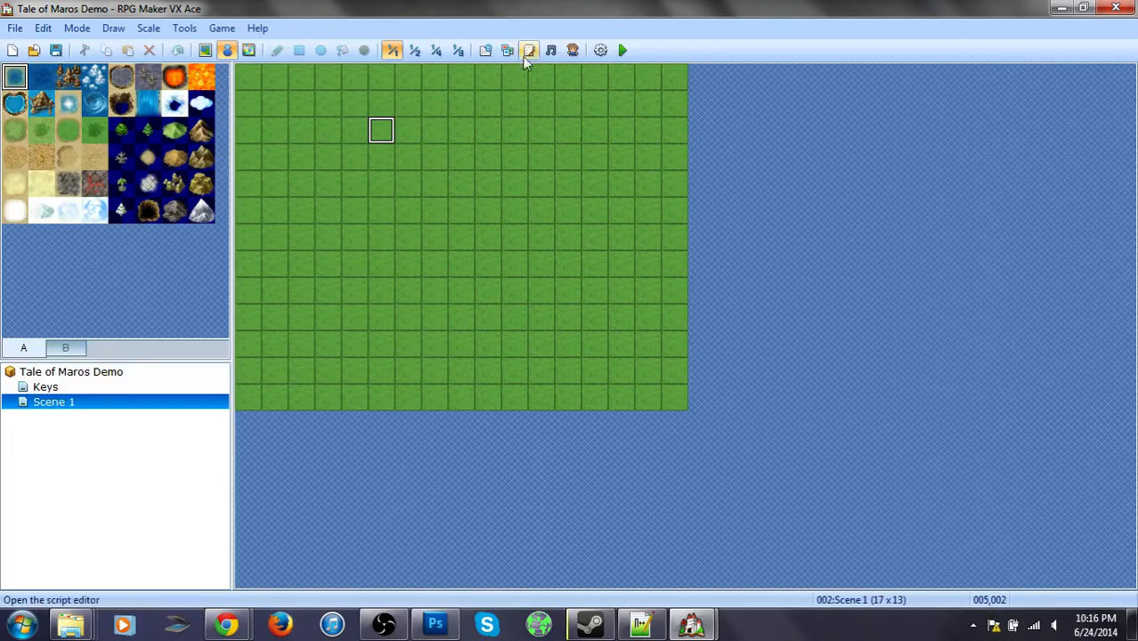
Open the script editor from the toolbar
{"action": "left_click", "coordinate": [528, 50]}
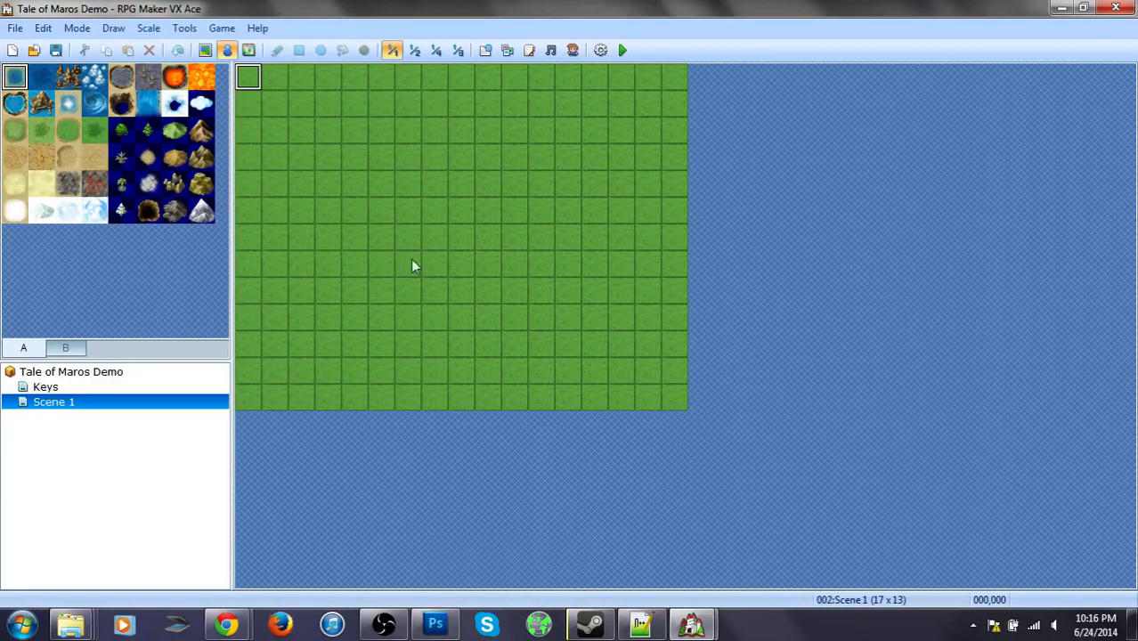
{"action": "mouse_move", "coordinate": [445, 284]}
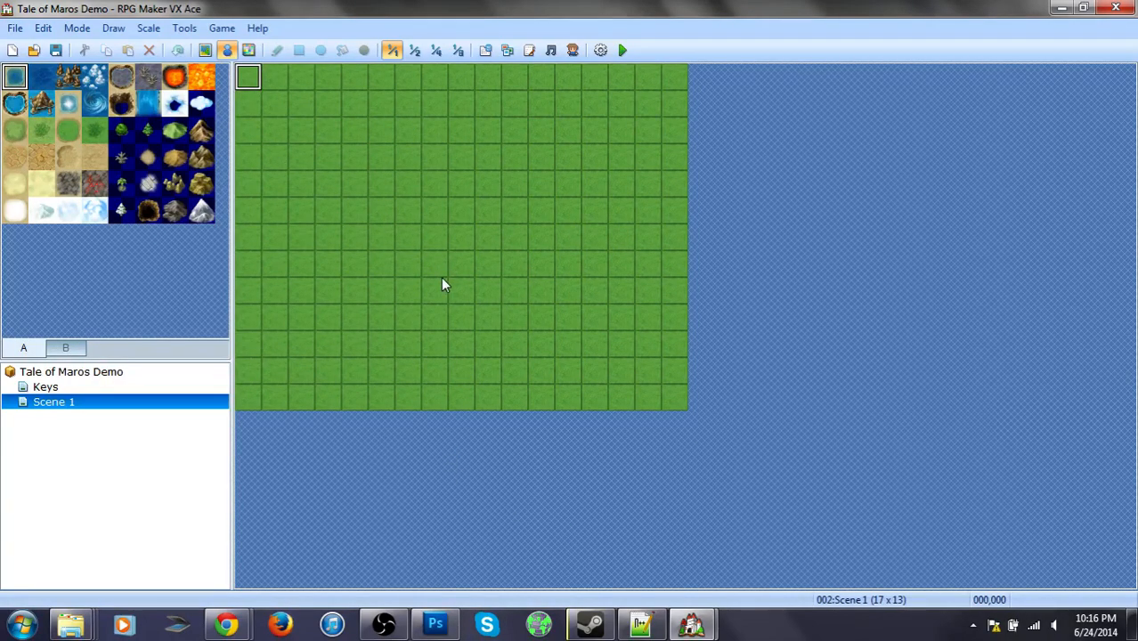
{"action": "mouse_move", "coordinate": [546, 332]}
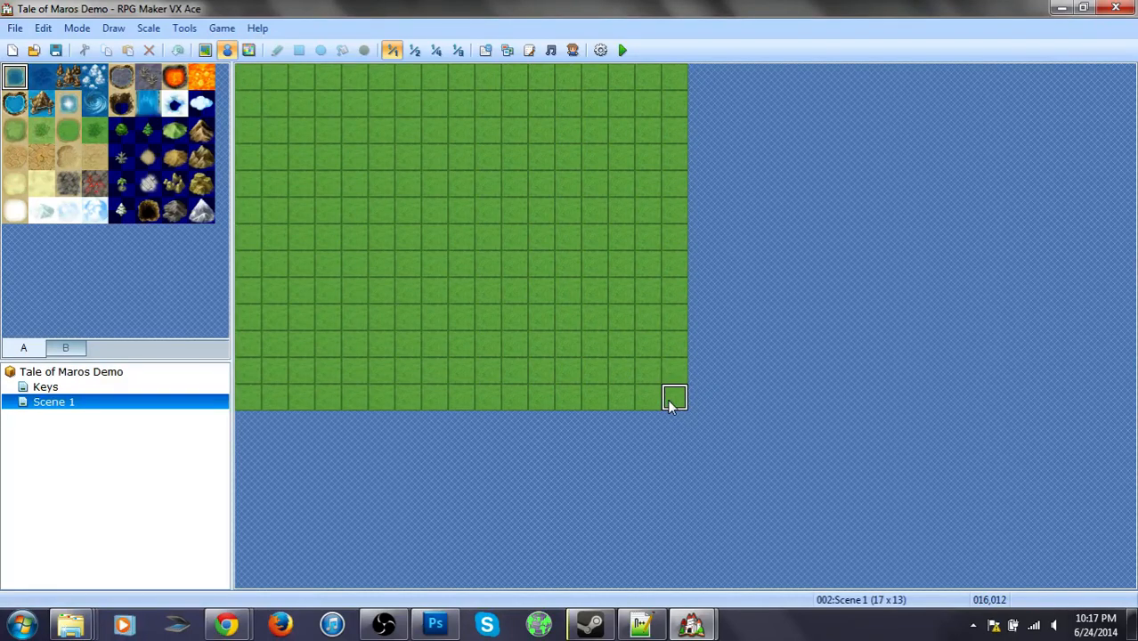
{"action": "mouse_move", "coordinate": [525, 311]}
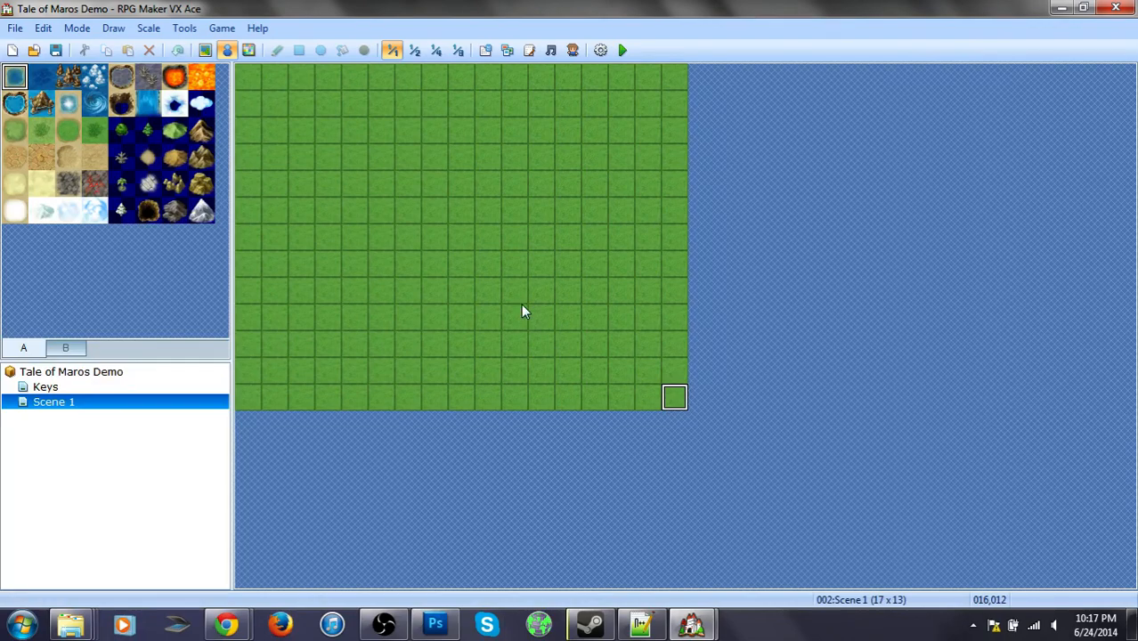
{"action": "mouse_move", "coordinate": [436, 211]}
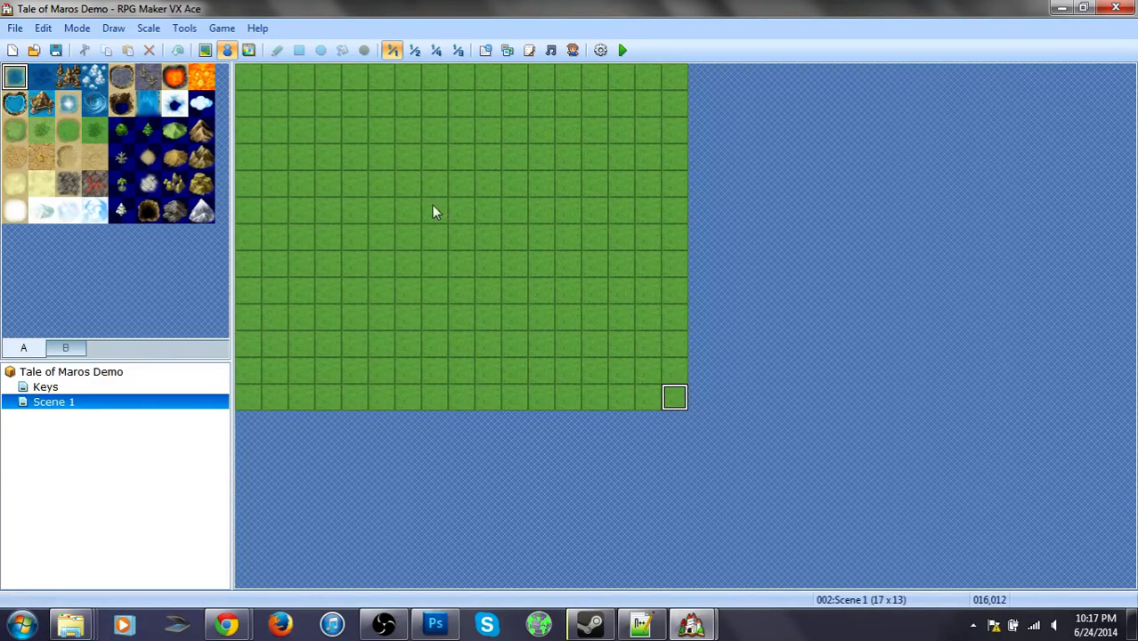
{"action": "mouse_move", "coordinate": [521, 96]}
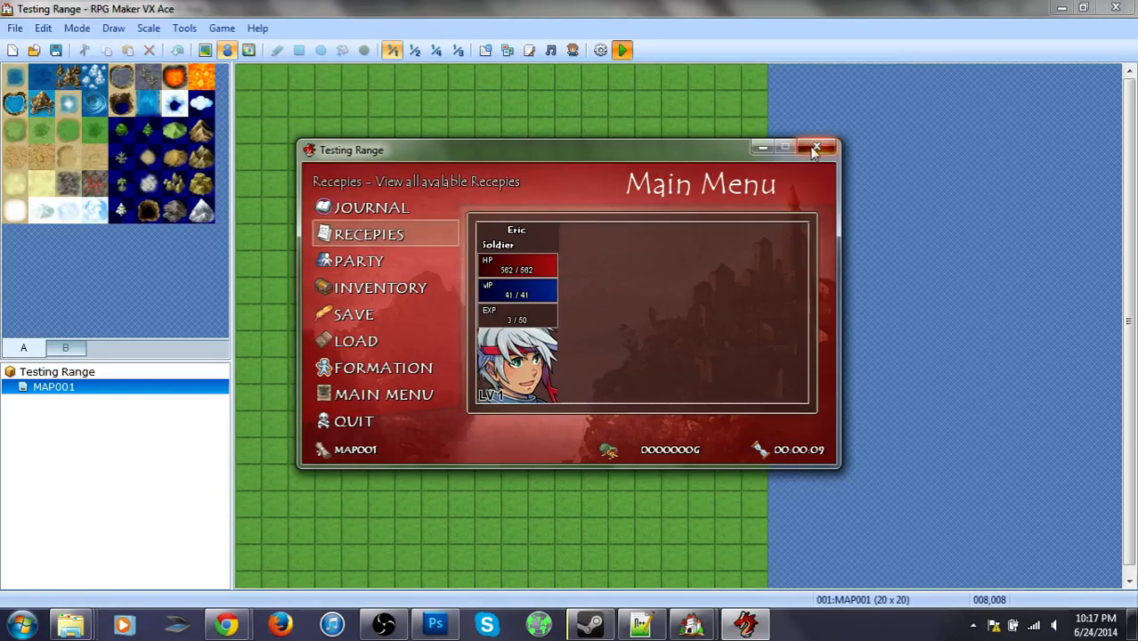
Close the playtest, glance at the Mode menu, and switch to map editing
{"action": "left_click", "coordinate": [815, 148]}
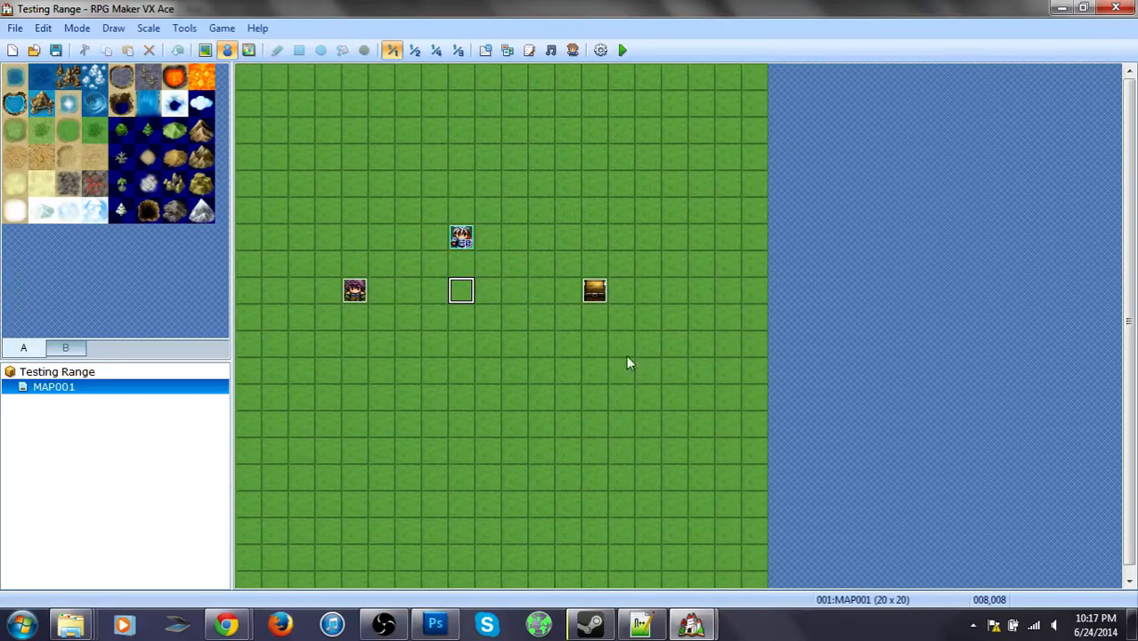
{"action": "mouse_move", "coordinate": [600, 91]}
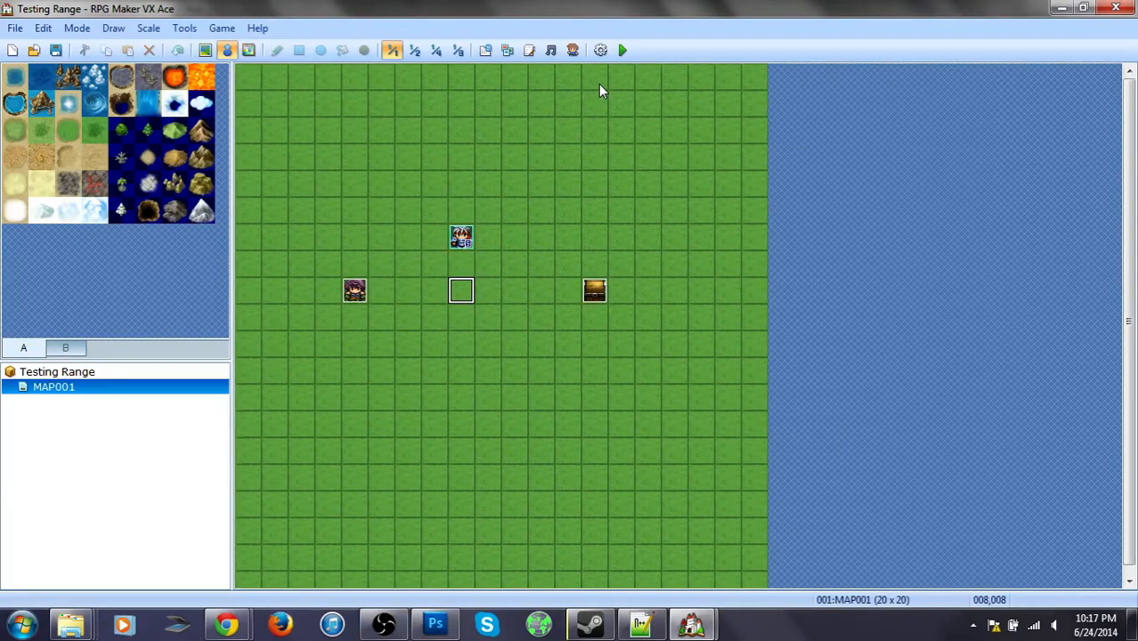
{"action": "mouse_move", "coordinate": [4, 58]}
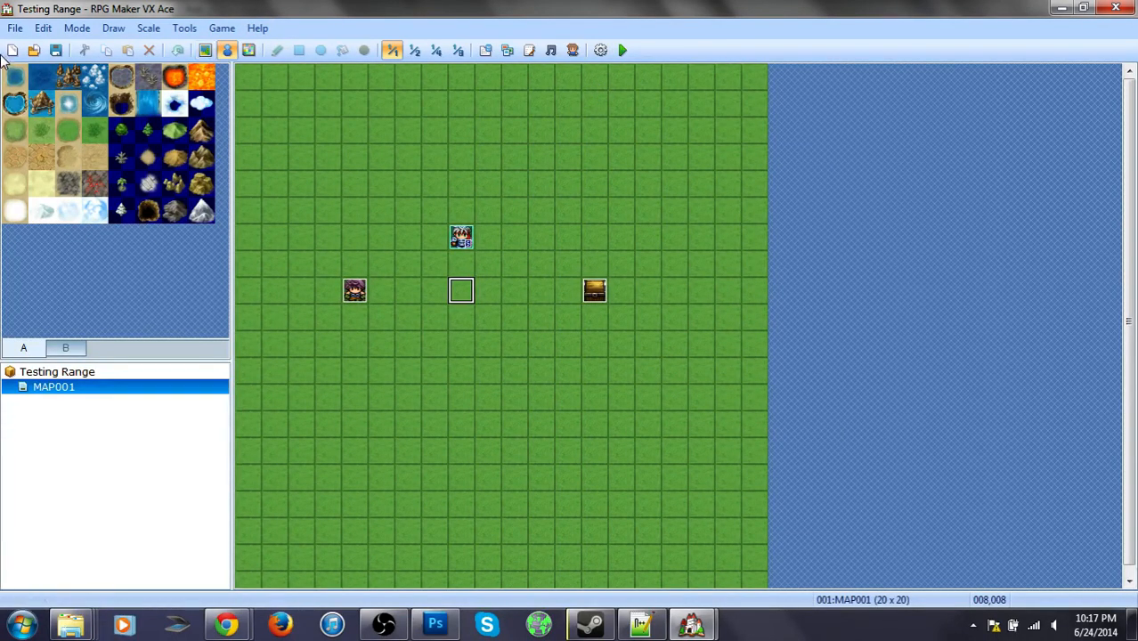
{"action": "left_click", "coordinate": [77, 28]}
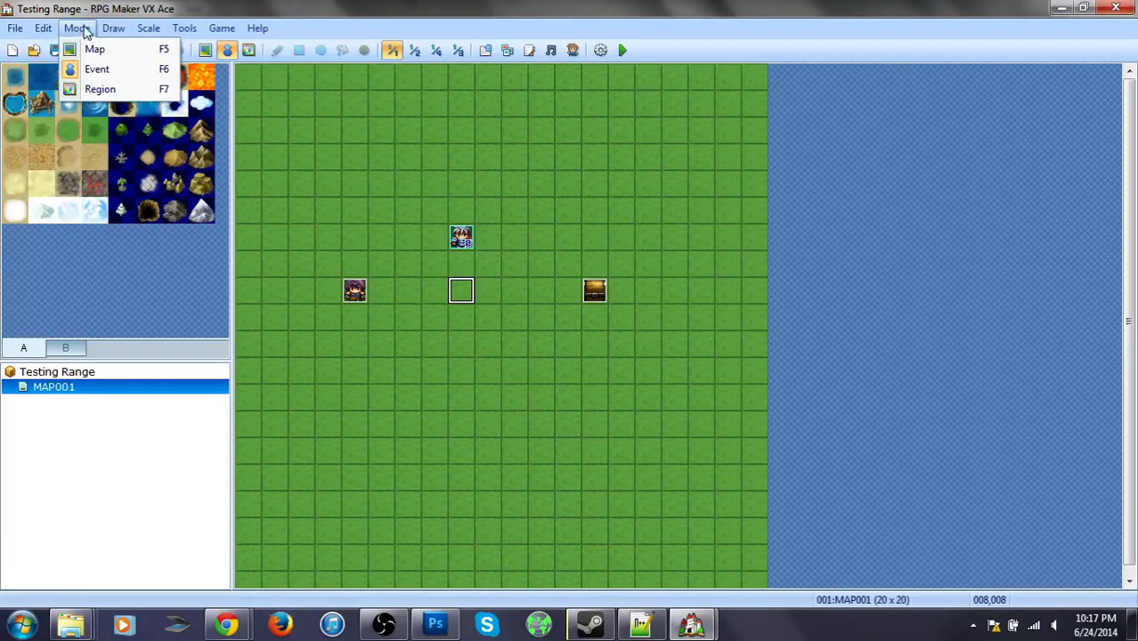
{"action": "left_click", "coordinate": [222, 28]}
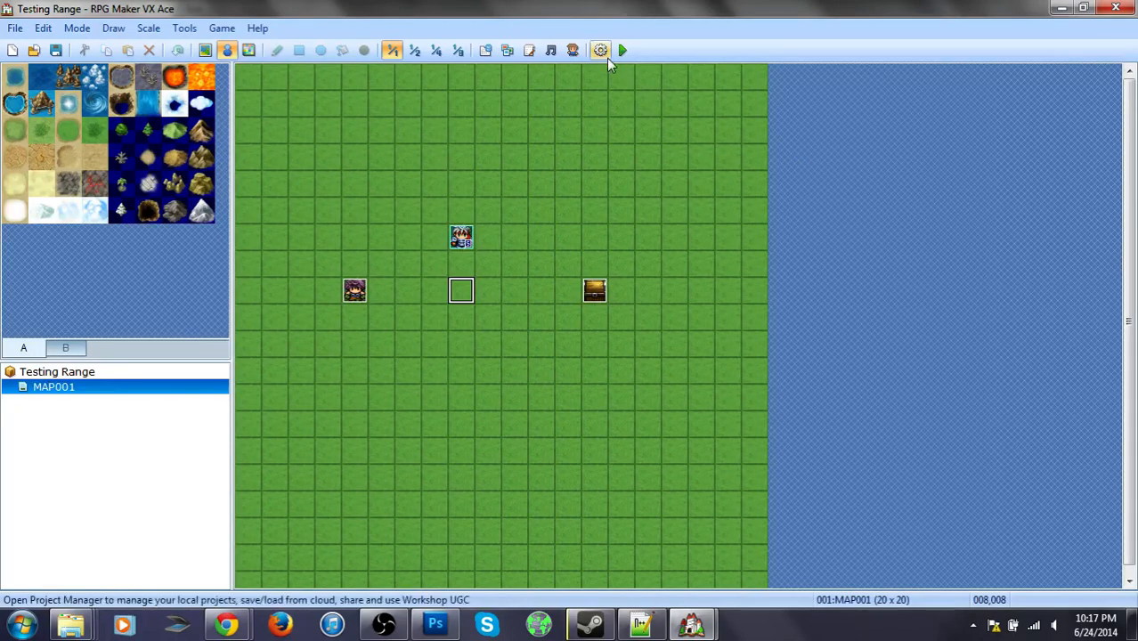
{"action": "mouse_move", "coordinate": [13, 50]}
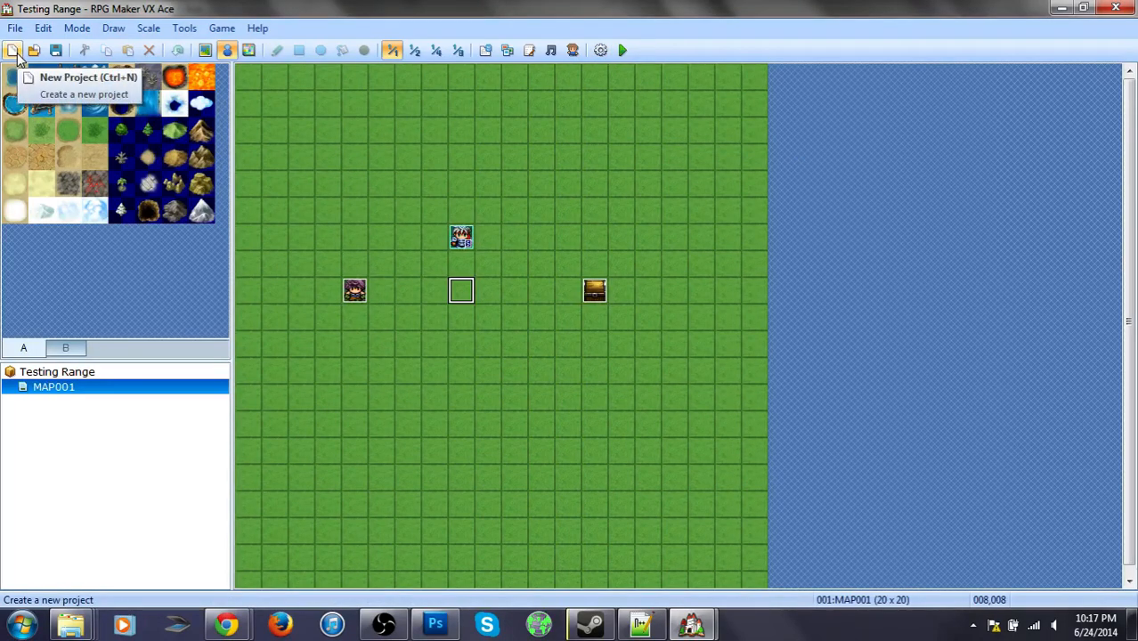
{"action": "mouse_move", "coordinate": [83, 51]}
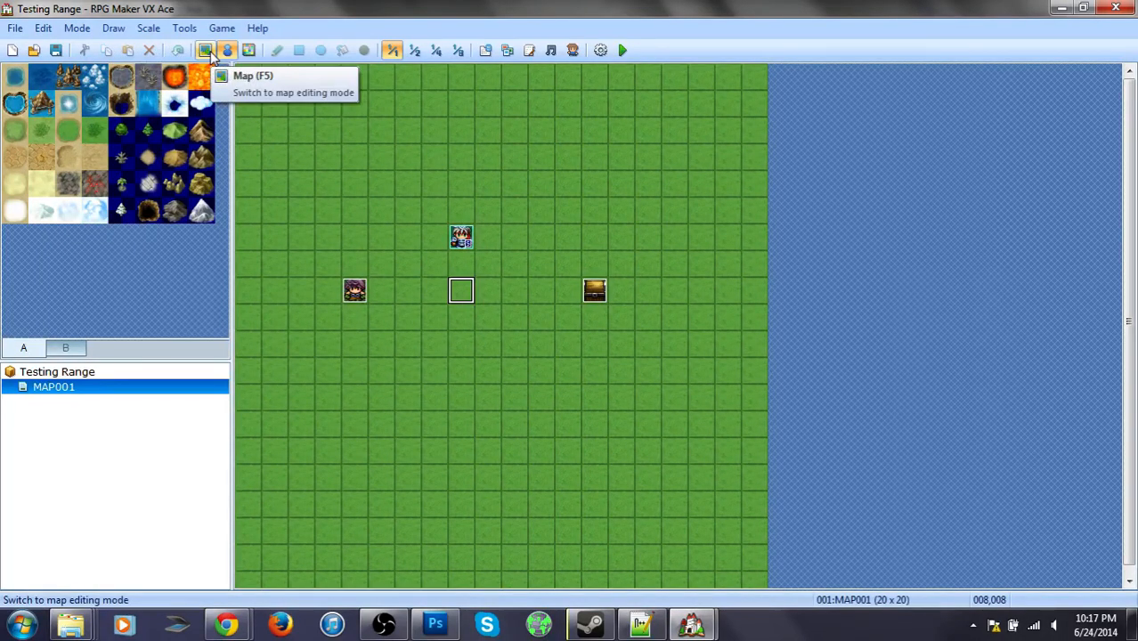
{"action": "left_click", "coordinate": [204, 50]}
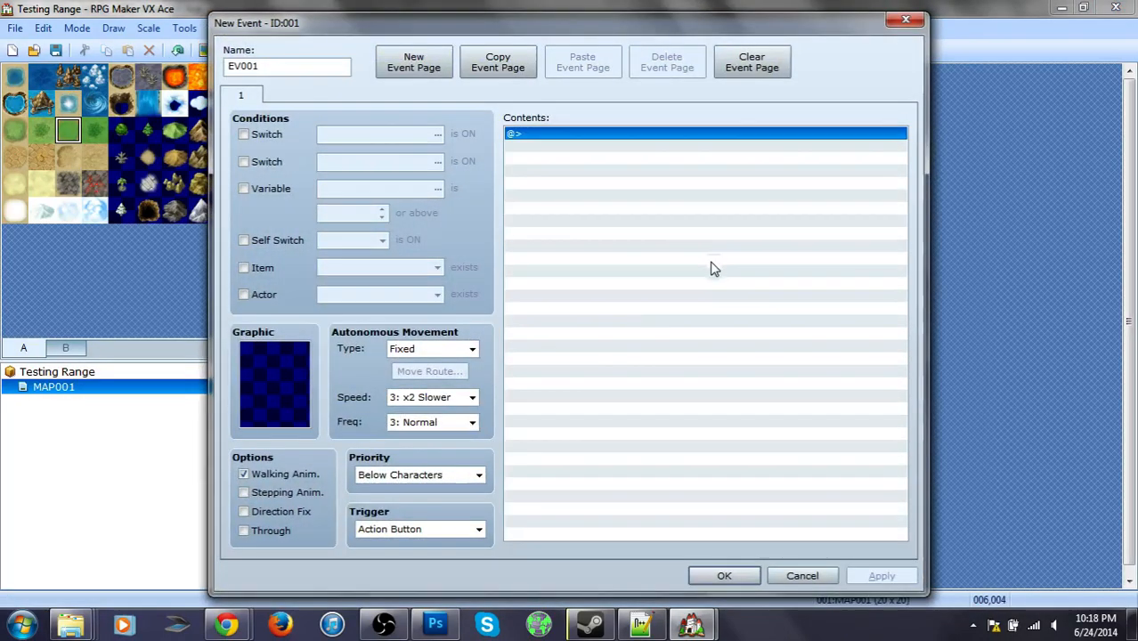
{"action": "mouse_move", "coordinate": [532, 276]}
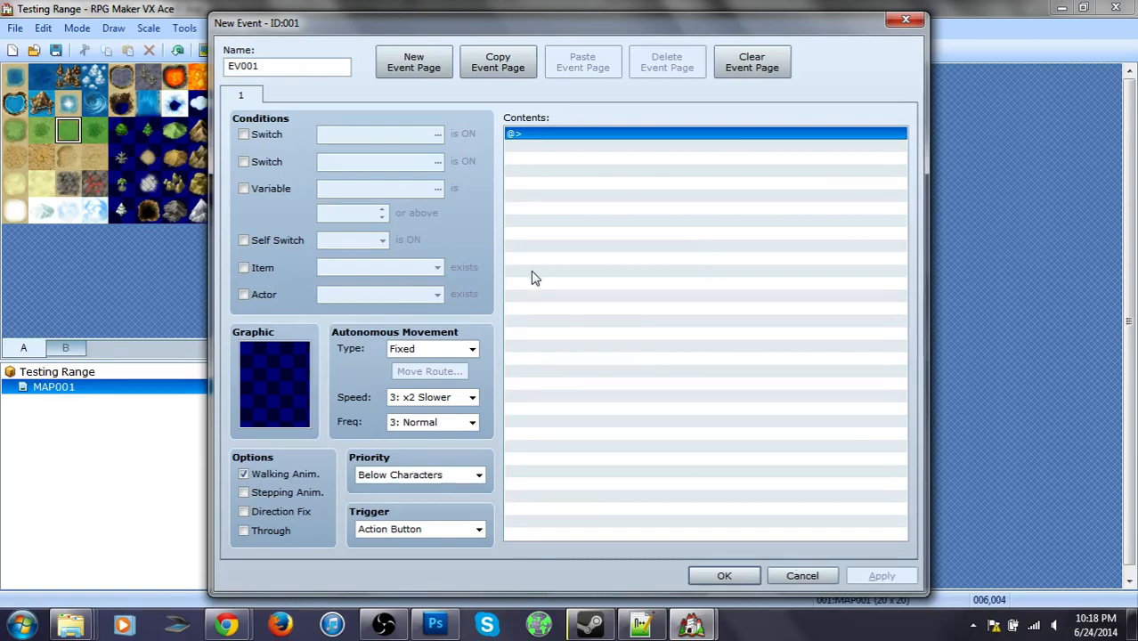
{"action": "left_click", "coordinate": [724, 575]}
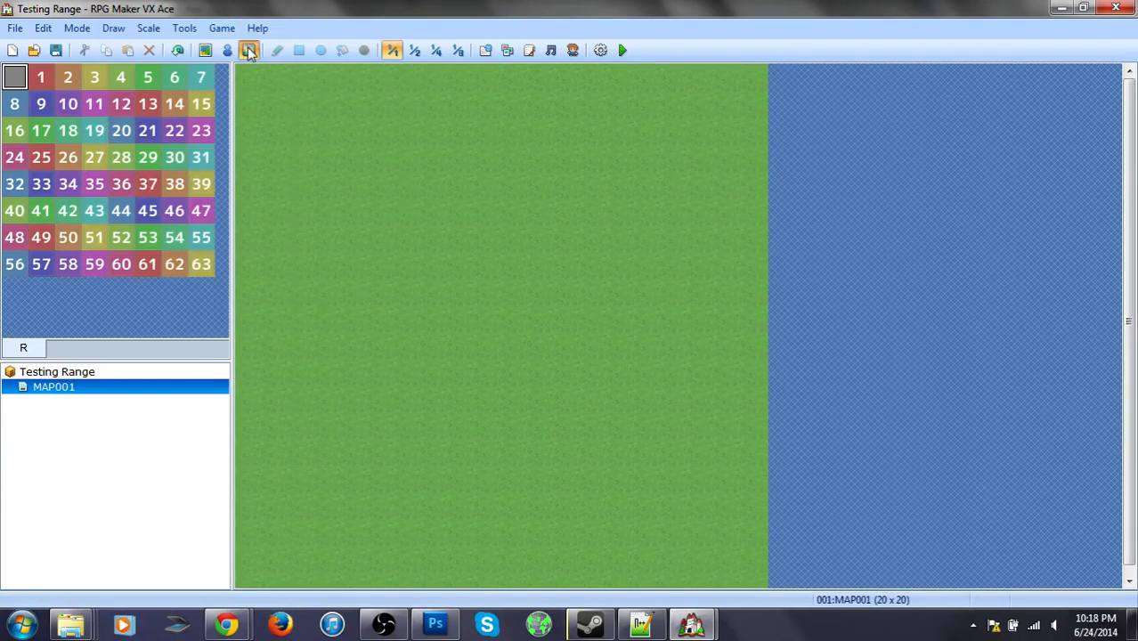
{"action": "mouse_move", "coordinate": [248, 50]}
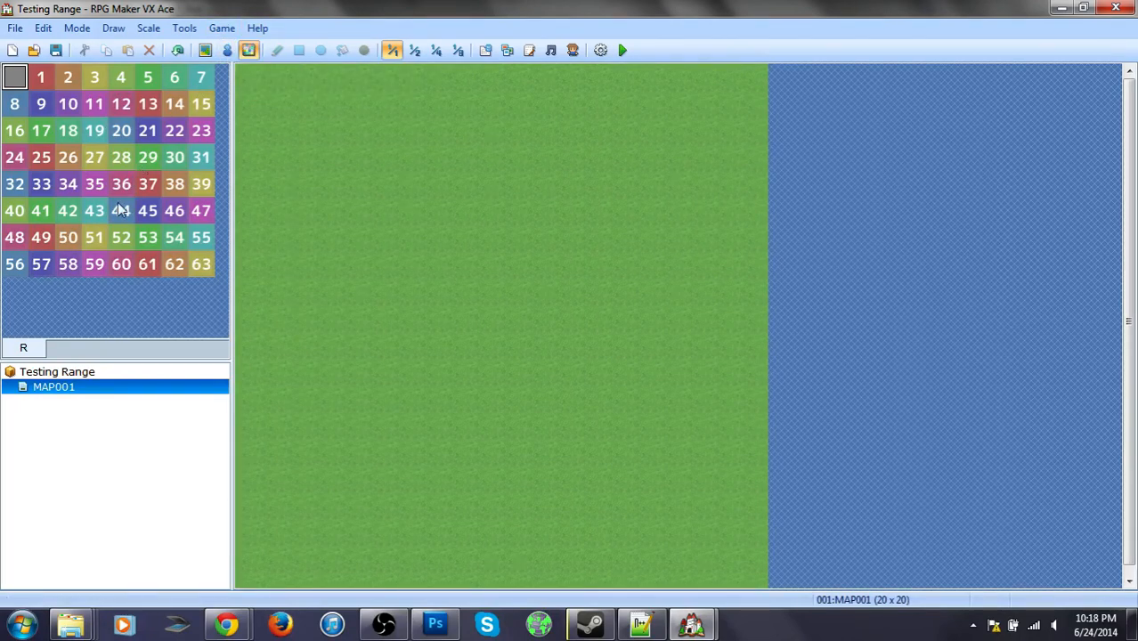
{"action": "left_click", "coordinate": [200, 263]}
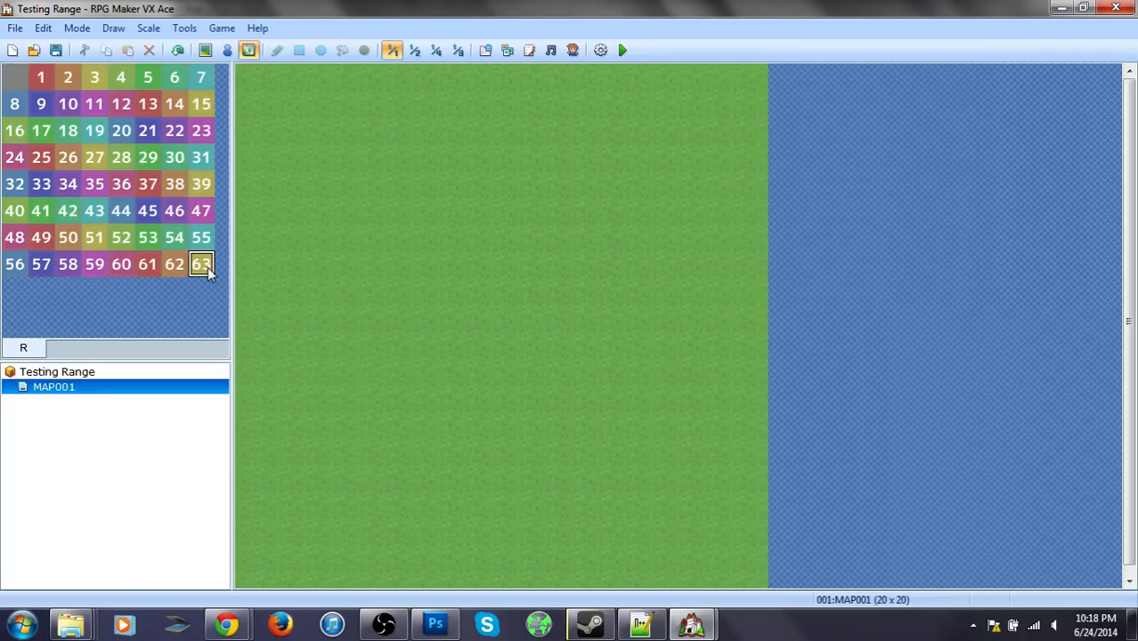
{"action": "left_click", "coordinate": [14, 76]}
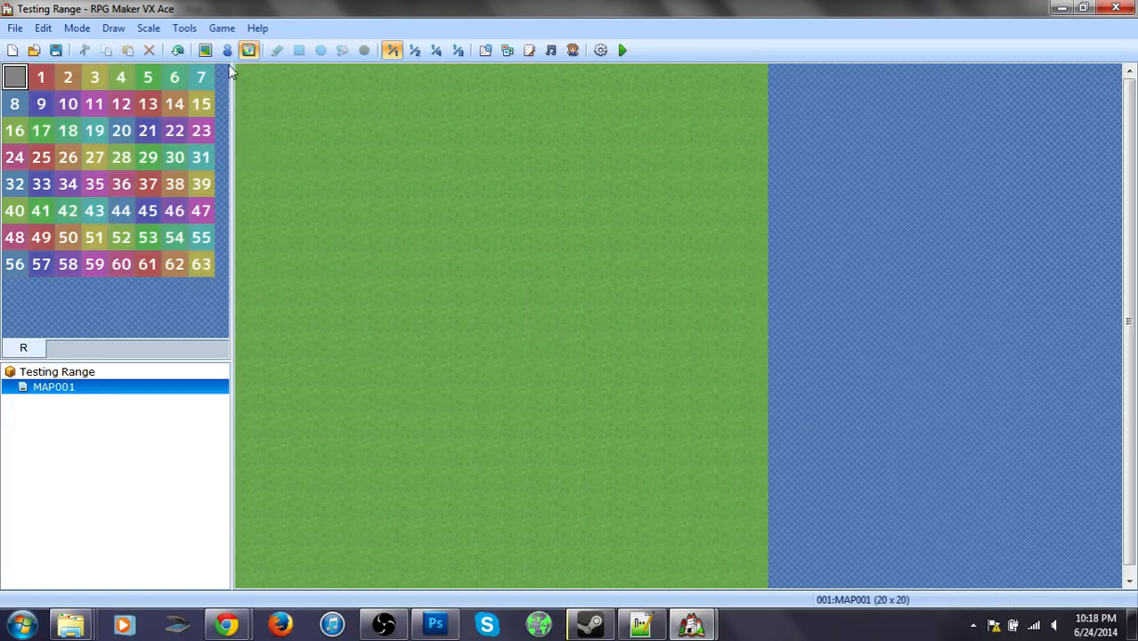
{"action": "left_click", "coordinate": [41, 76]}
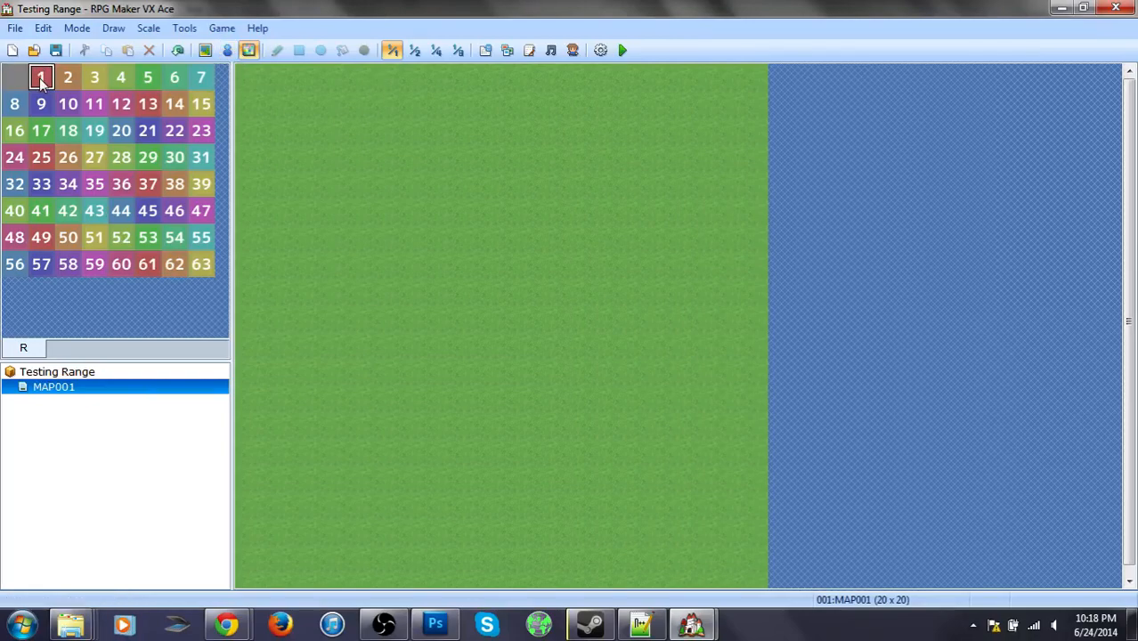
{"action": "left_click", "coordinate": [174, 237]}
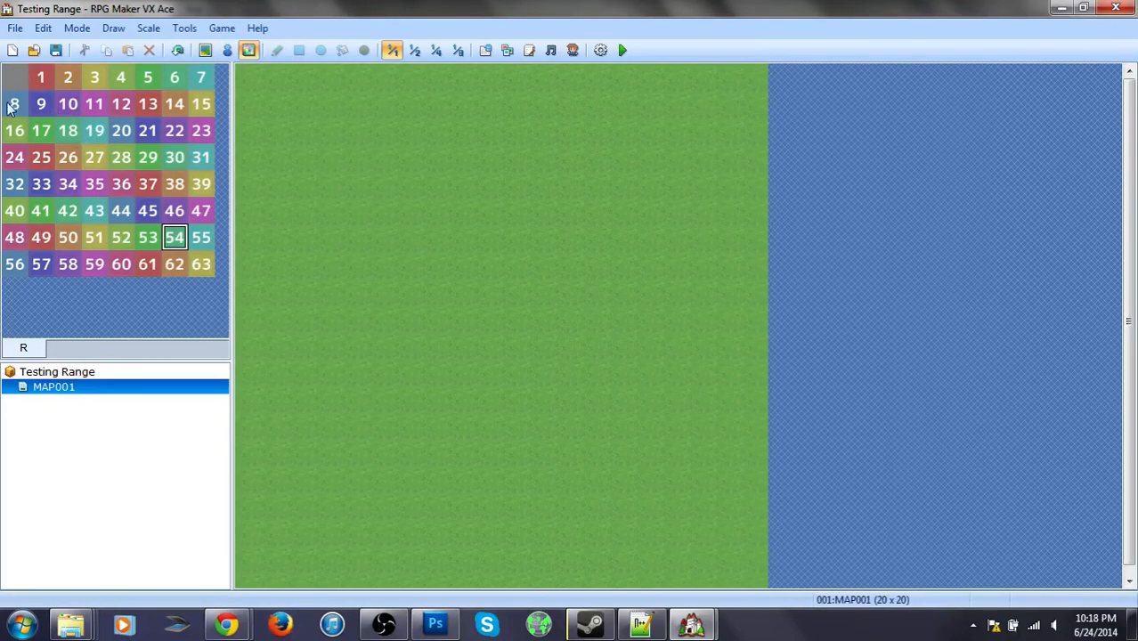
{"action": "left_click", "coordinate": [65, 347]}
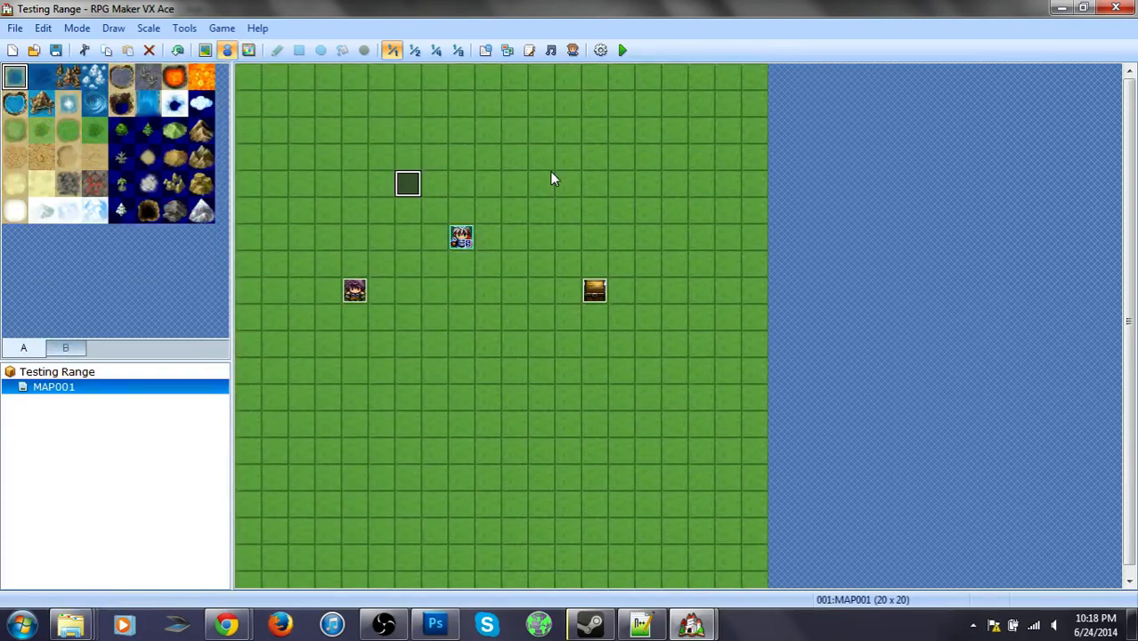
{"action": "left_click", "coordinate": [413, 50]}
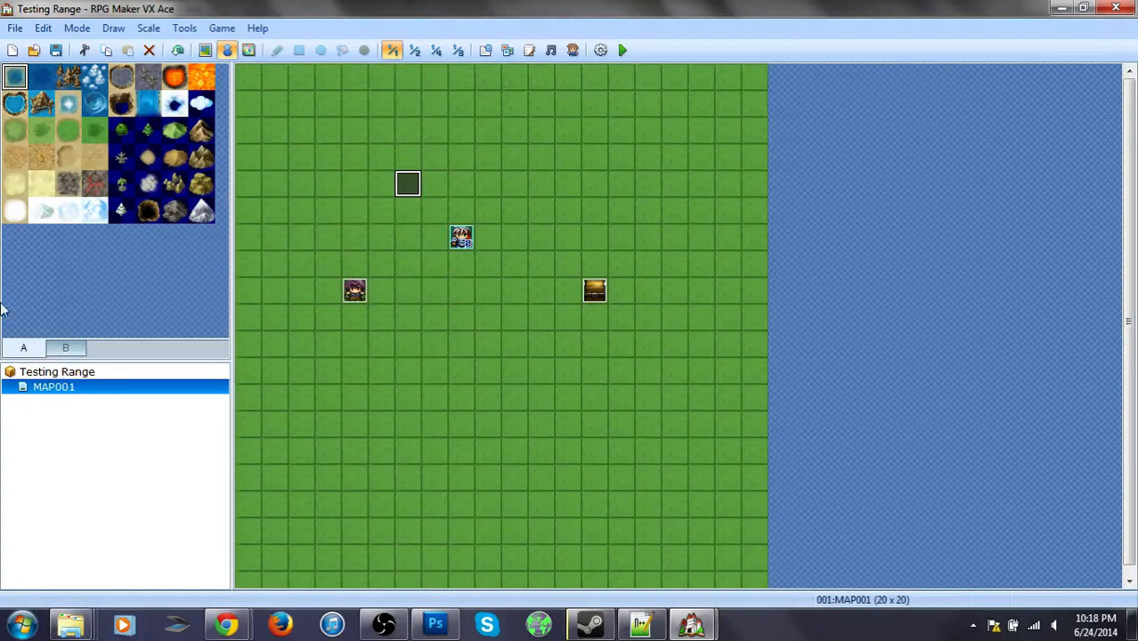
{"action": "left_click", "coordinate": [204, 50]}
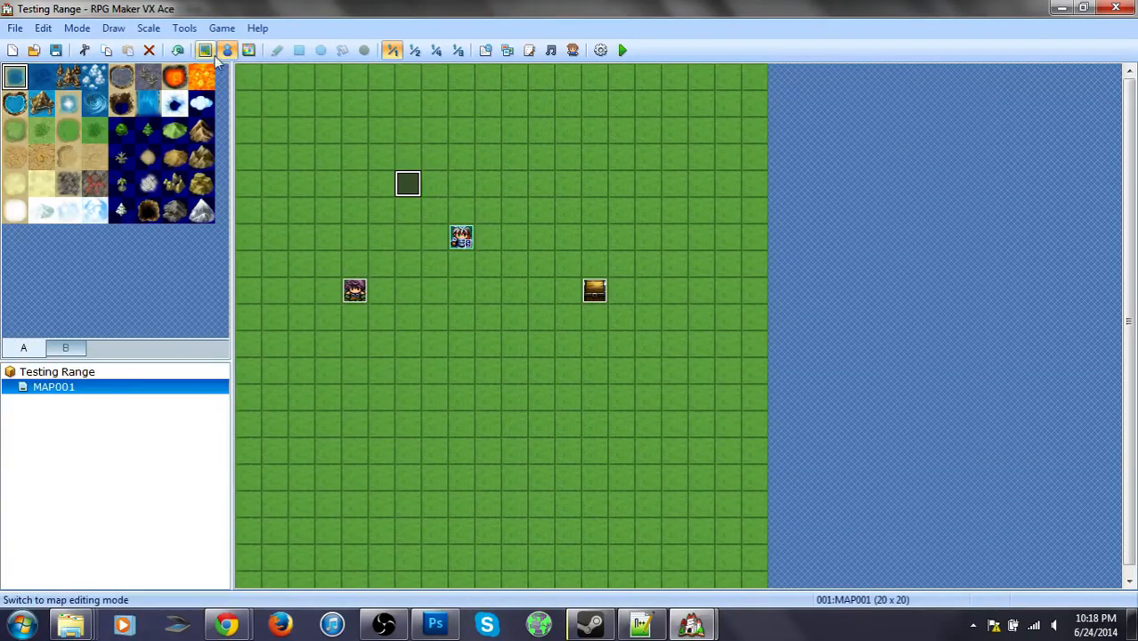
Switch to tile painting and select the Grassland tile
{"action": "left_click", "coordinate": [277, 50]}
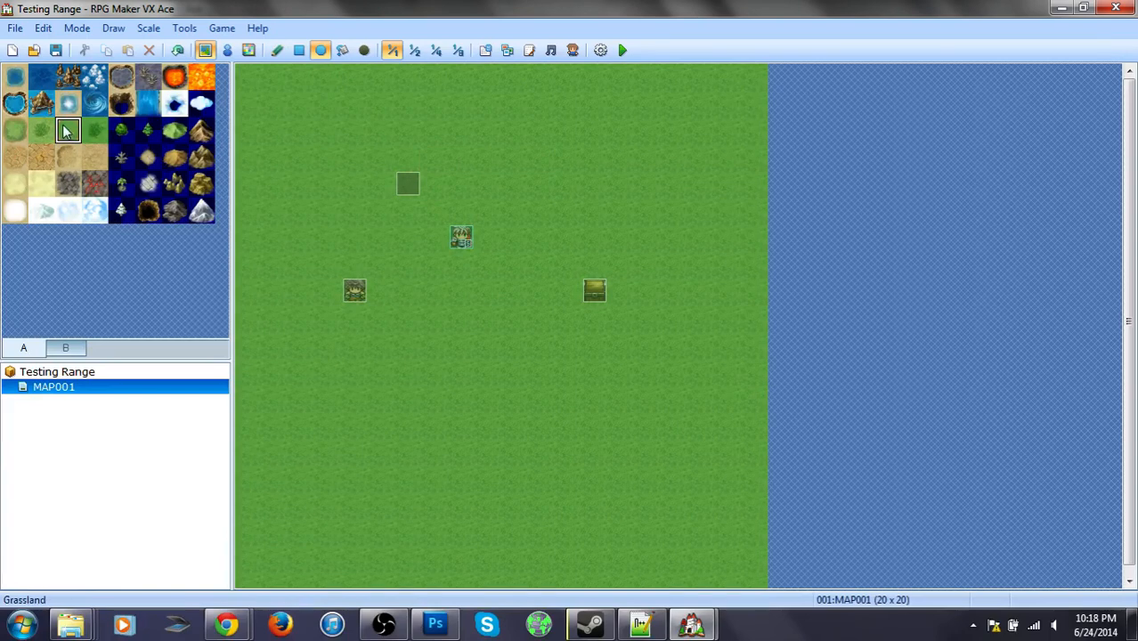
{"action": "left_click", "coordinate": [42, 130]}
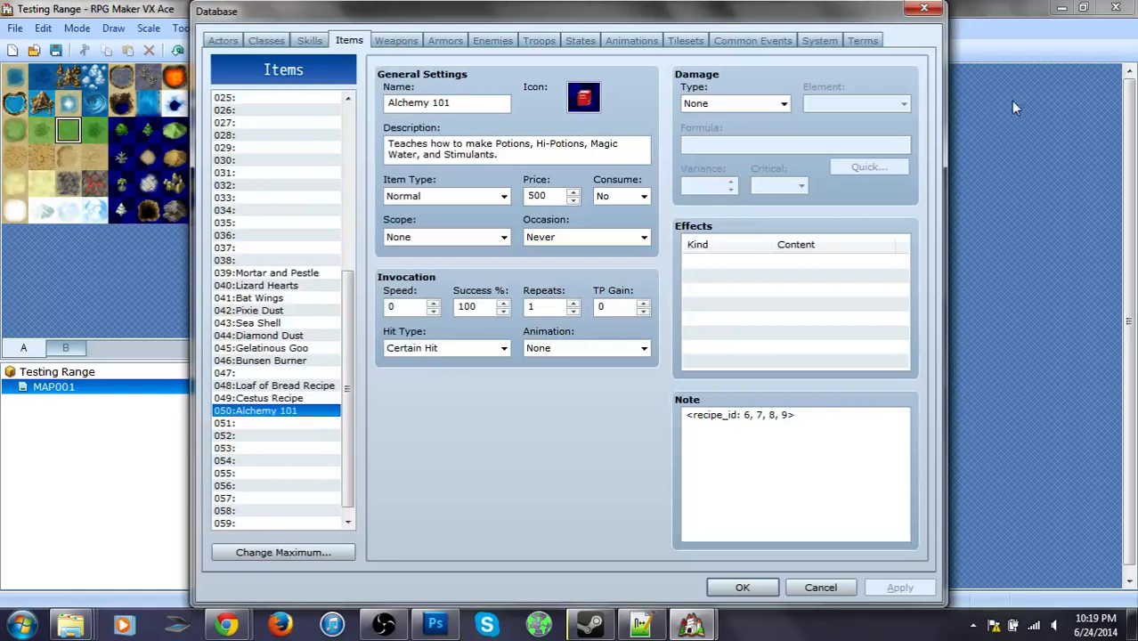
Browse the Actors, Items, Enemies, Tilesets, Terms and Weapons database tabs
{"action": "left_click", "coordinate": [223, 40]}
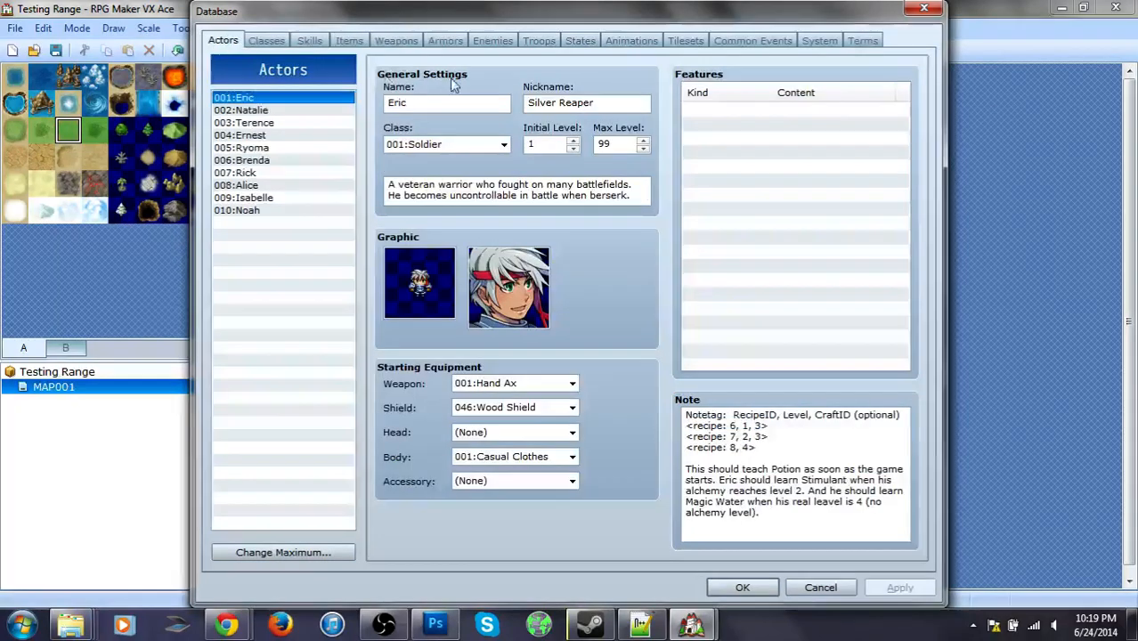
{"action": "left_click", "coordinate": [349, 40]}
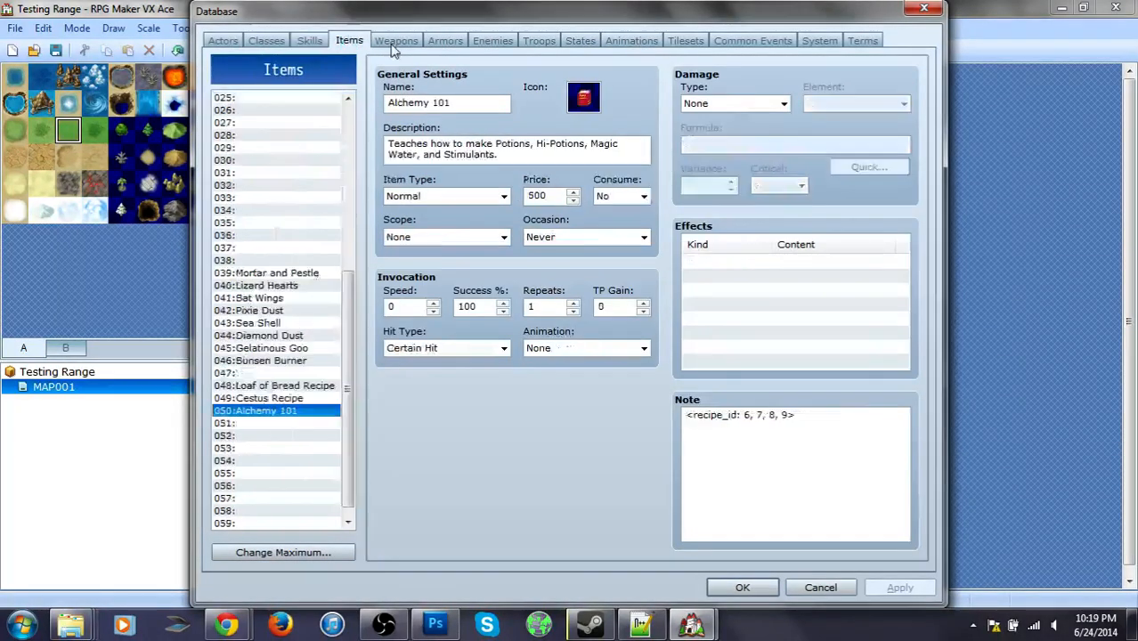
{"action": "left_click", "coordinate": [492, 40]}
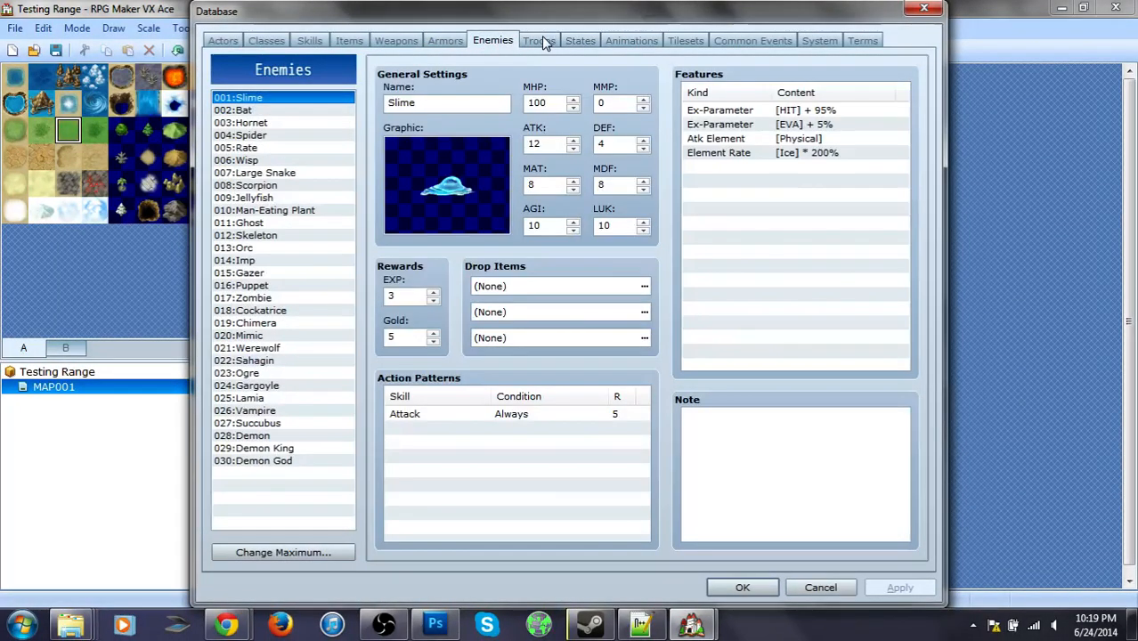
{"action": "left_click", "coordinate": [684, 40]}
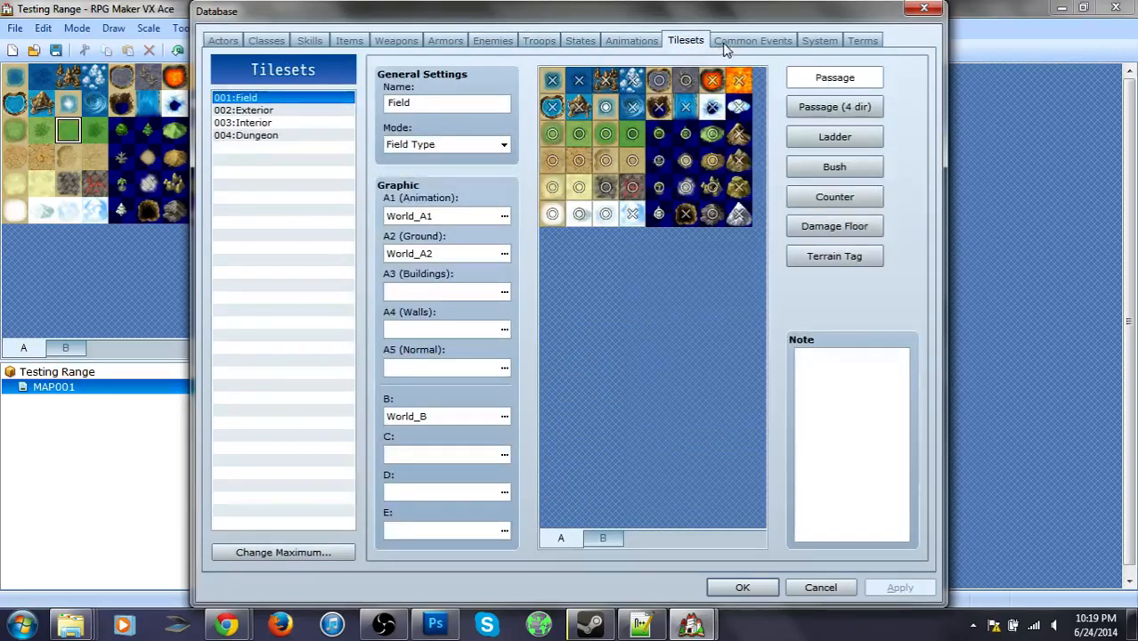
{"action": "left_click", "coordinate": [861, 40]}
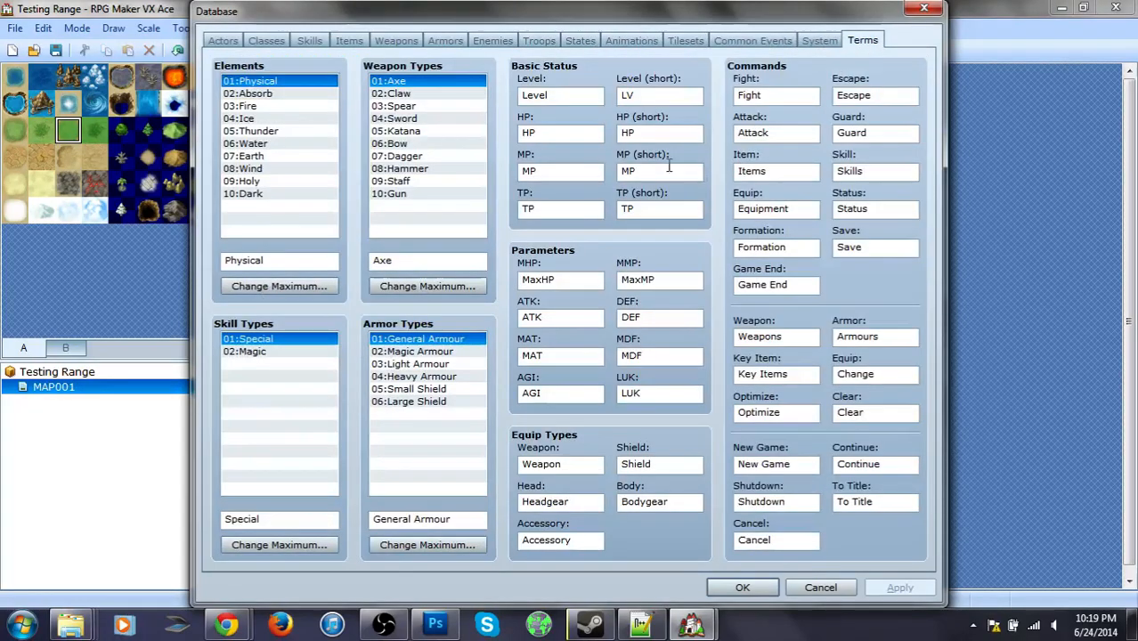
{"action": "left_click", "coordinate": [222, 40]}
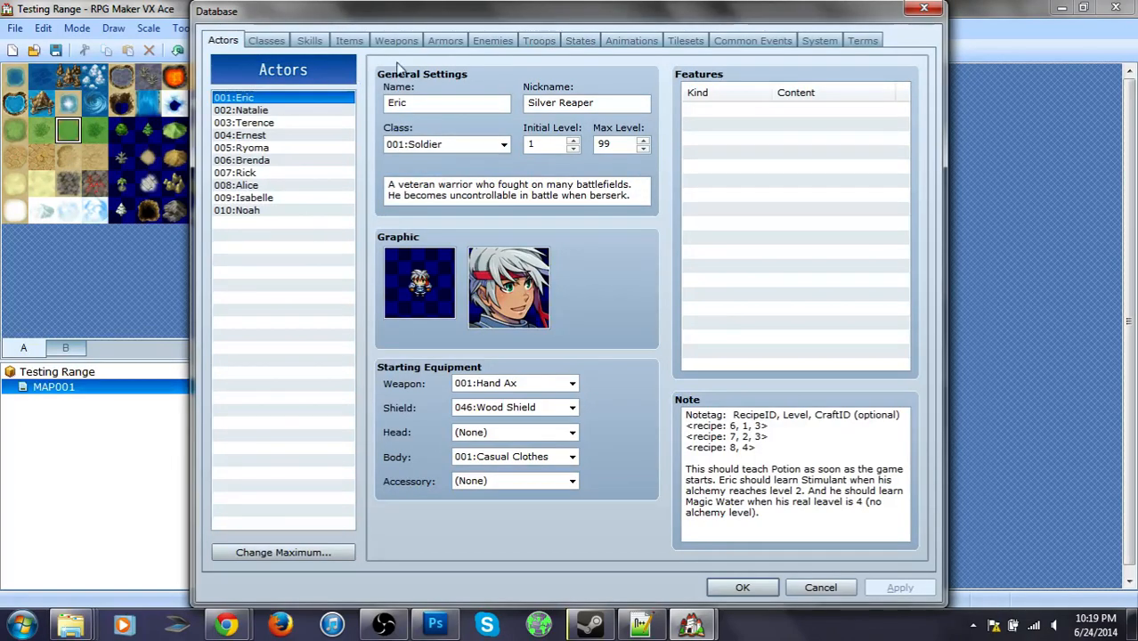
{"action": "left_click", "coordinate": [395, 40]}
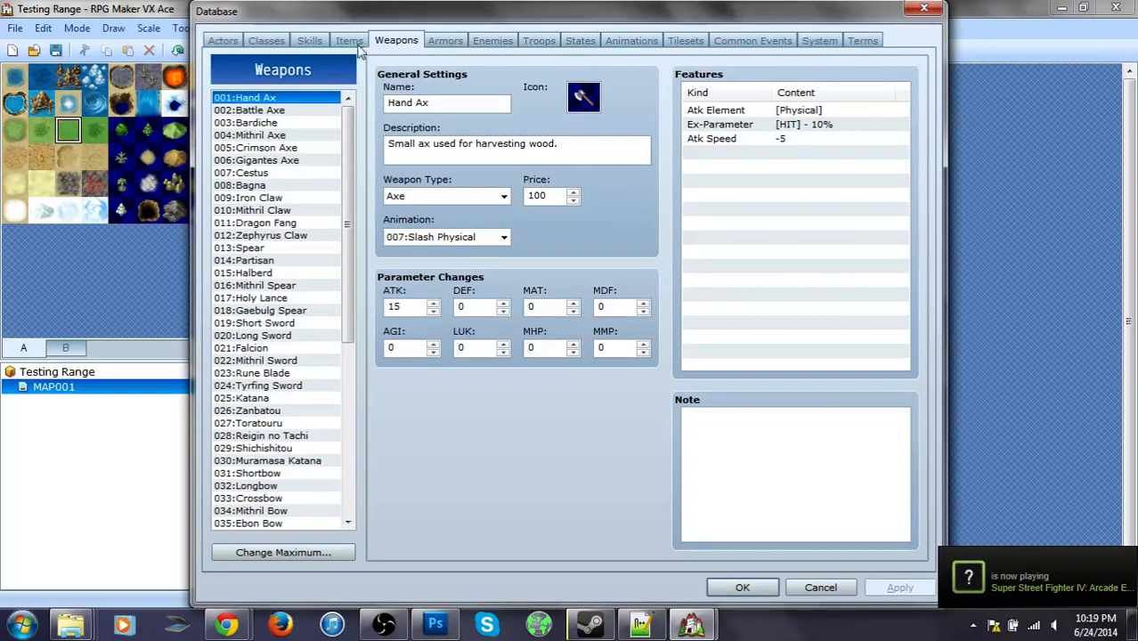
Browse Skills, Classes, Items, Actors, States and Common Events, then close the Database
{"action": "left_click", "coordinate": [309, 40]}
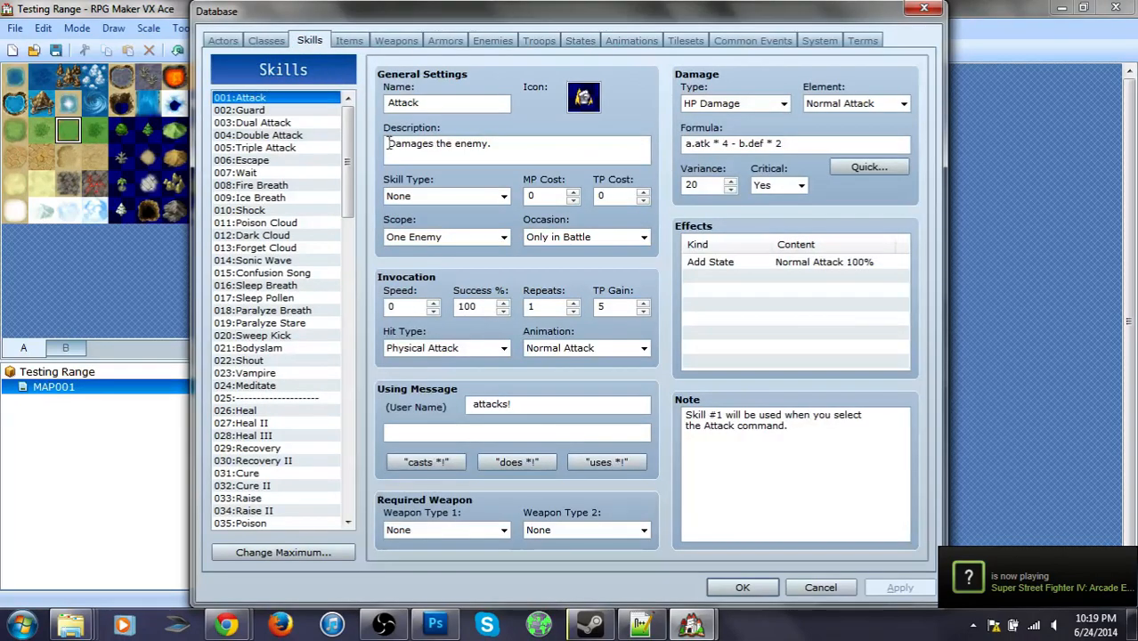
{"action": "left_click", "coordinate": [265, 40]}
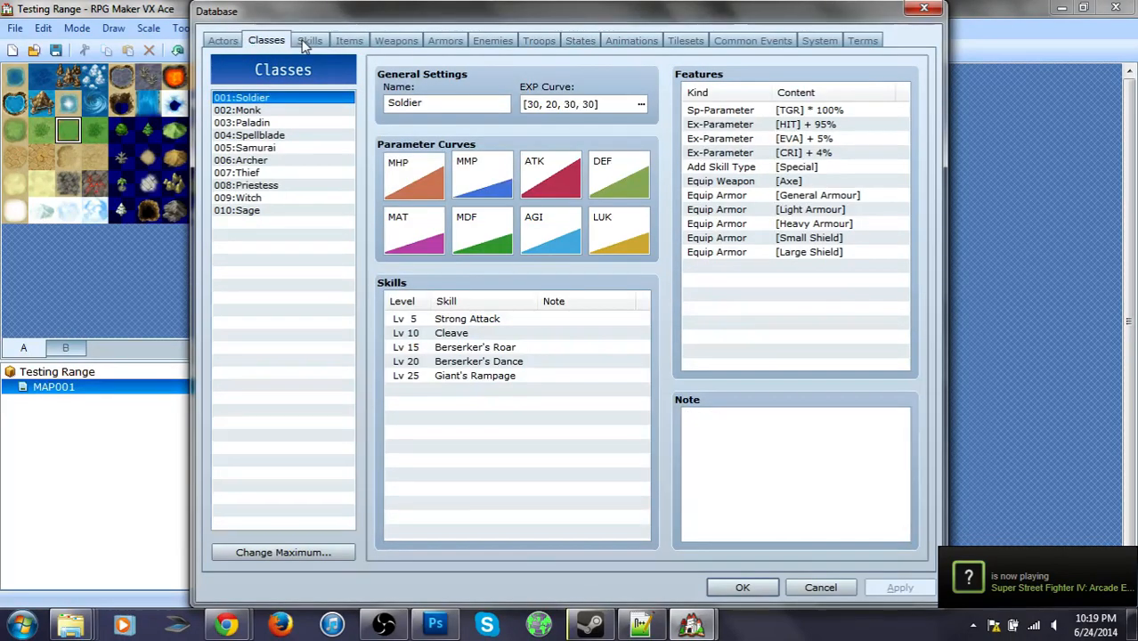
{"action": "left_click", "coordinate": [348, 40]}
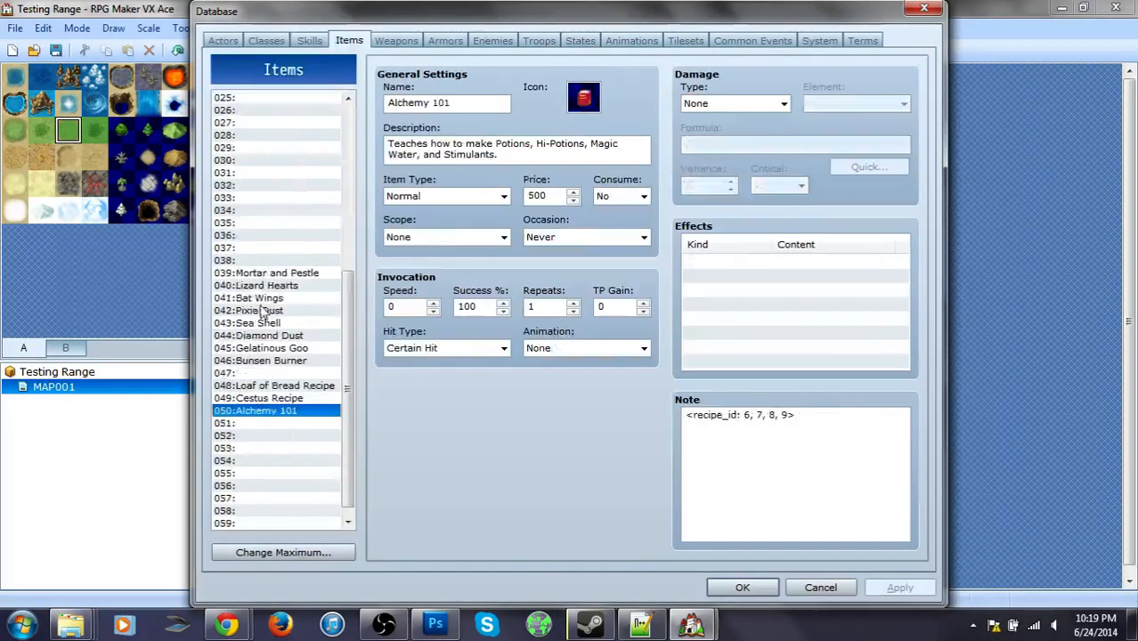
{"action": "left_click", "coordinate": [223, 41]}
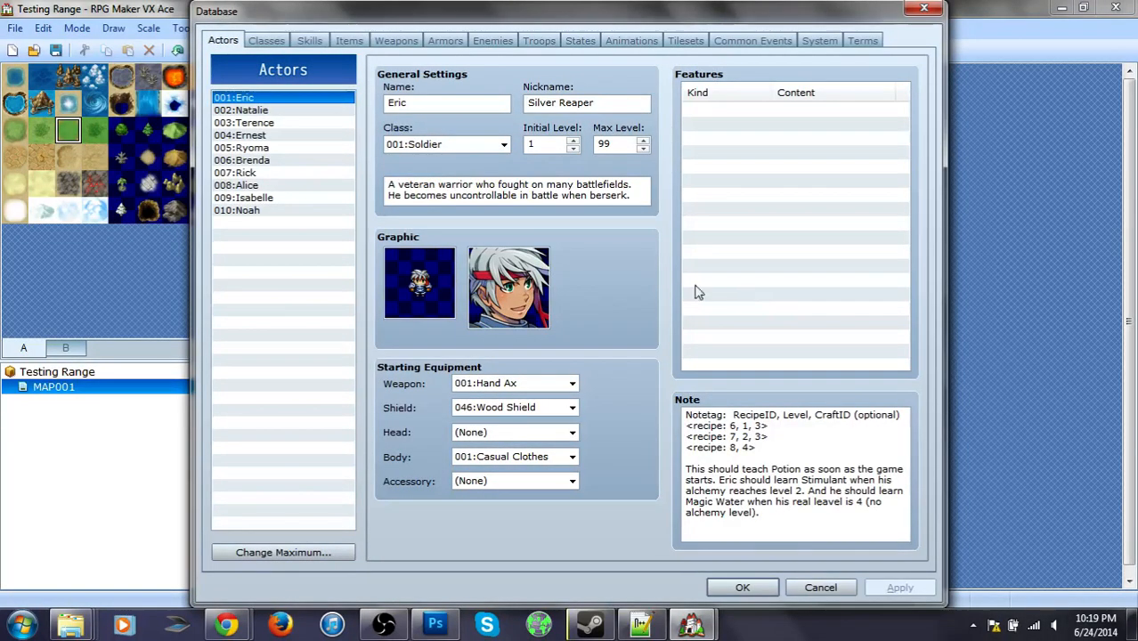
{"action": "left_click", "coordinate": [580, 40]}
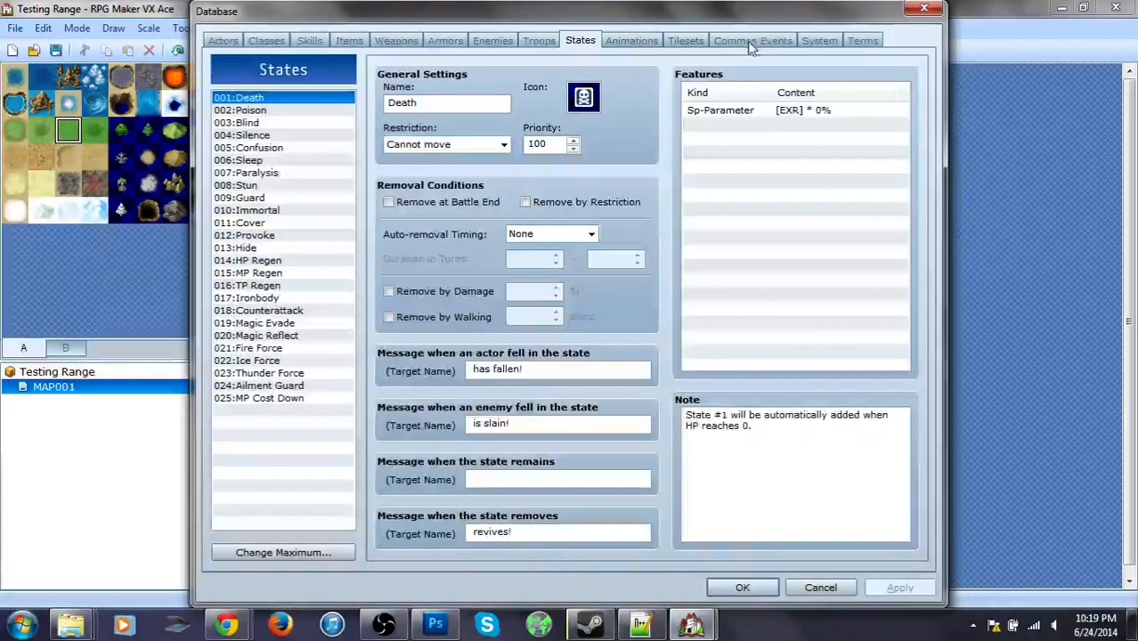
{"action": "left_click", "coordinate": [818, 40]}
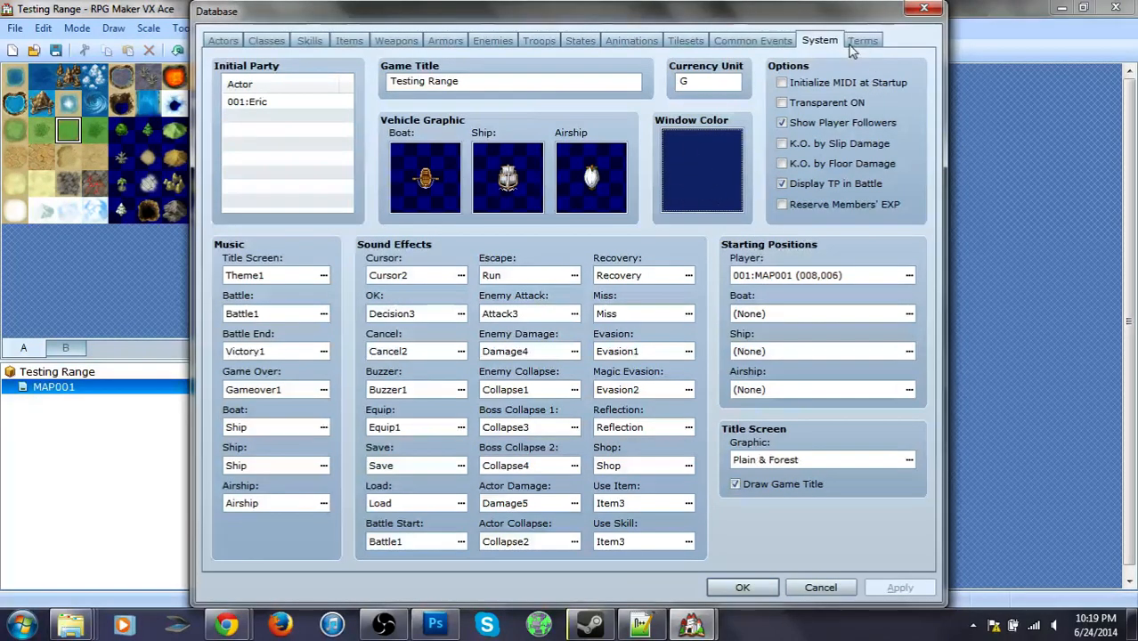
{"action": "left_click", "coordinate": [753, 40]}
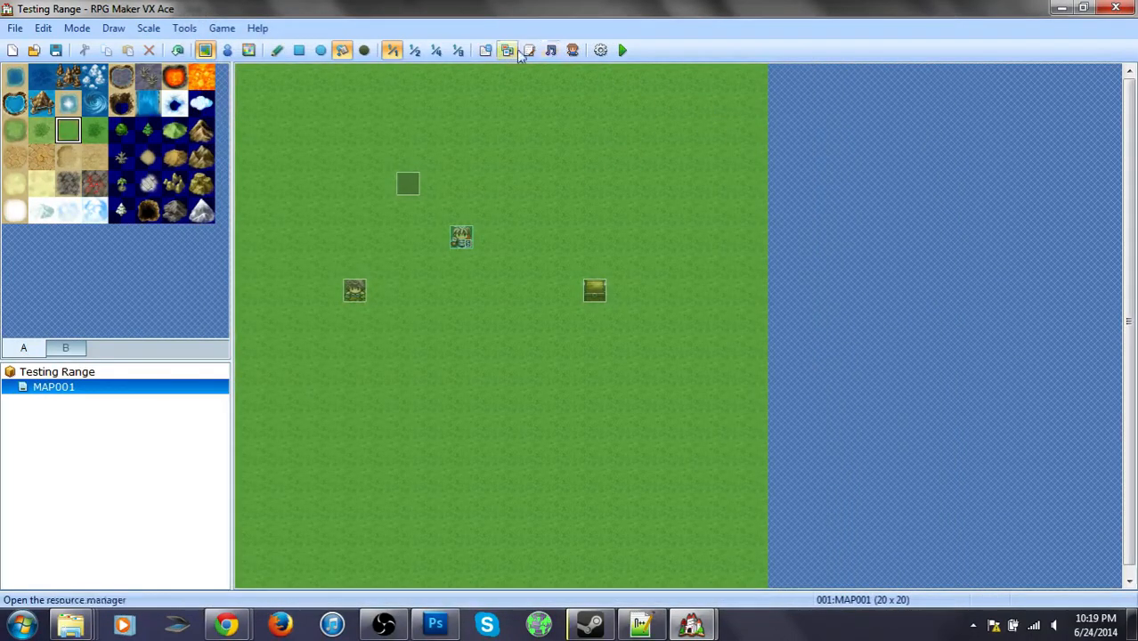
{"action": "left_click", "coordinate": [506, 50]}
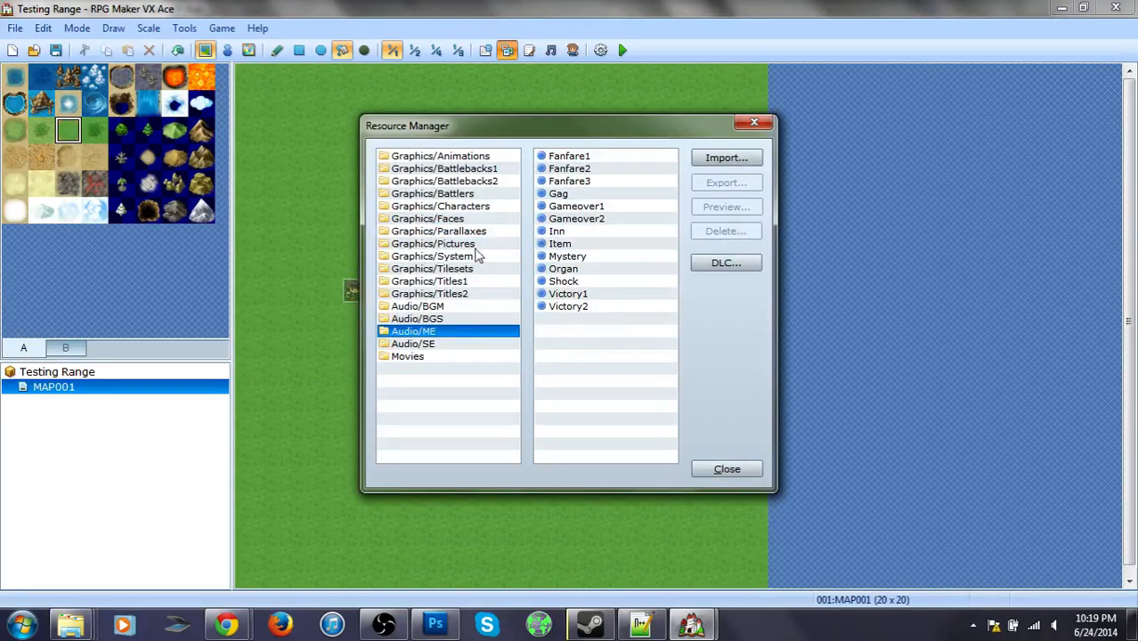
{"action": "left_click", "coordinate": [433, 243]}
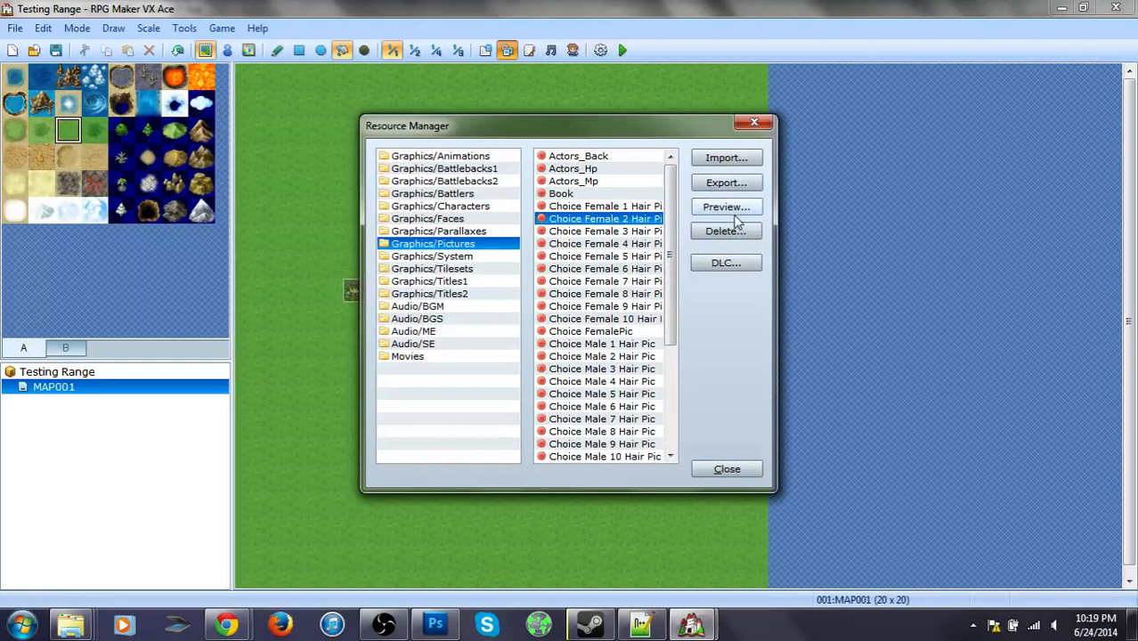
{"action": "left_click", "coordinate": [726, 207]}
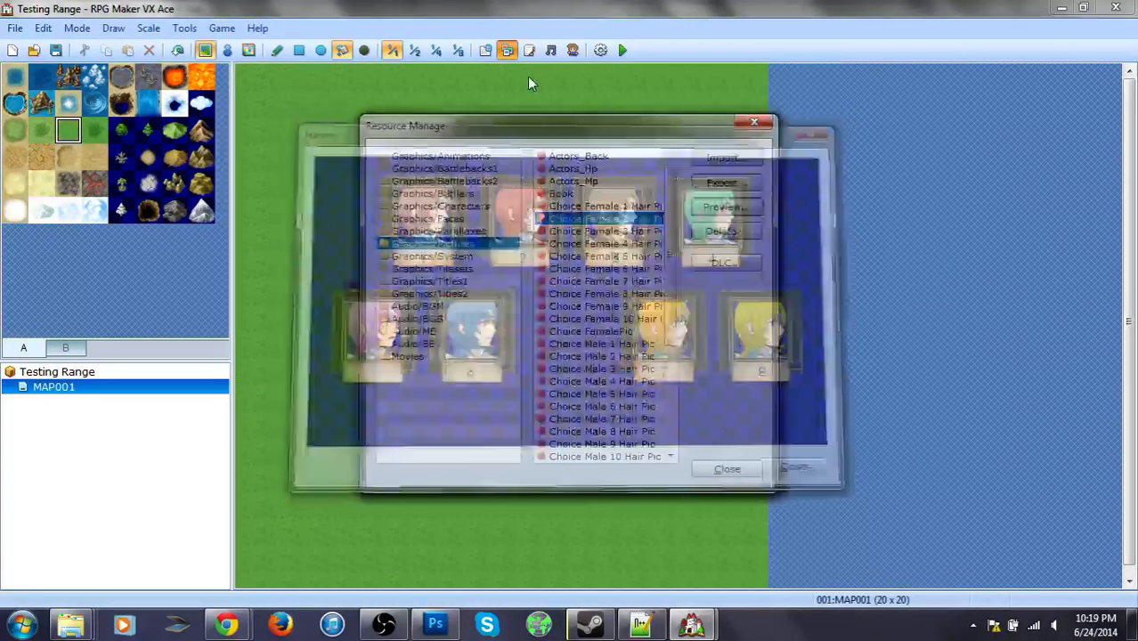
{"action": "left_click", "coordinate": [727, 469]}
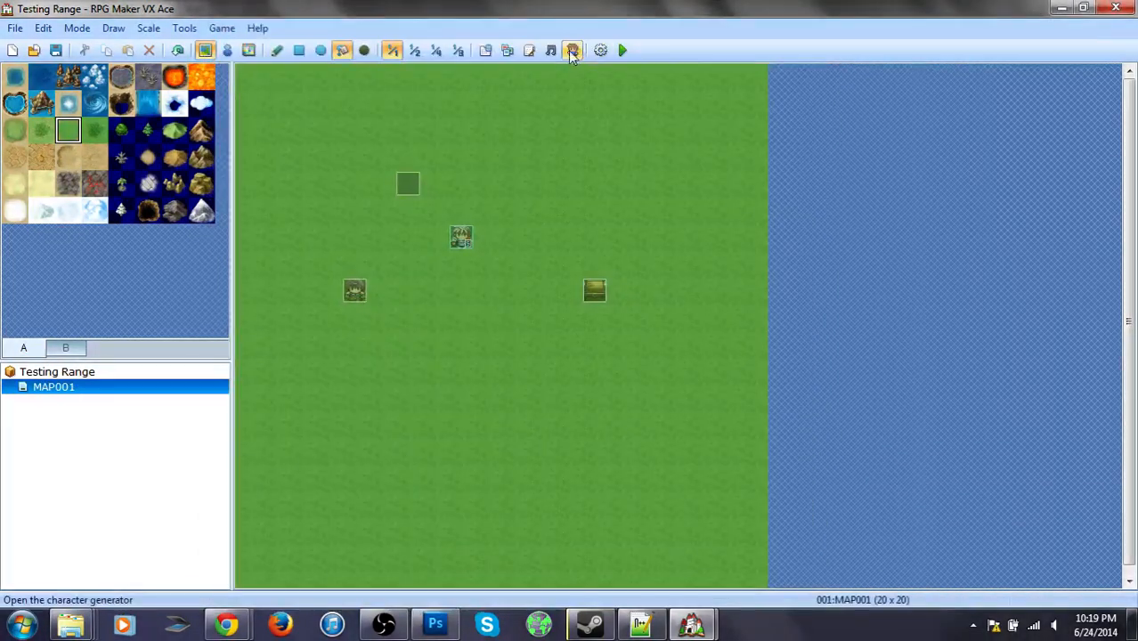
{"action": "left_click", "coordinate": [573, 50]}
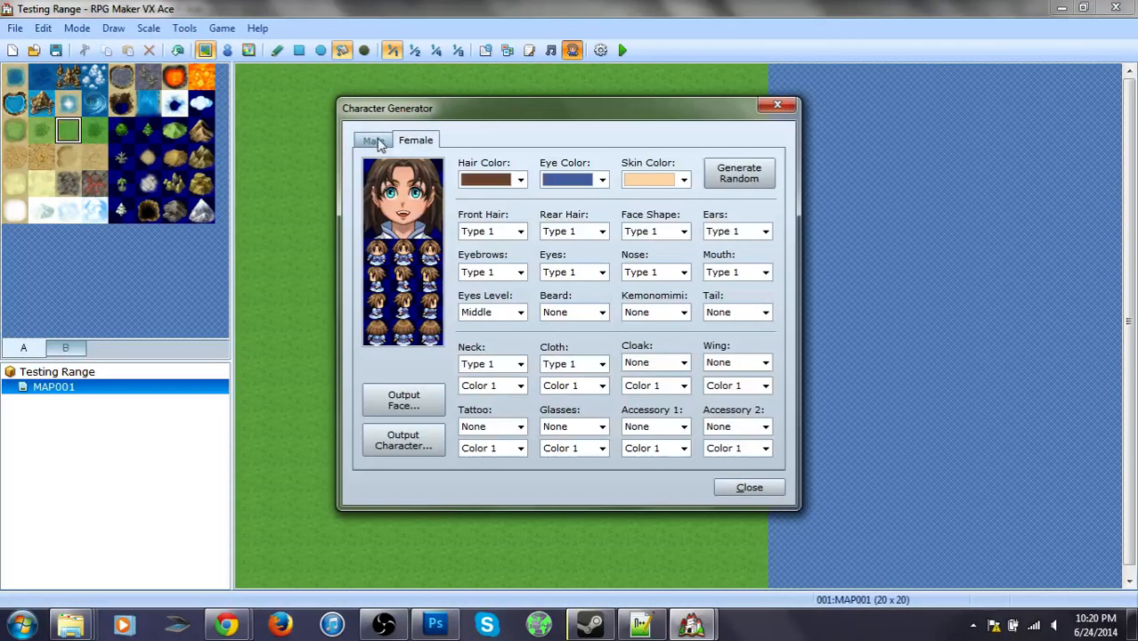
{"action": "left_click", "coordinate": [373, 140]}
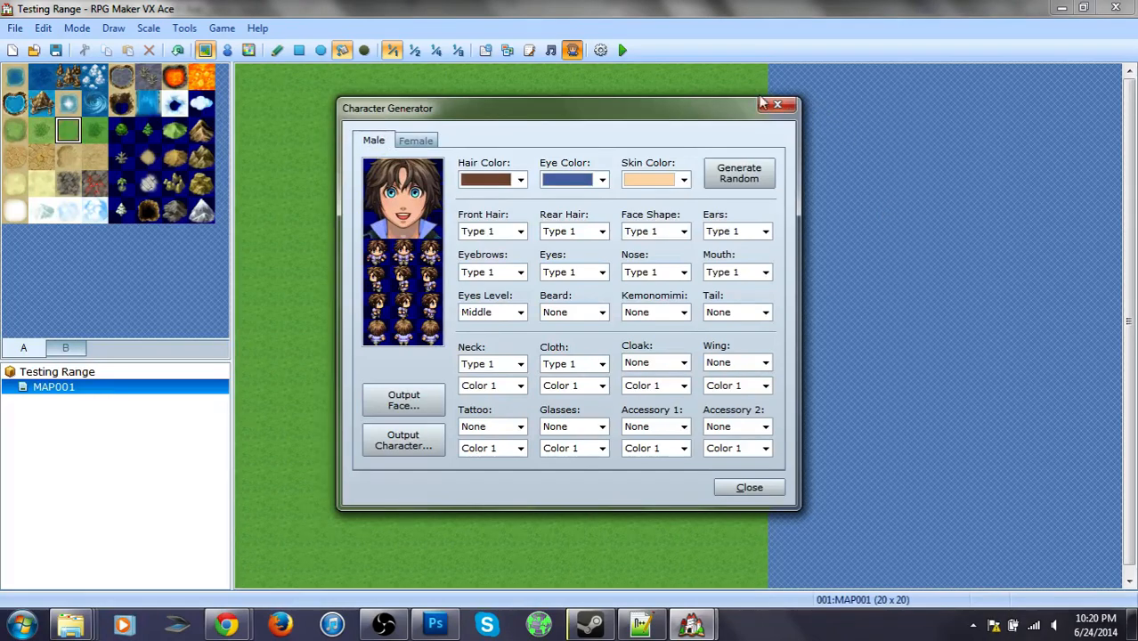
{"action": "left_click", "coordinate": [749, 487]}
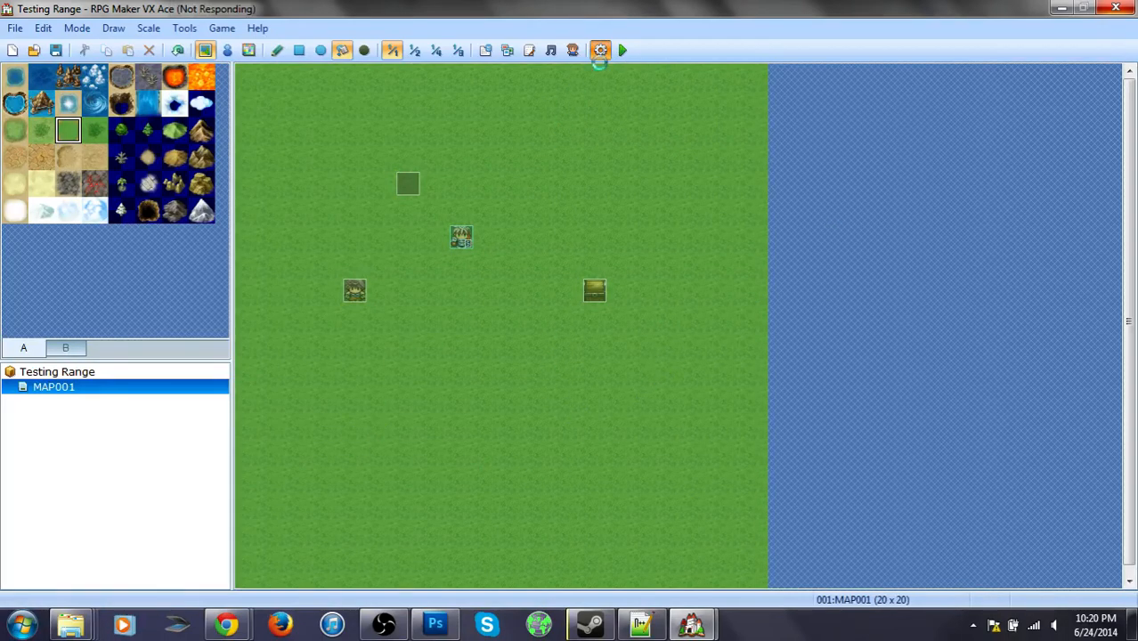
Update the Testing Range project from the Project Menu and answer the save-changes prompt
{"action": "left_click", "coordinate": [600, 50]}
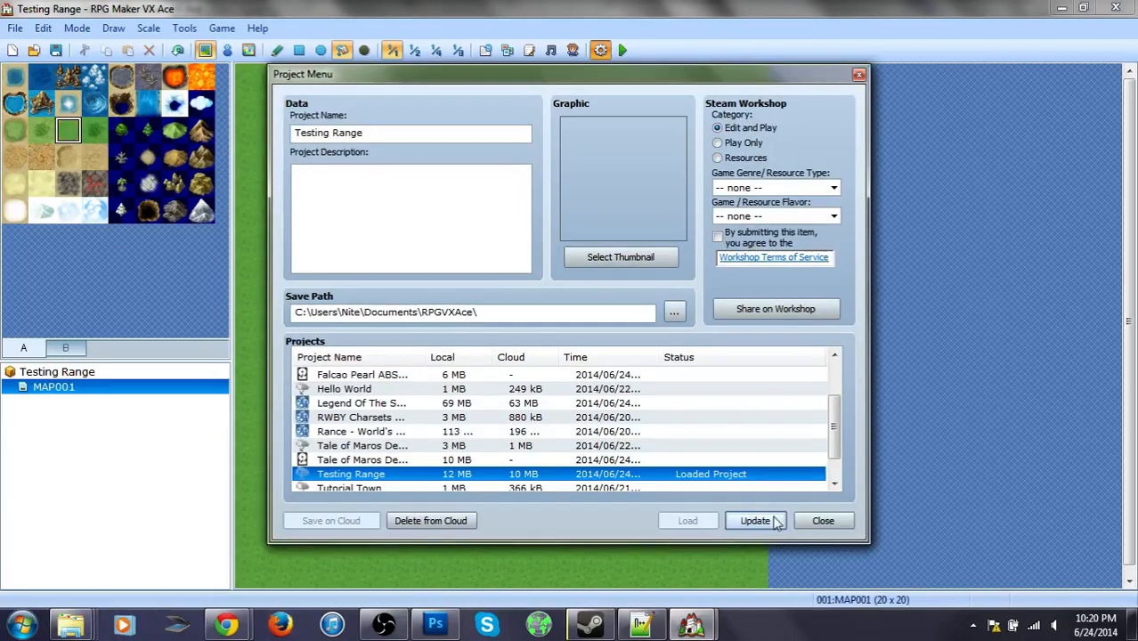
{"action": "left_click", "coordinate": [821, 520]}
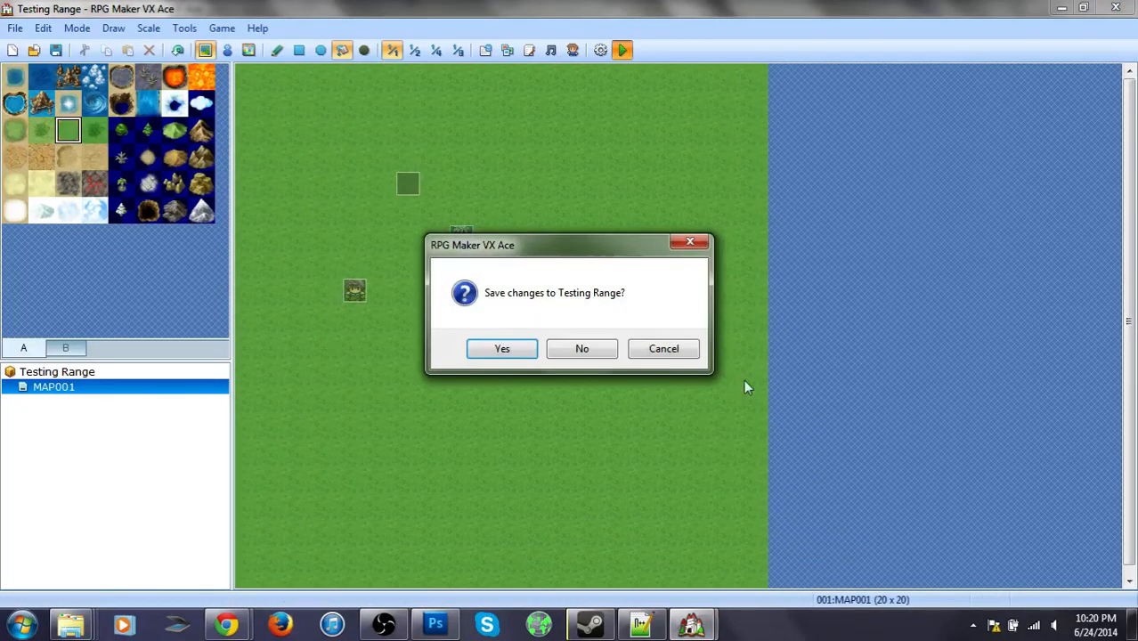
{"action": "left_click", "coordinate": [502, 348]}
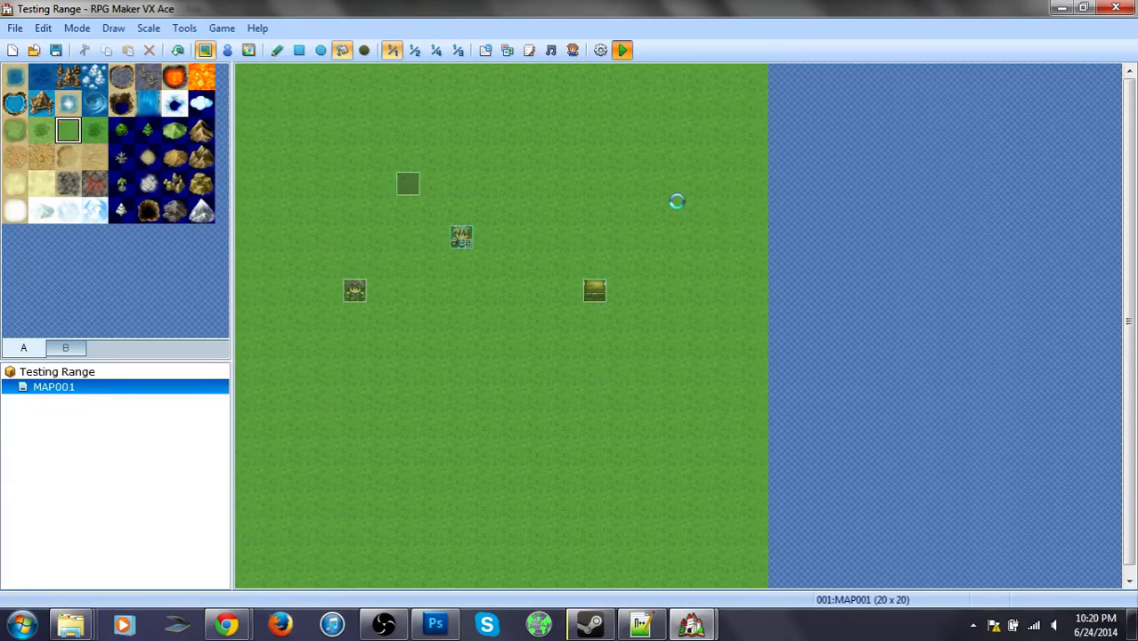